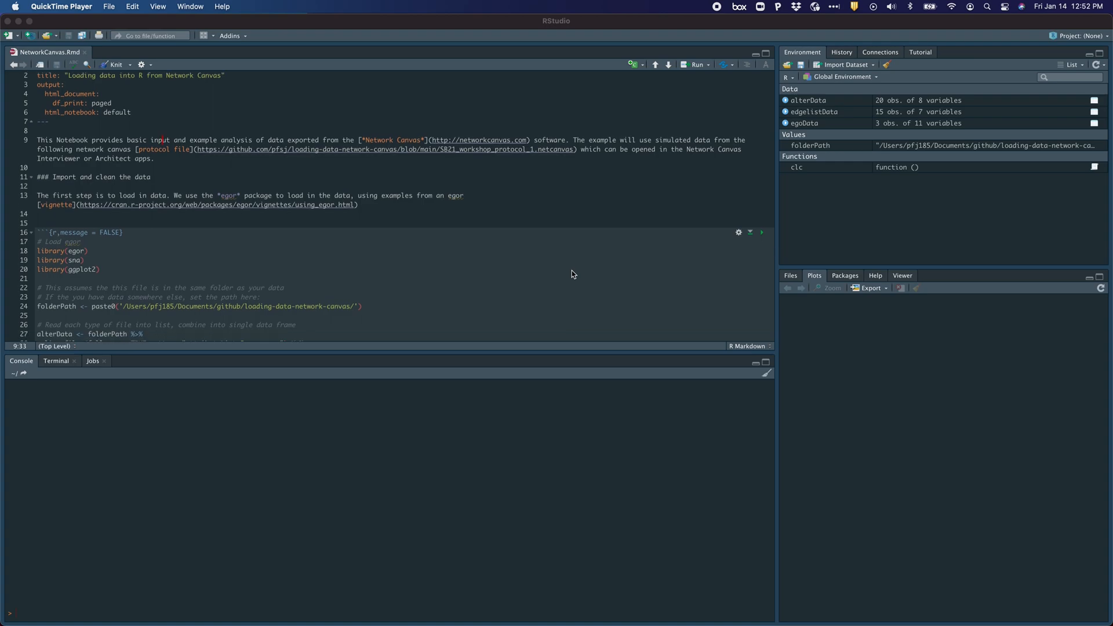
# Scroll to the first chunk and run the egor, sna and ggplot2 library() lines.
pyautogui.scroll(-3)
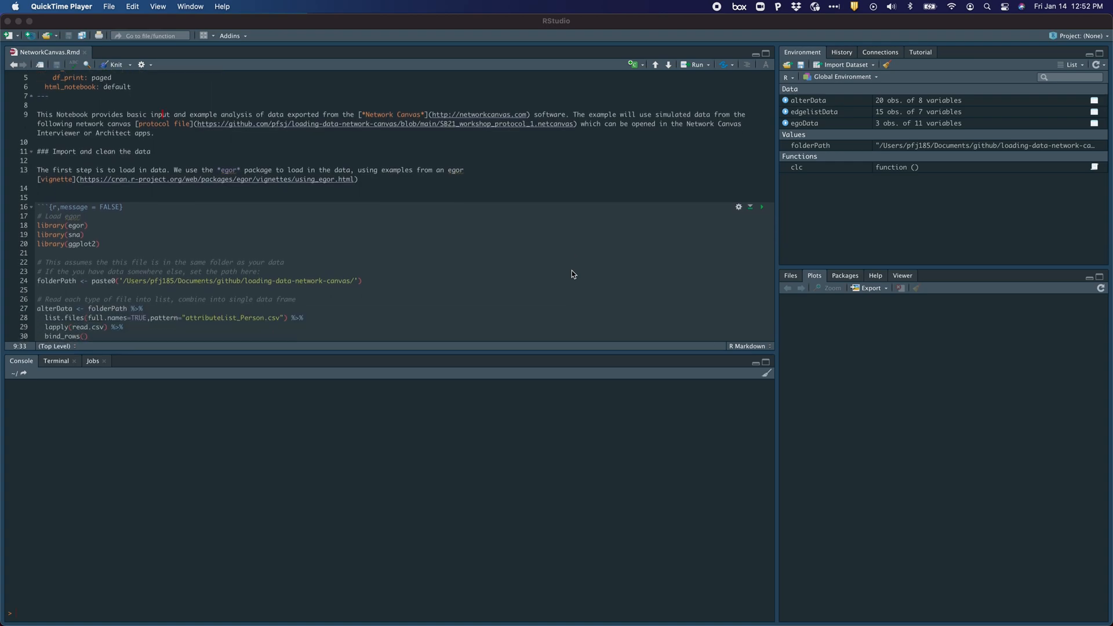
pyautogui.scroll(-3)
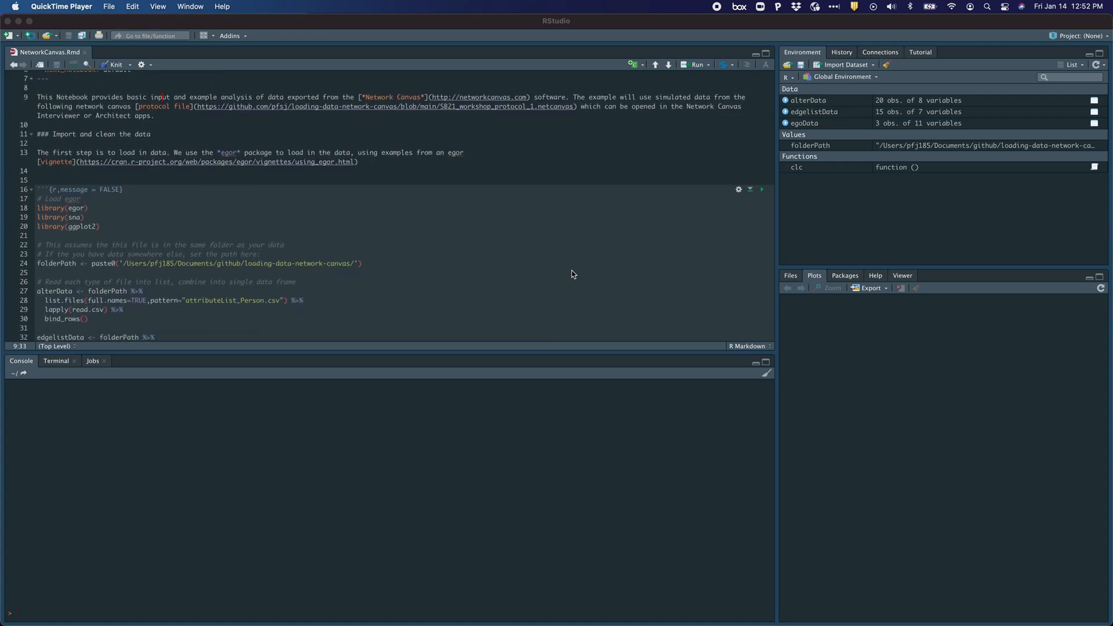
pyautogui.scroll(-3)
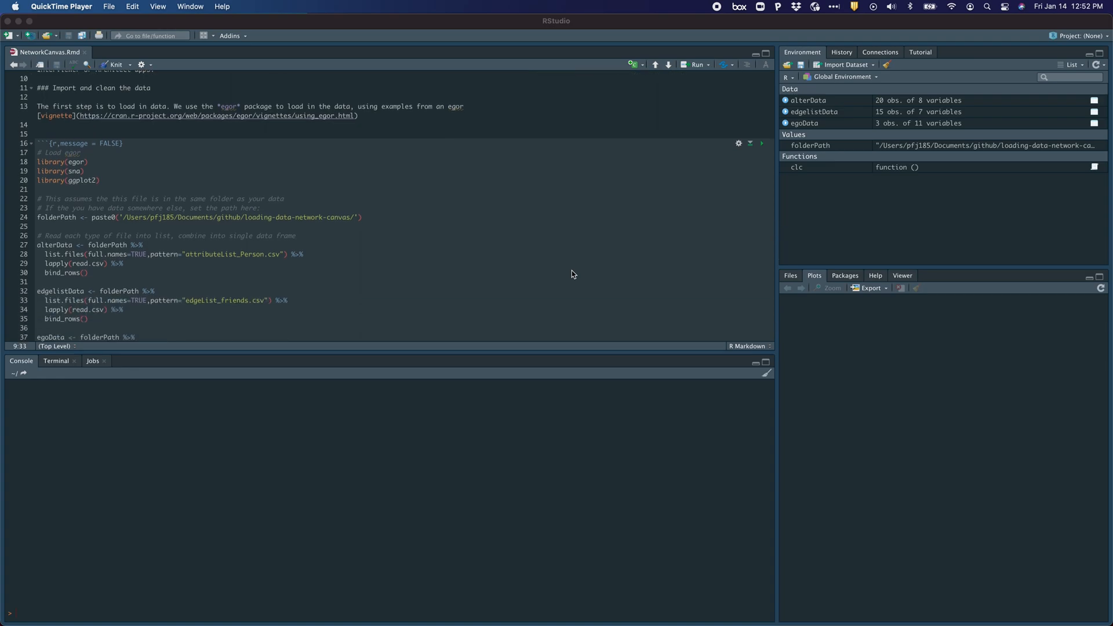
pyautogui.scroll(-3)
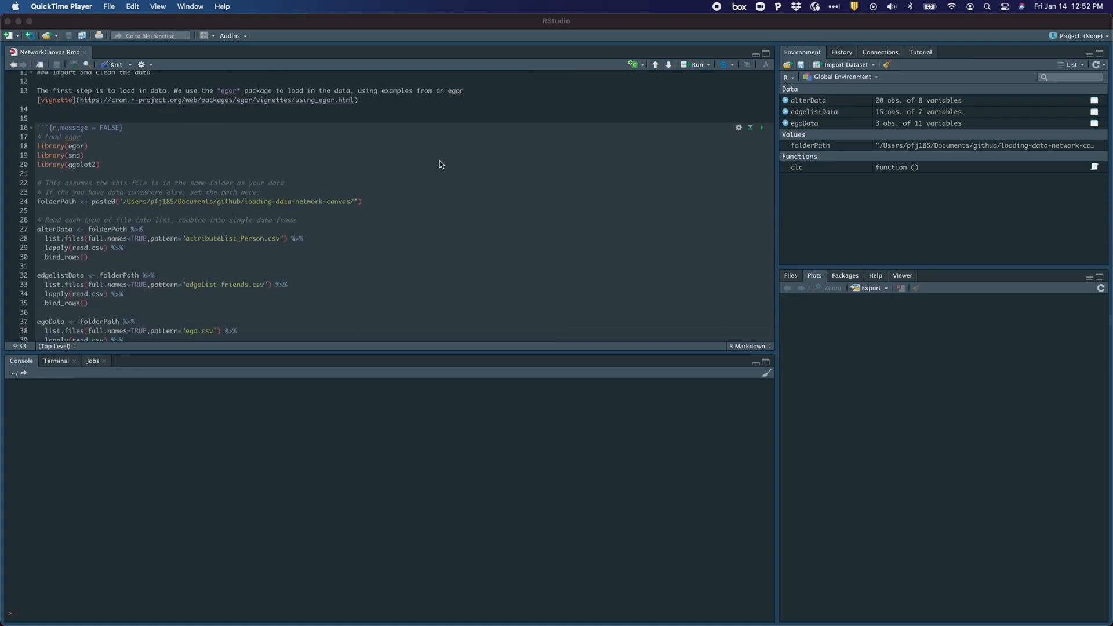
pyautogui.moveTo(417, 155)
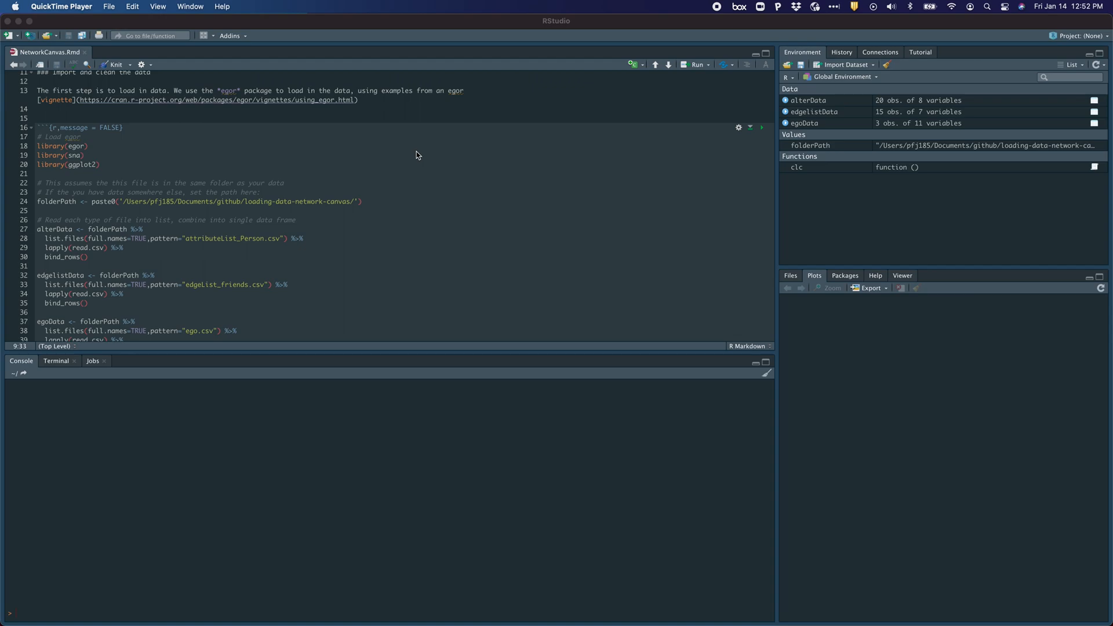
pyautogui.scroll(-3)
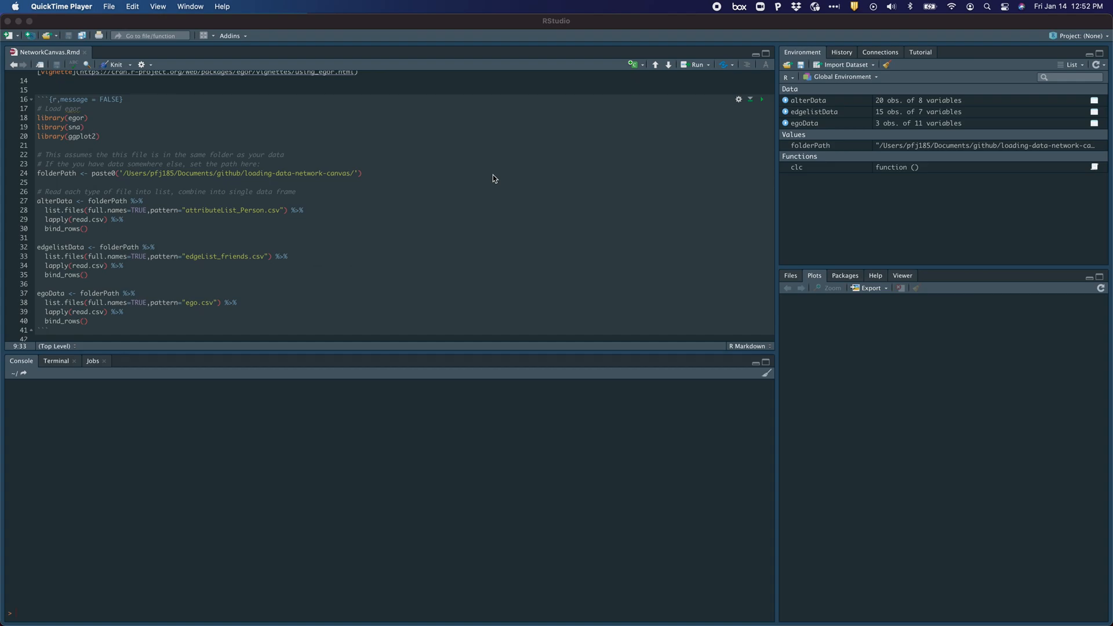
pyautogui.scroll(-3)
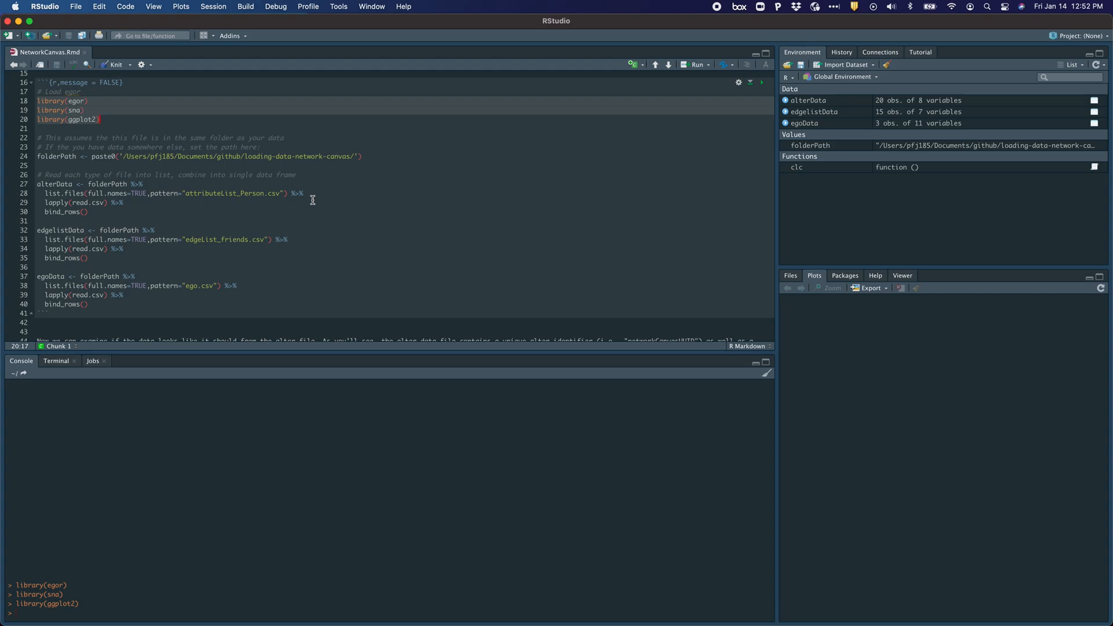
# Select the folderPath line and the alter, edgelist and ego read.csv import blocks.
pyautogui.scroll(-3)
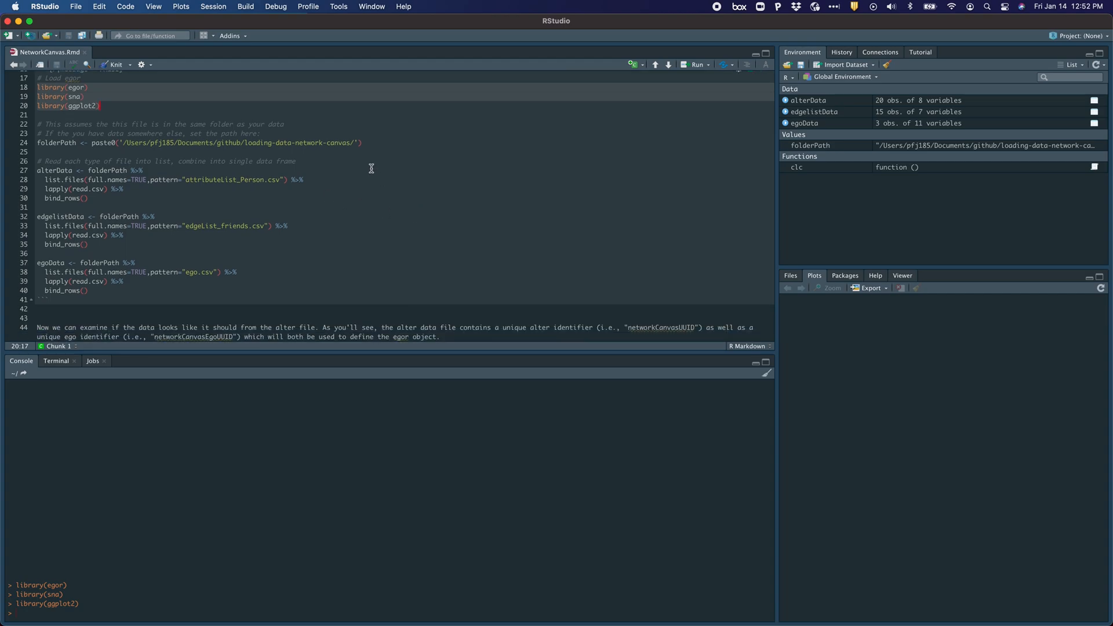
pyautogui.click(363, 142)
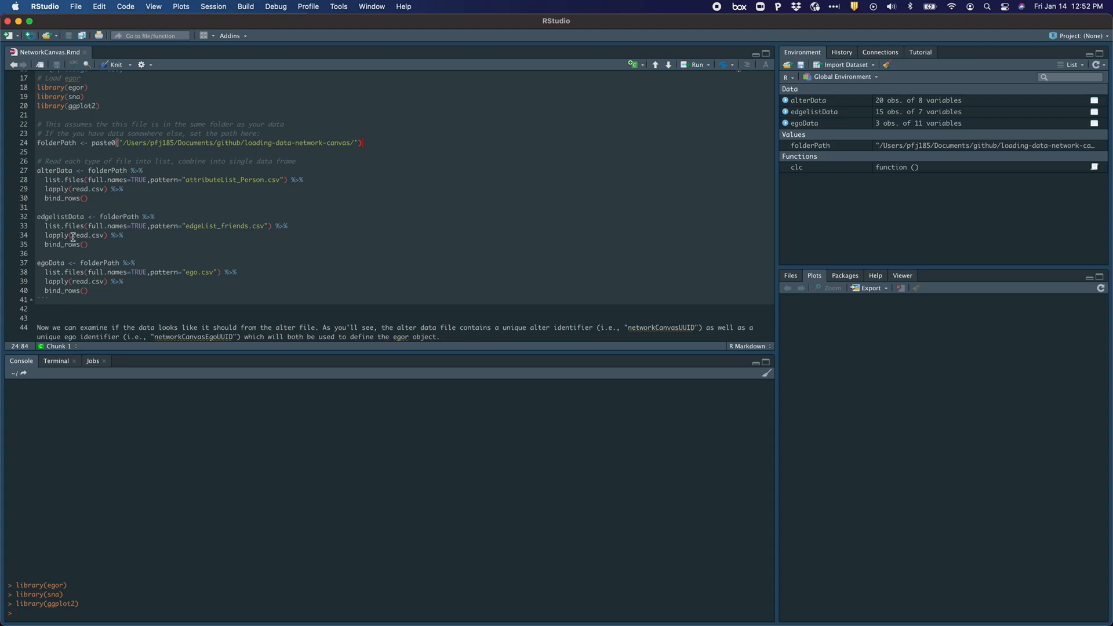
pyautogui.moveTo(60, 254)
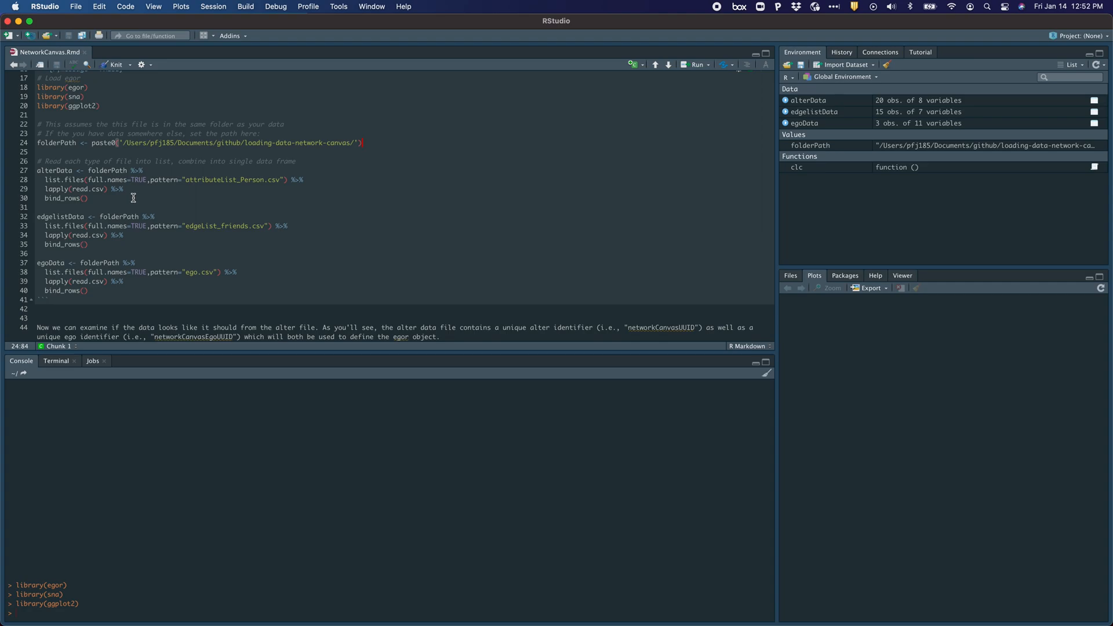
pyautogui.moveTo(212, 180)
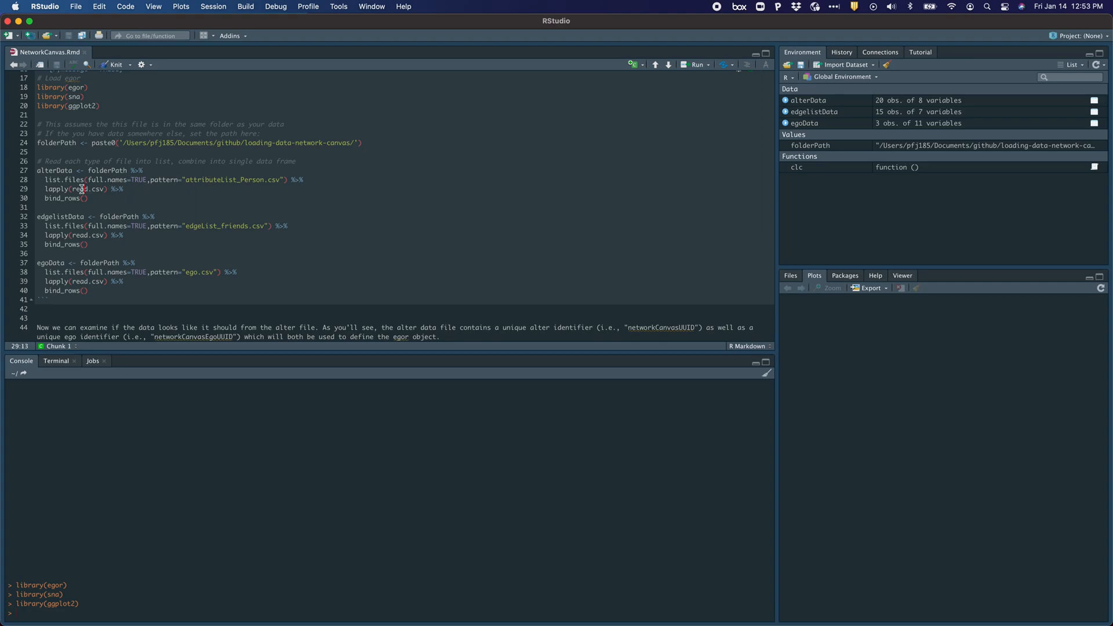
pyautogui.click(136, 198)
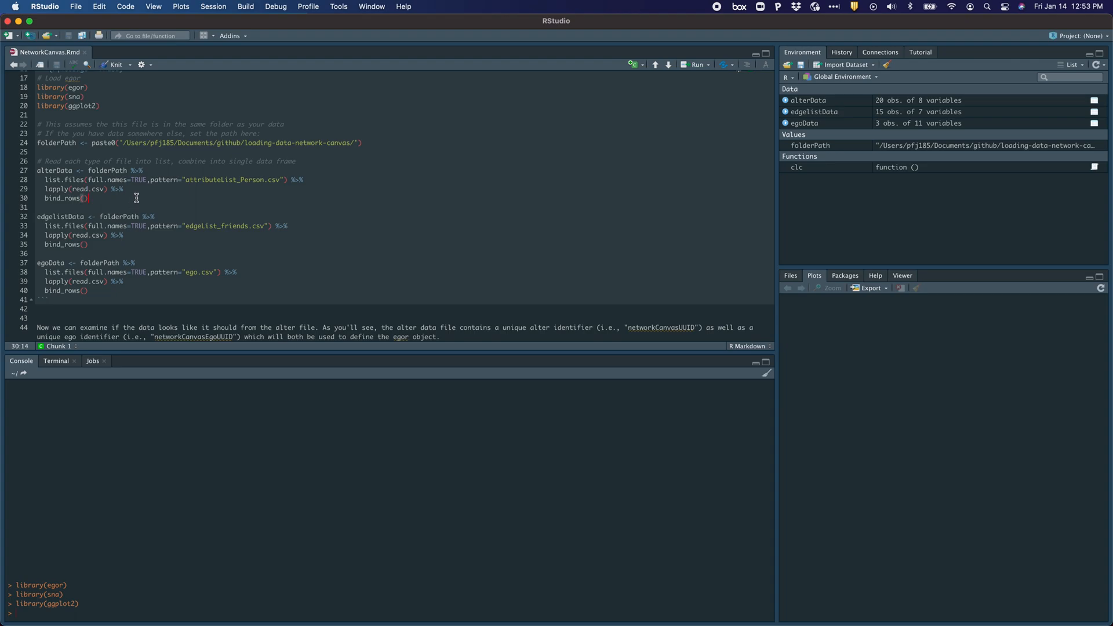
pyautogui.moveTo(136, 255)
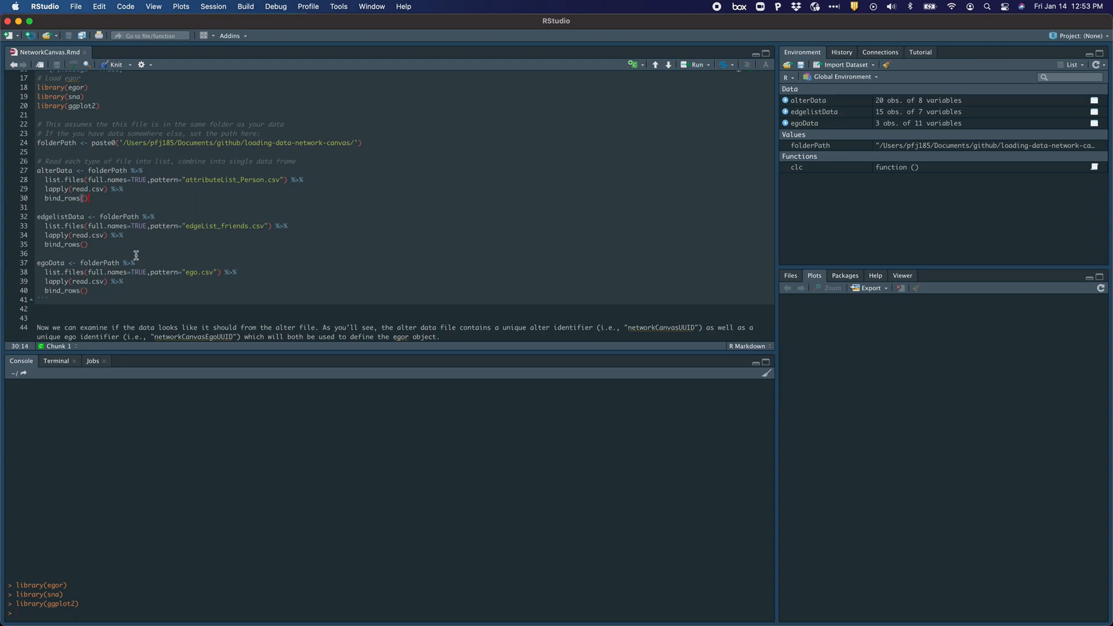
pyautogui.click(38, 143)
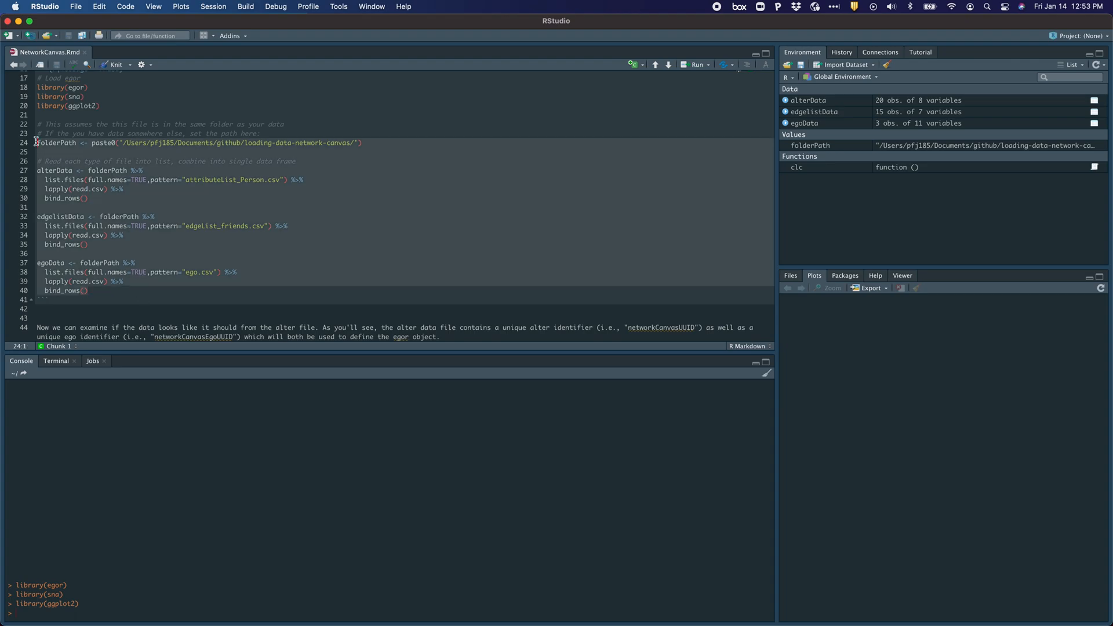
# Run the import code creating alterData, edgelistData and egoData, then go to head(alterData).
pyautogui.click(724, 64)
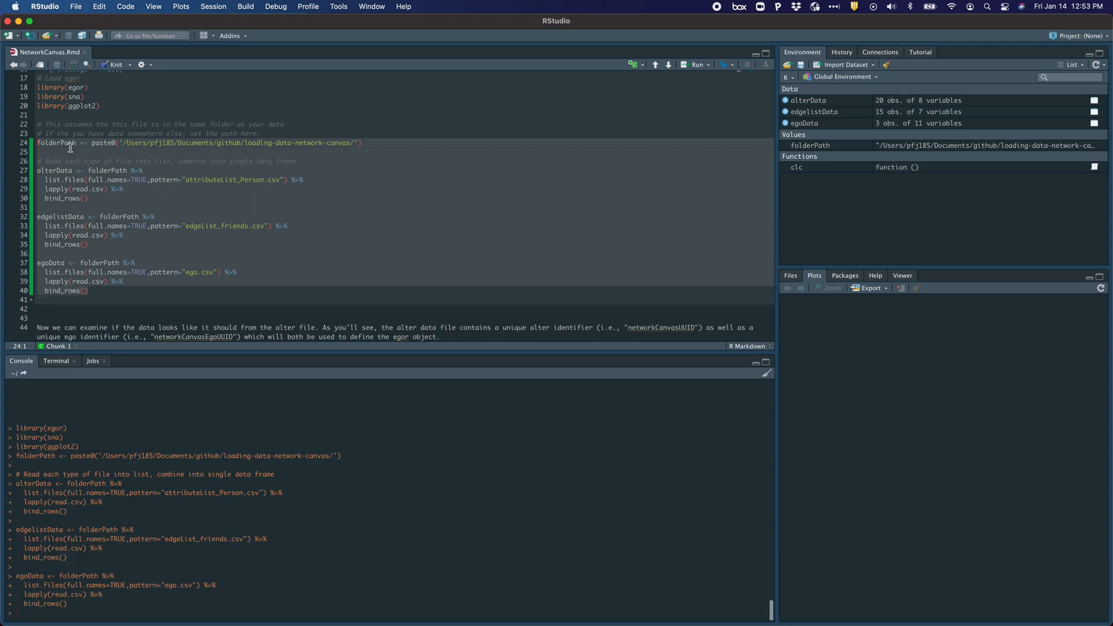
pyautogui.scroll(-3)
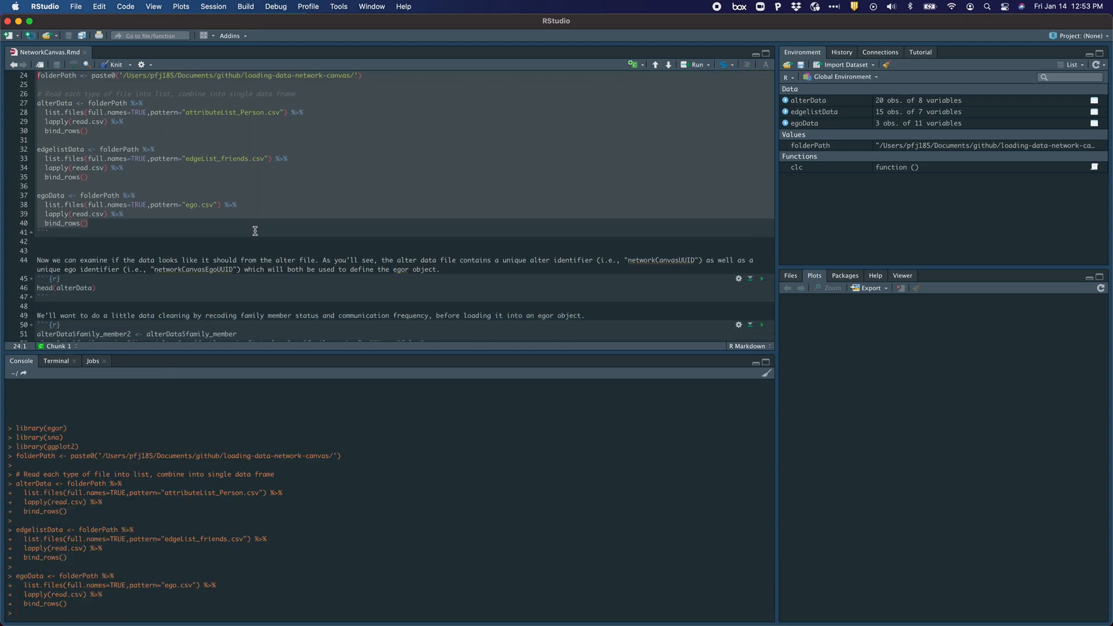
pyautogui.scroll(-3)
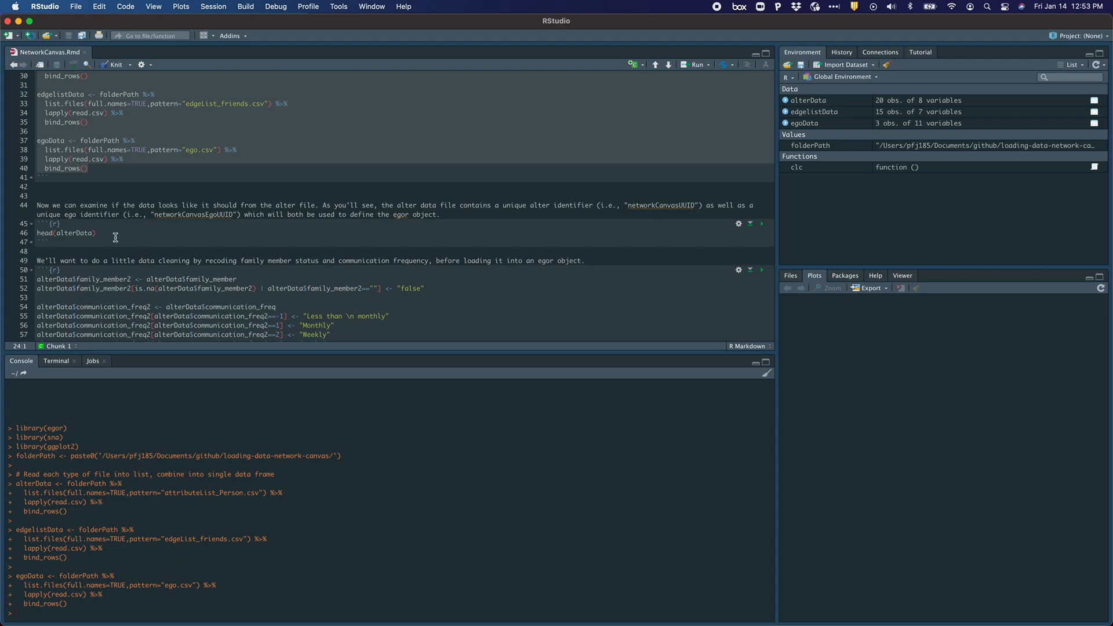
pyautogui.click(36, 233)
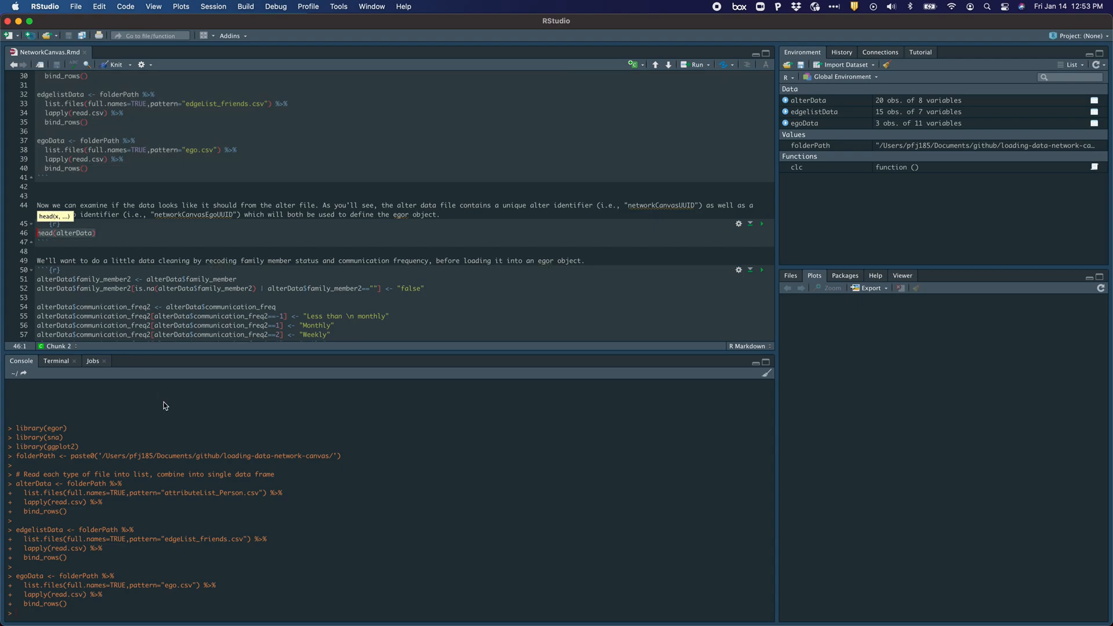
pyautogui.moveTo(225, 241)
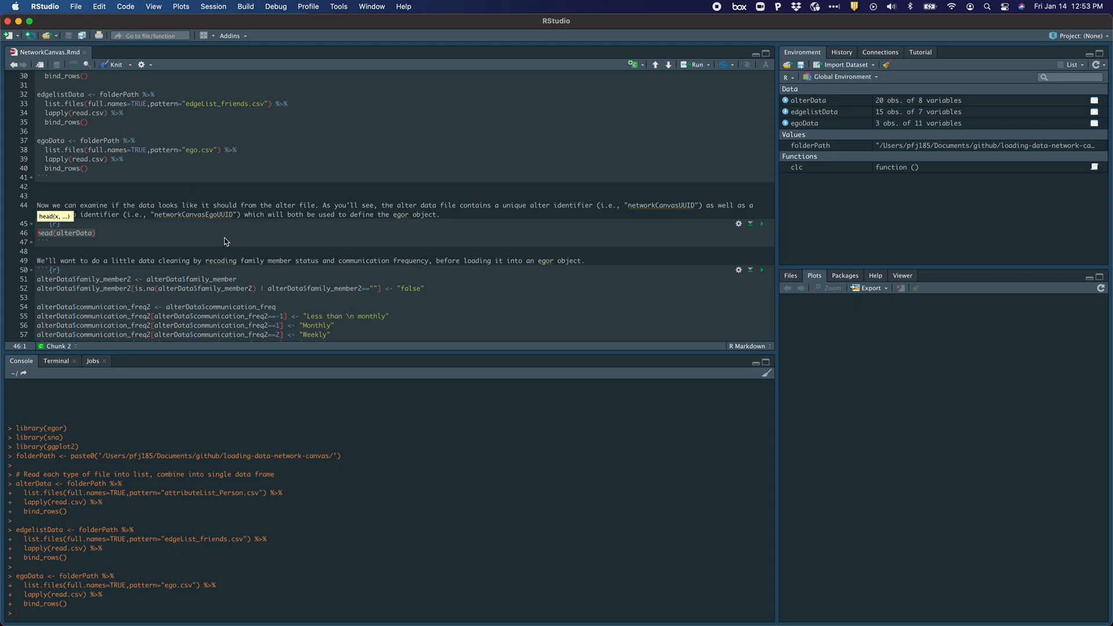
# Run head(alterData) and review the six-row alter table inline.
pyautogui.click(762, 224)
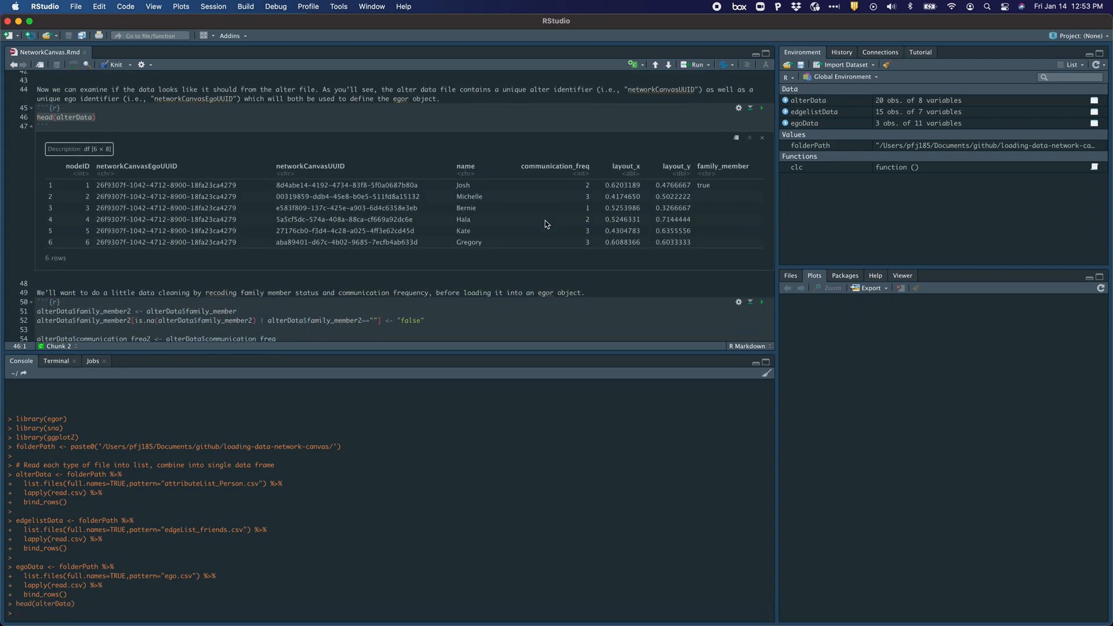
pyautogui.moveTo(183, 221)
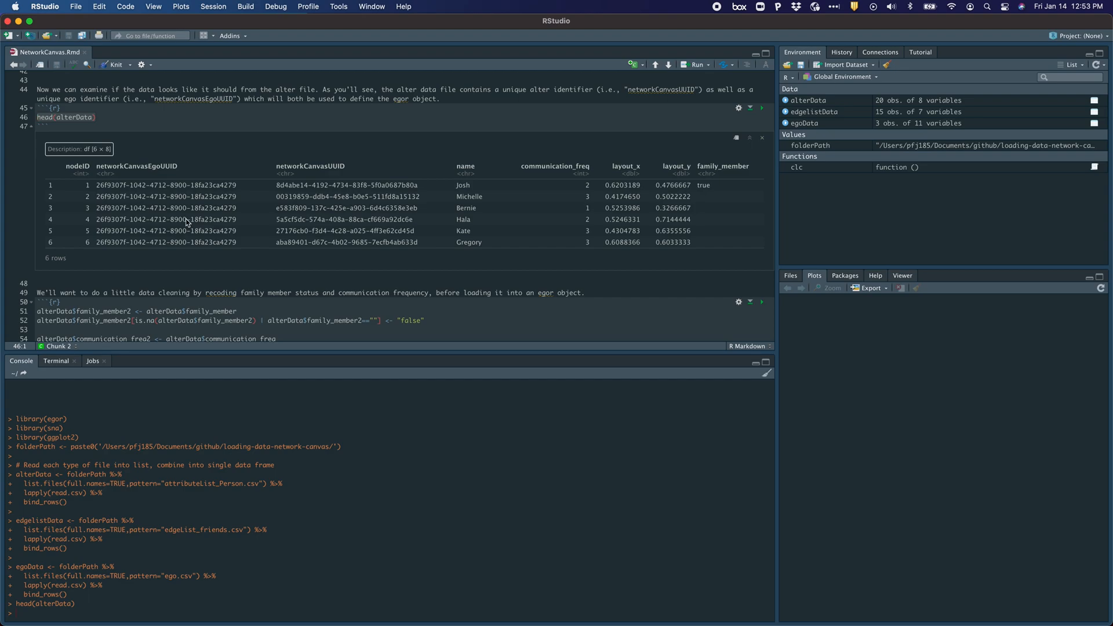
pyautogui.moveTo(139, 155)
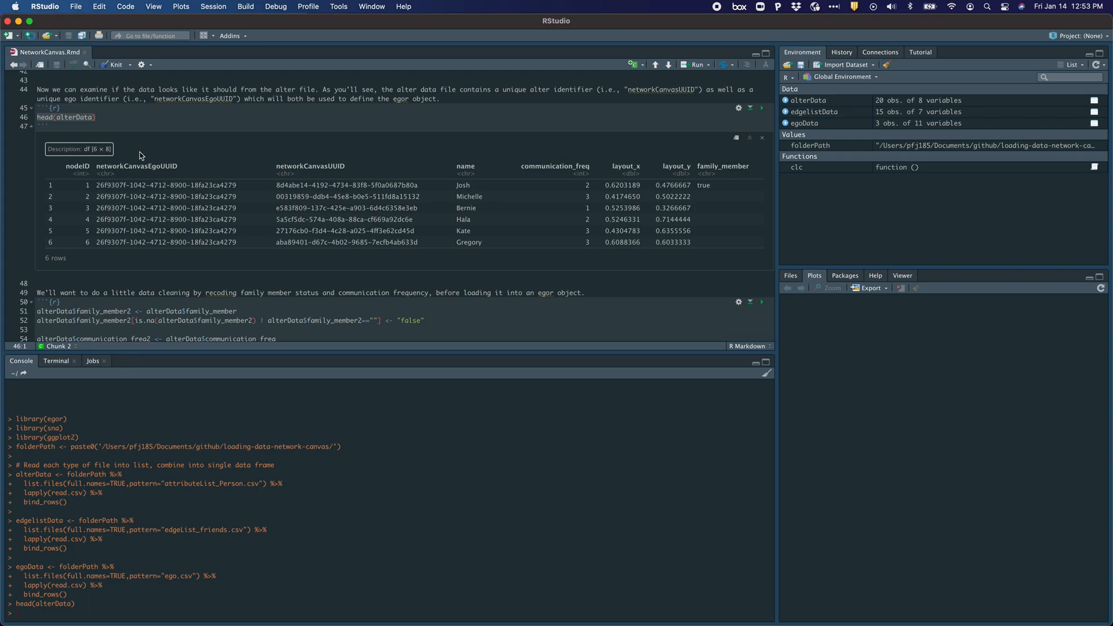
pyautogui.moveTo(348, 155)
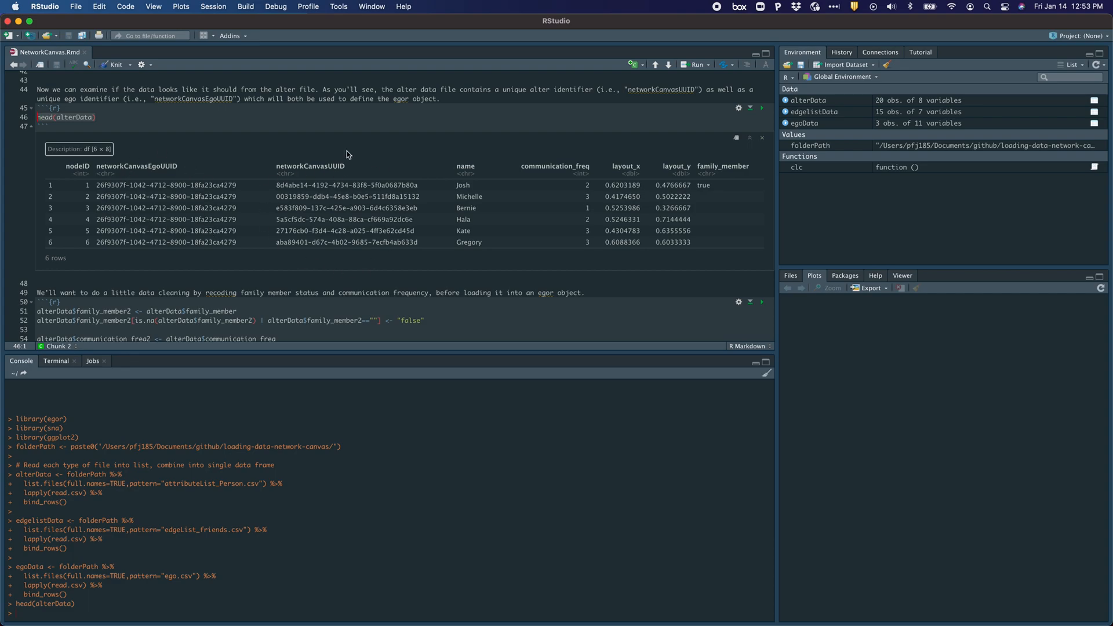
pyautogui.moveTo(587, 221)
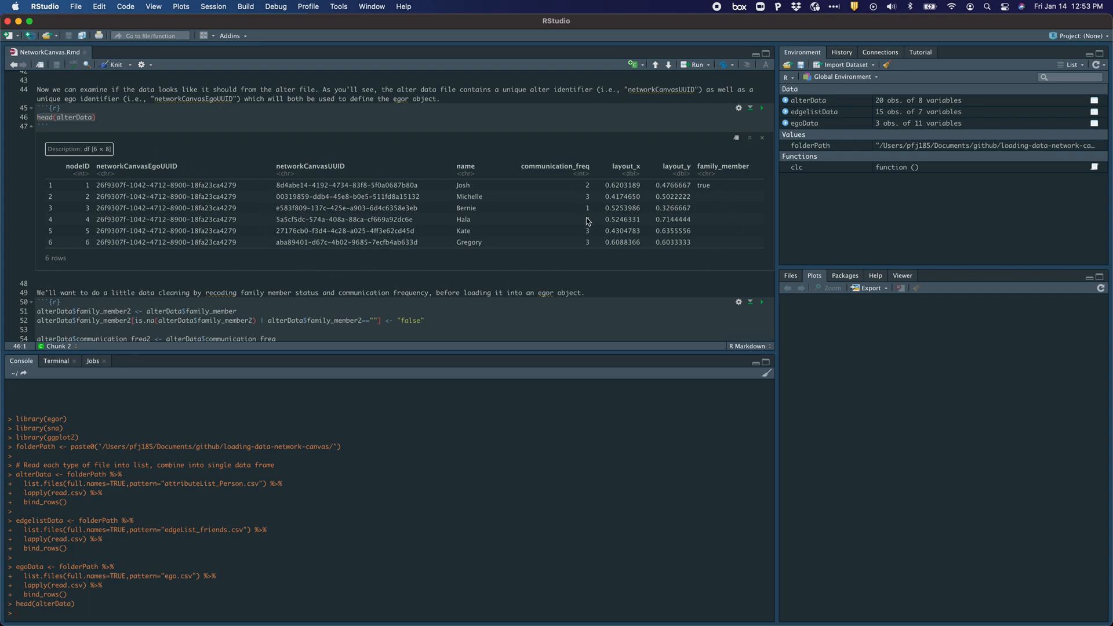
pyautogui.moveTo(471, 167)
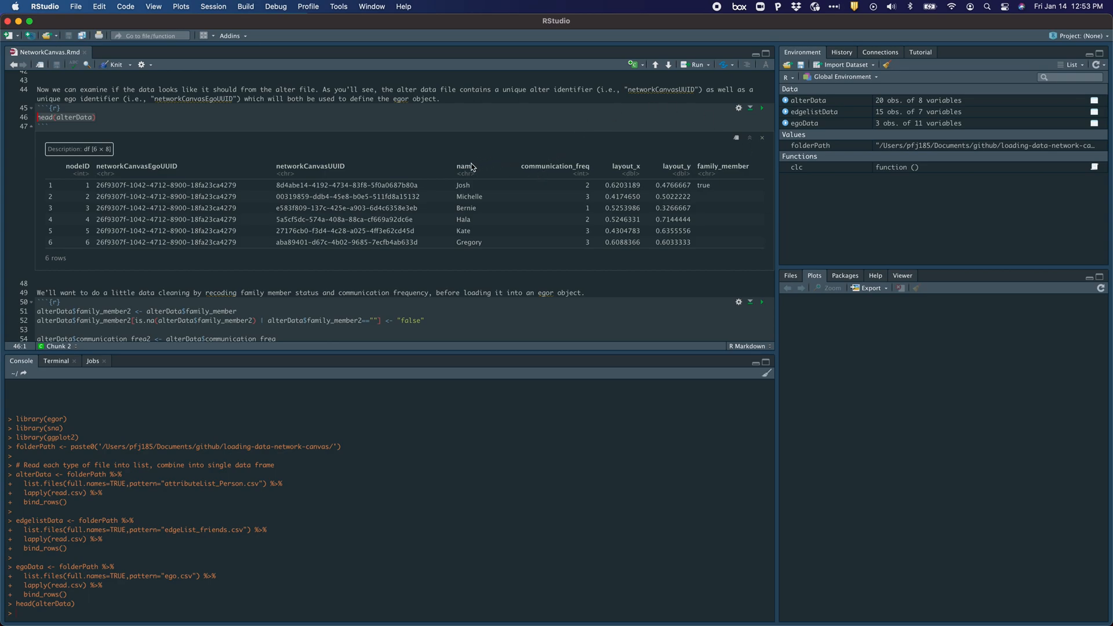
pyautogui.moveTo(541, 169)
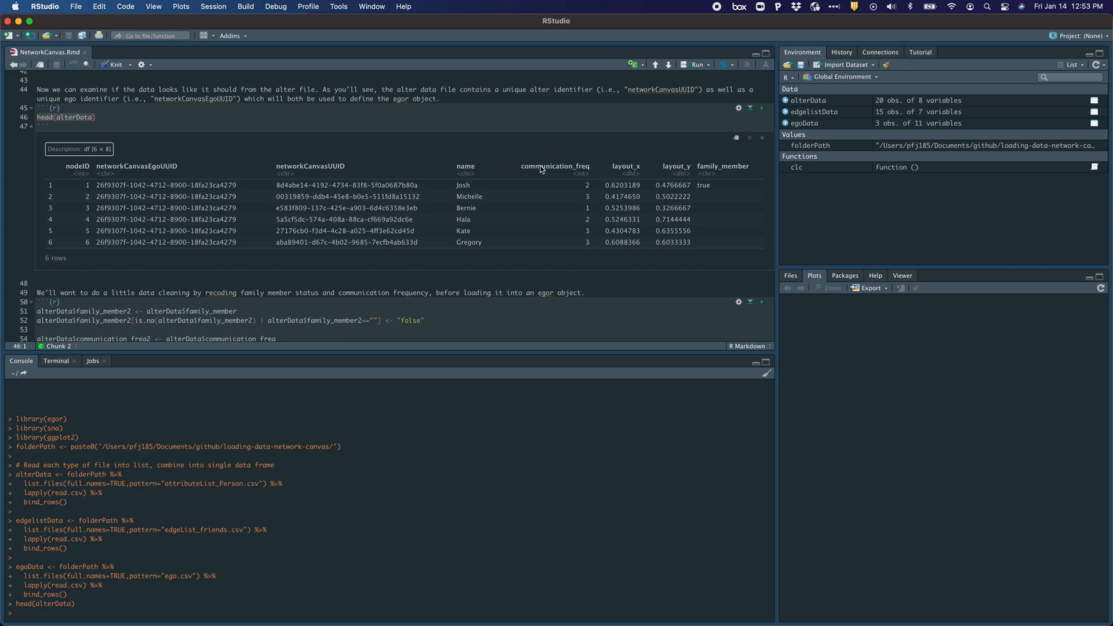
pyautogui.moveTo(601, 241)
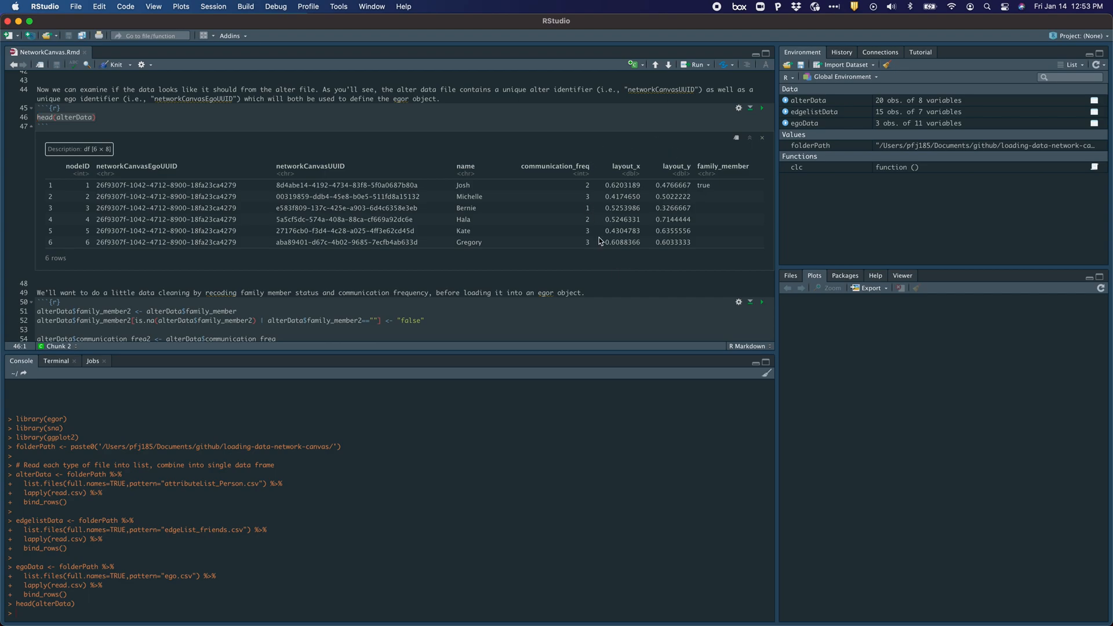
pyautogui.moveTo(724, 199)
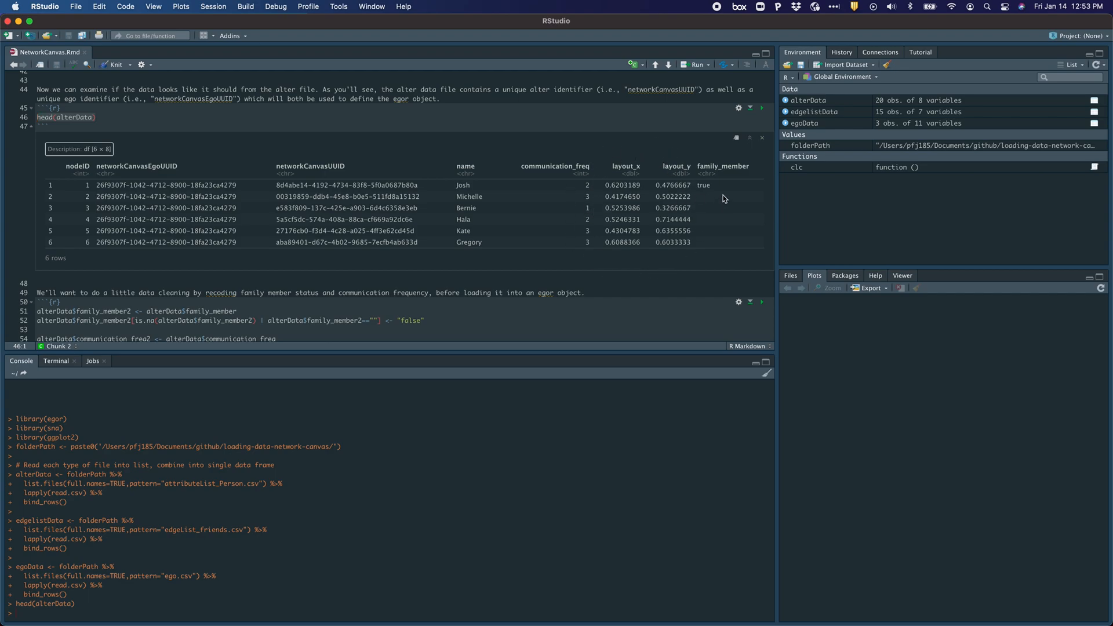
pyautogui.moveTo(383, 197)
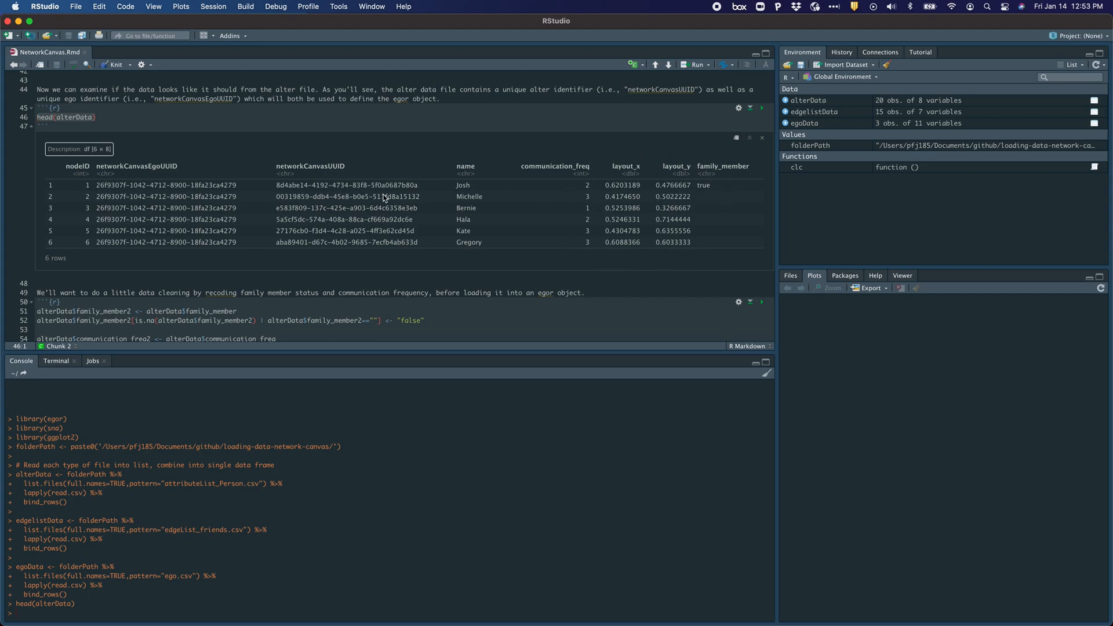
pyautogui.scroll(-3)
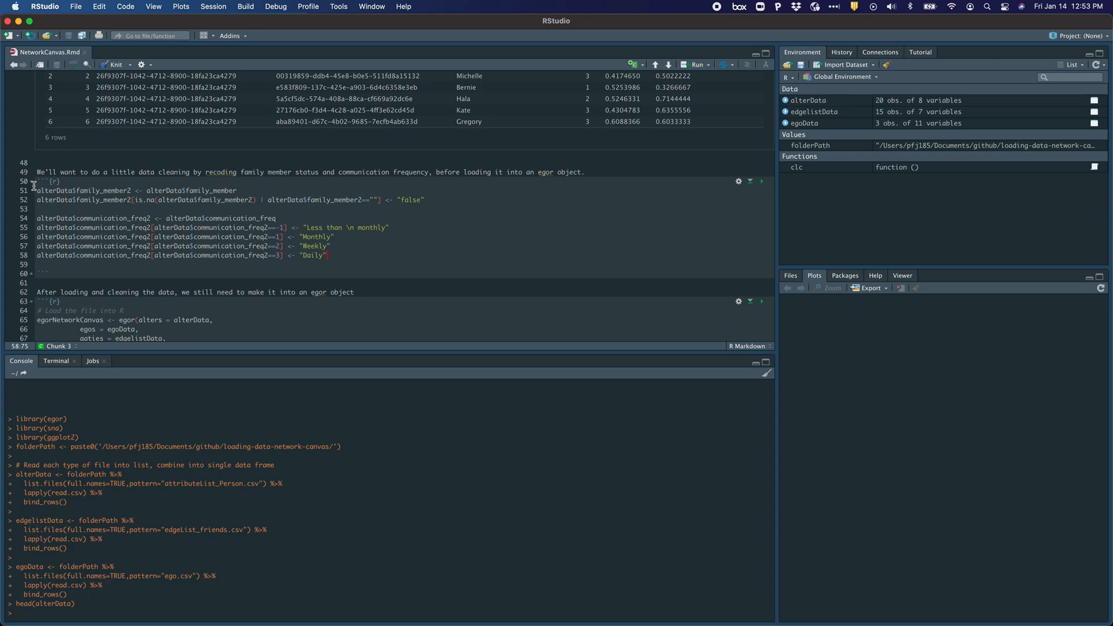
# Run the family_member2 and communication_freq2 recoding lines 51–58 on alterData.
pyautogui.click(35, 191)
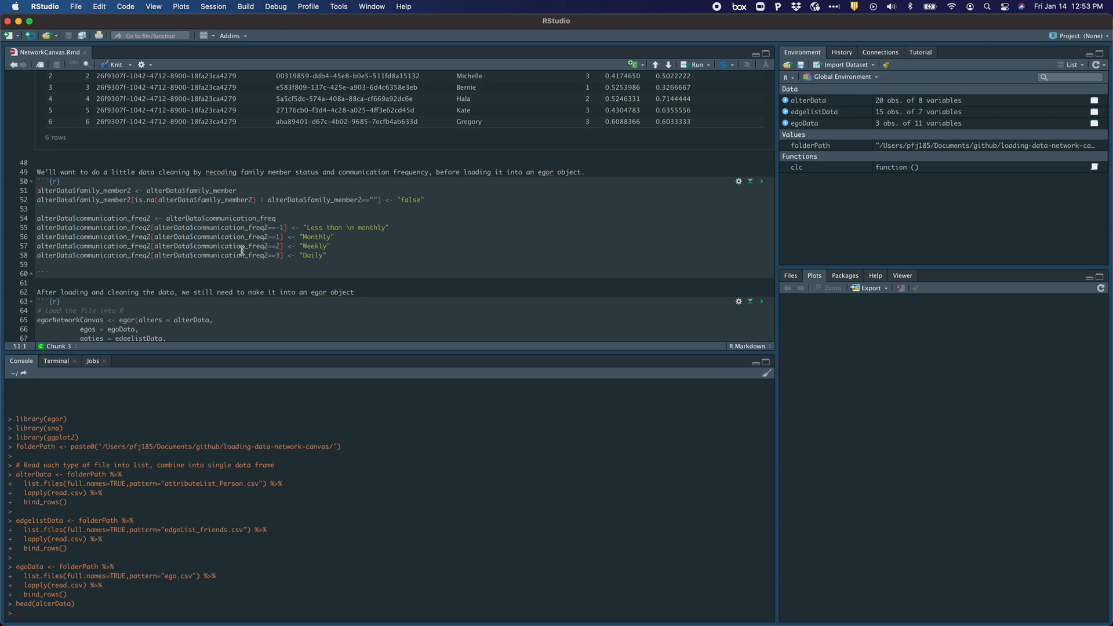
pyautogui.click(329, 255)
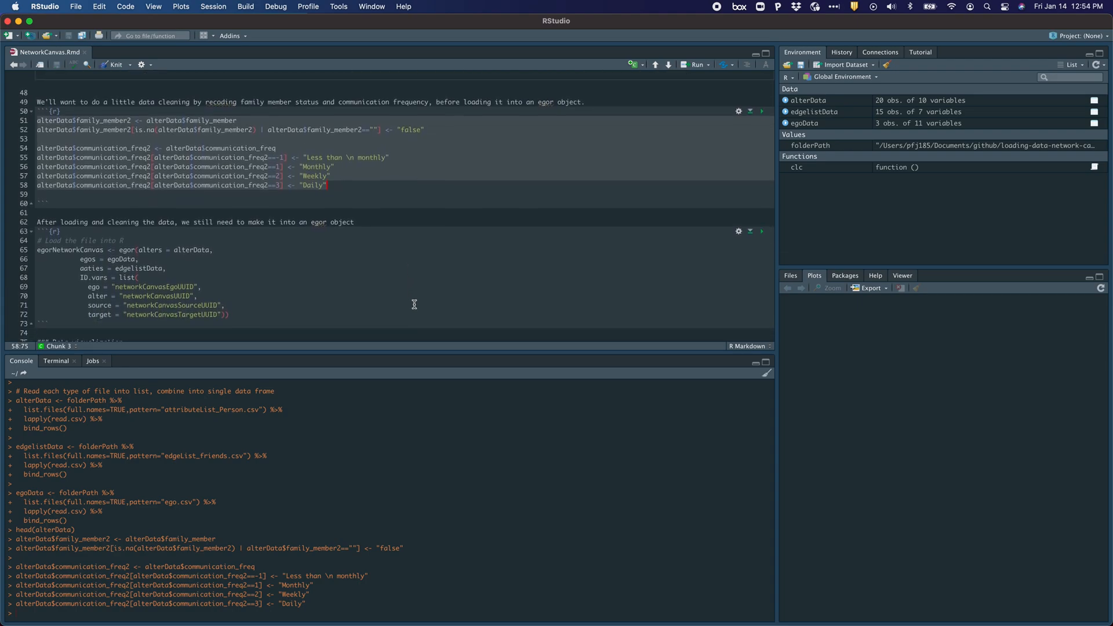
pyautogui.moveTo(380, 183)
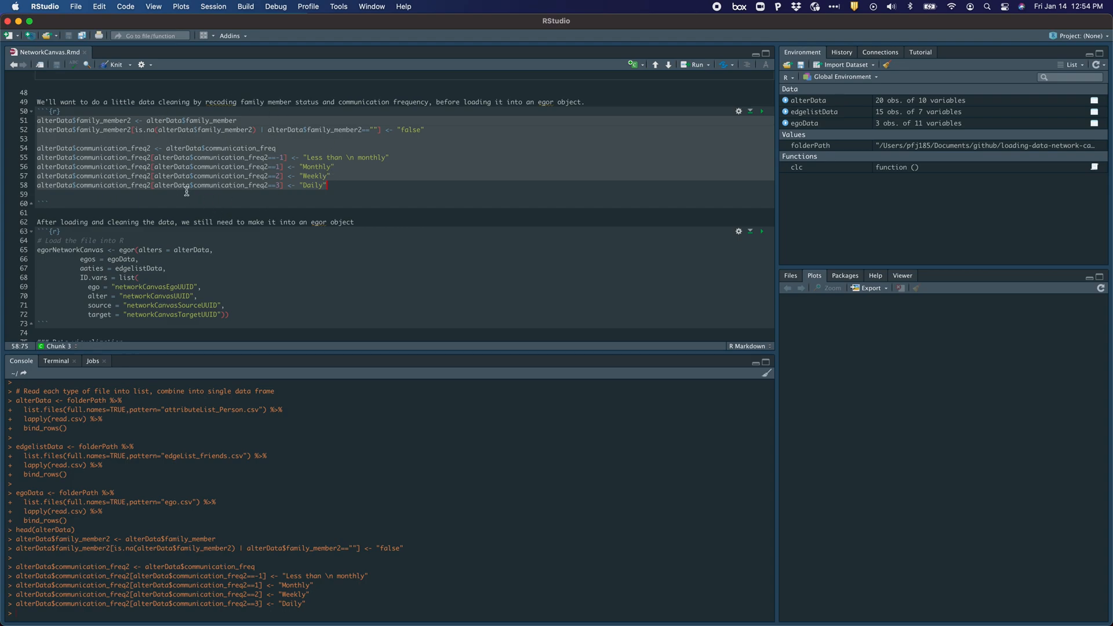
pyautogui.moveTo(262, 216)
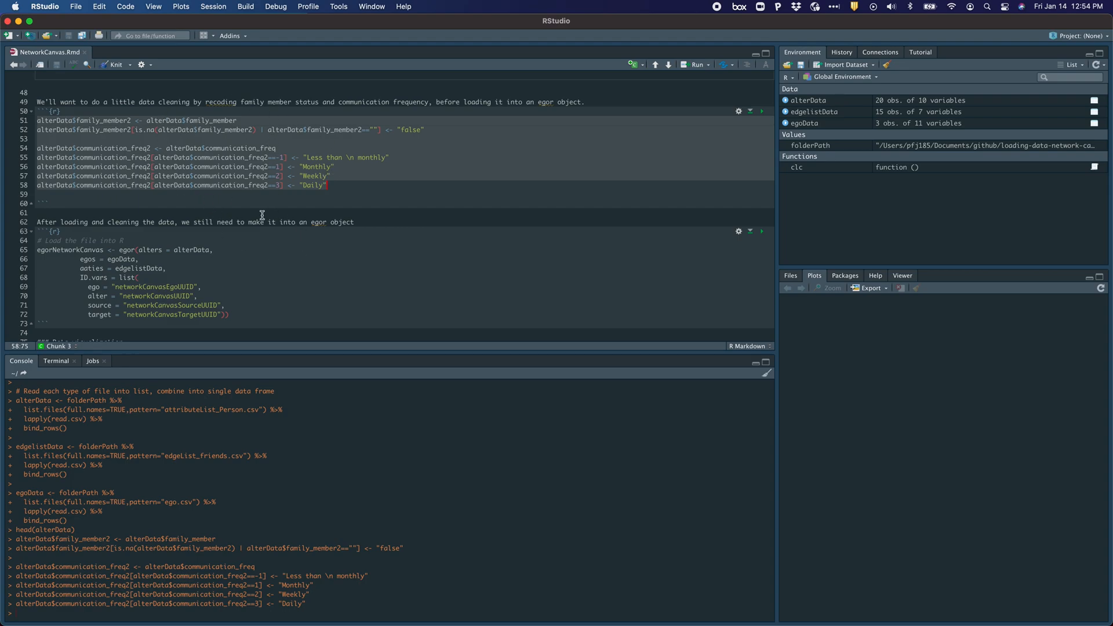
pyautogui.scroll(-3)
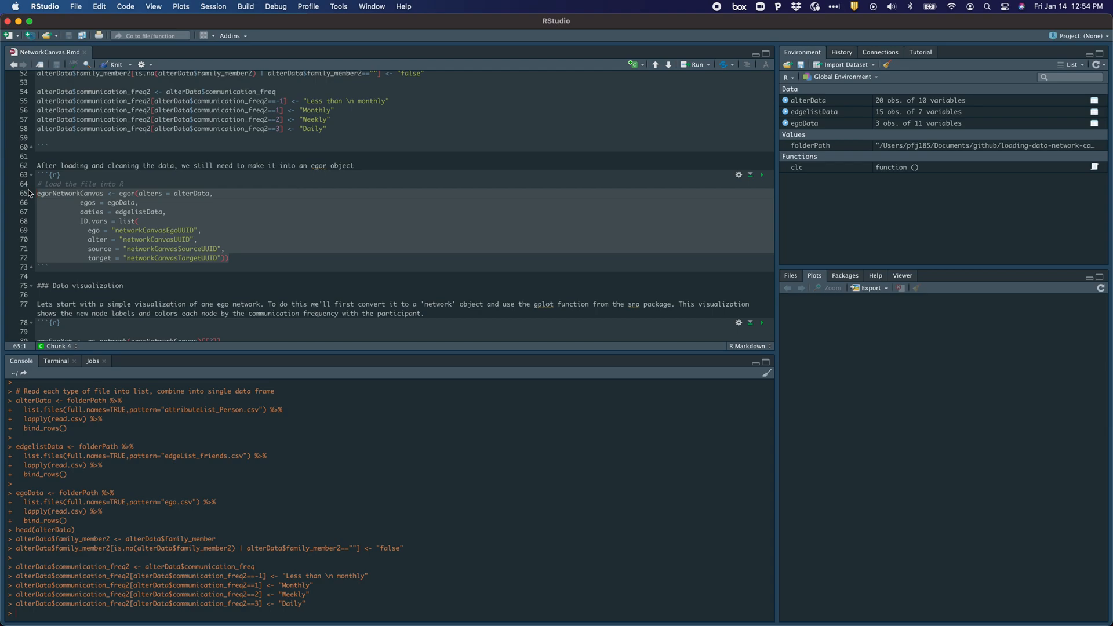
# Run the egor() call building egorNetworkCanvas from alter, ego and edge-list data.
pyautogui.click(762, 175)
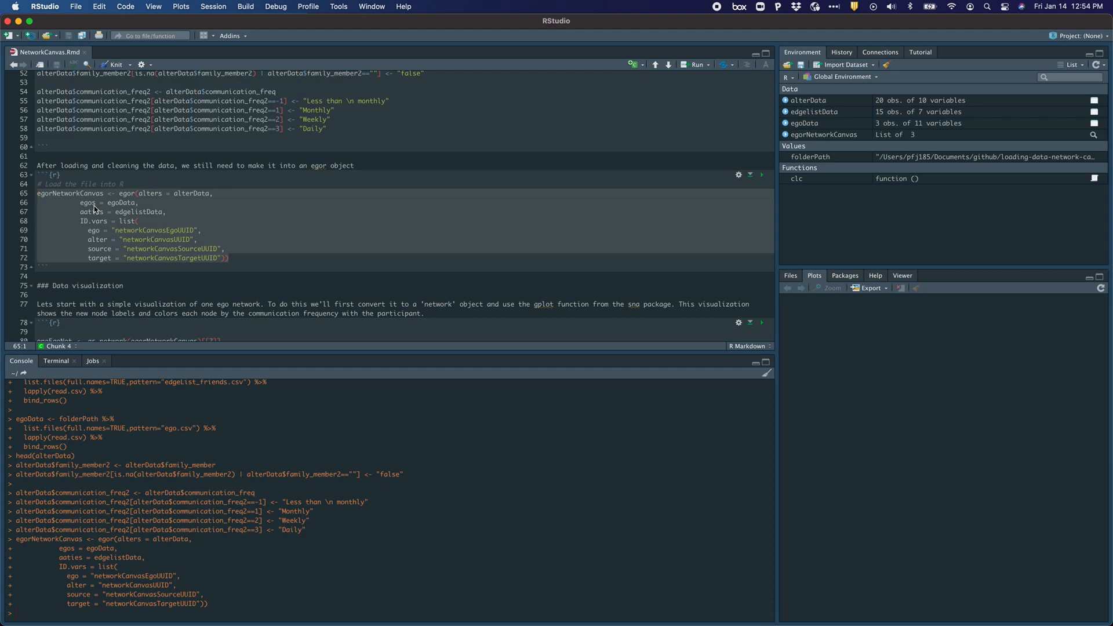
pyautogui.scroll(-3)
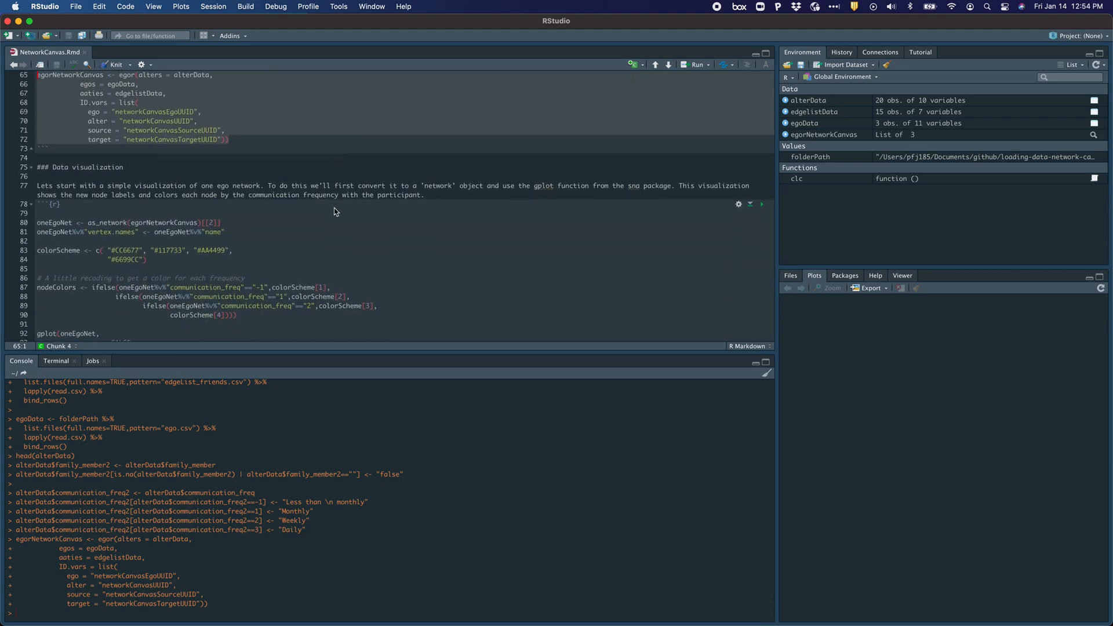
pyautogui.scroll(-3)
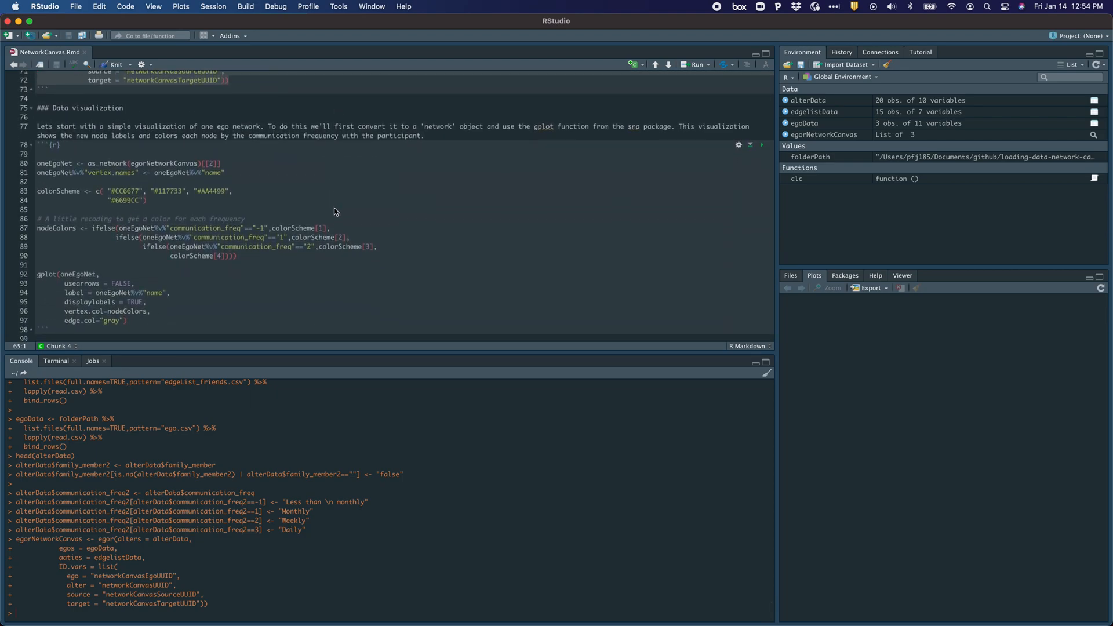
pyautogui.moveTo(318, 213)
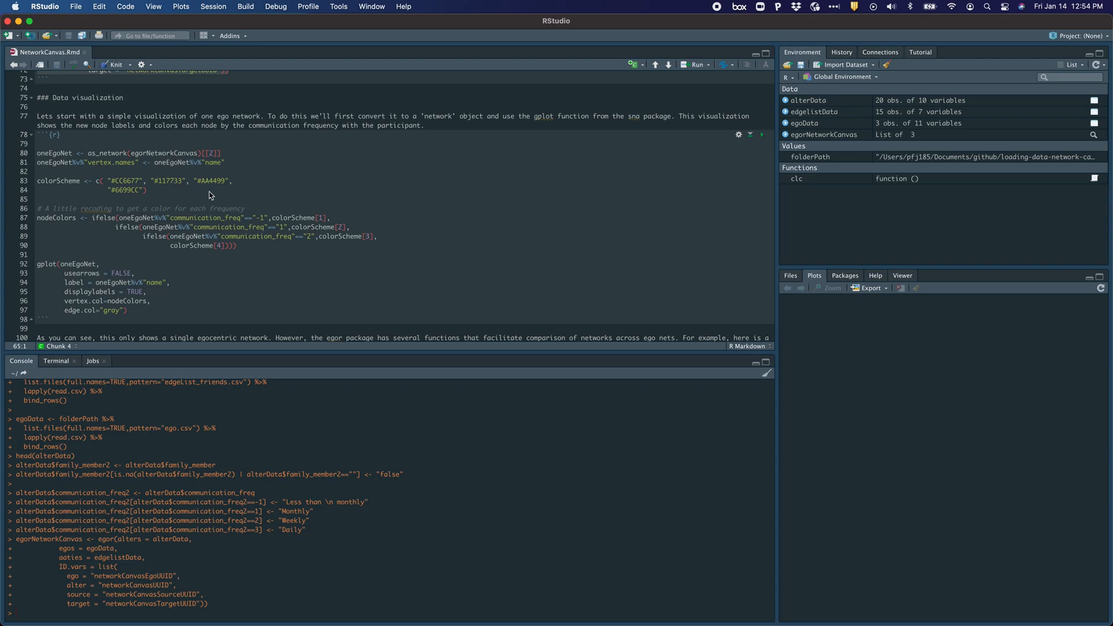
pyautogui.moveTo(188, 234)
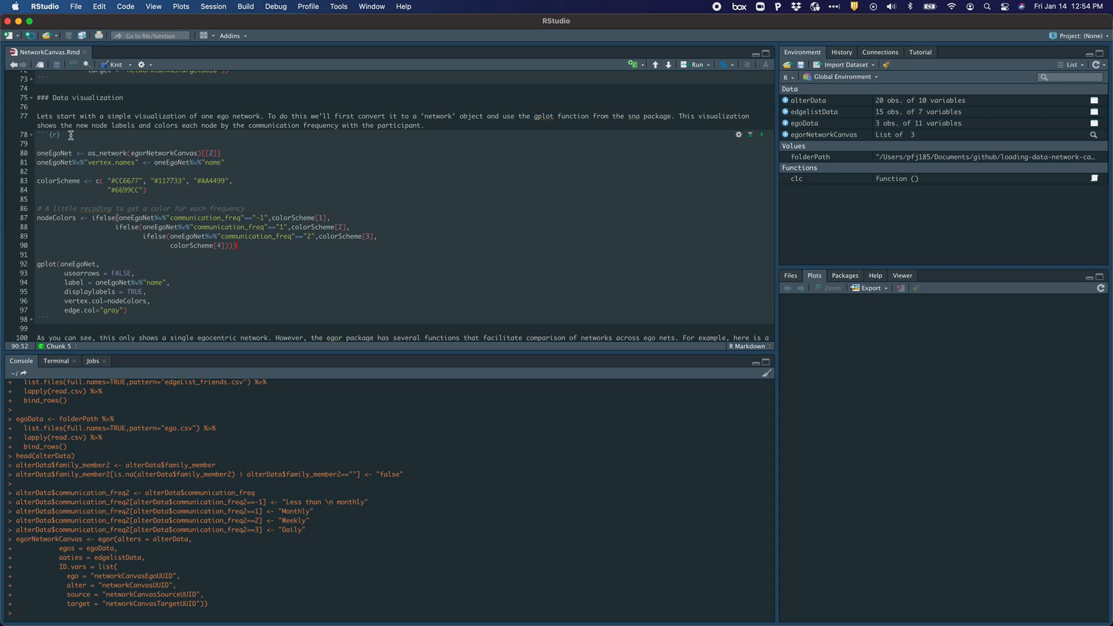
# Run lines 80–90 creating oneEgoNet, colorScheme and nodeColors.
pyautogui.click(38, 145)
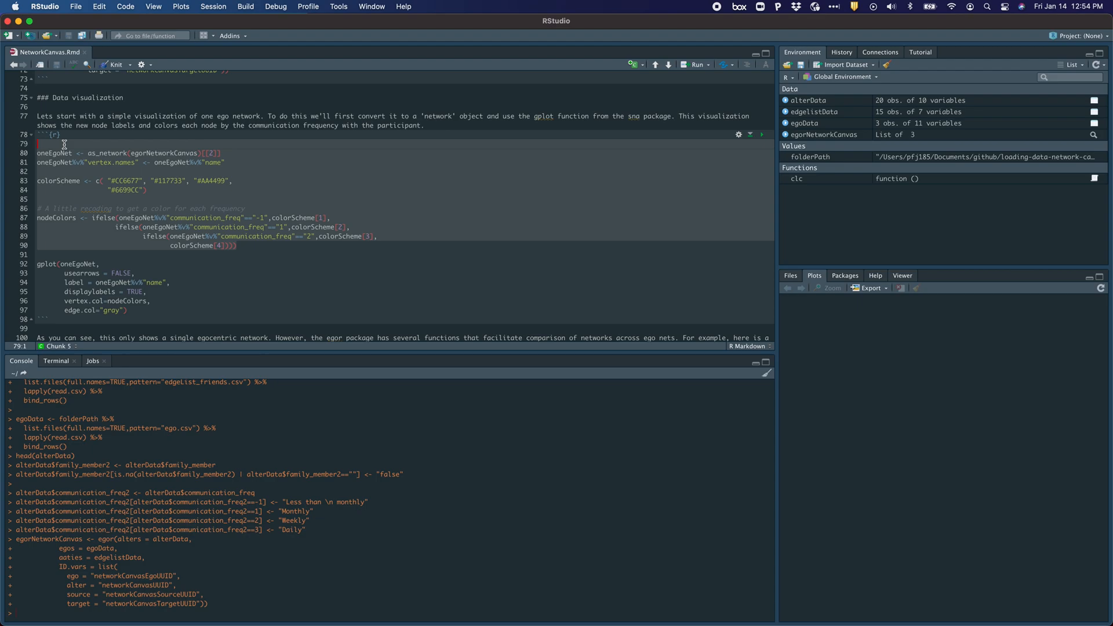
pyautogui.click(761, 134)
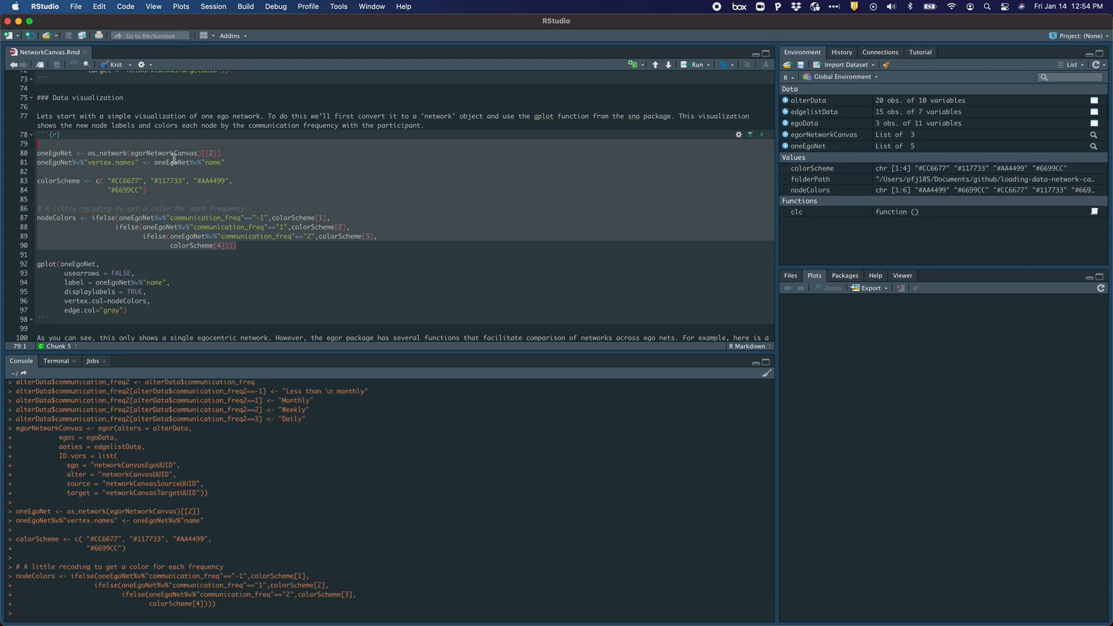
pyautogui.moveTo(136, 162)
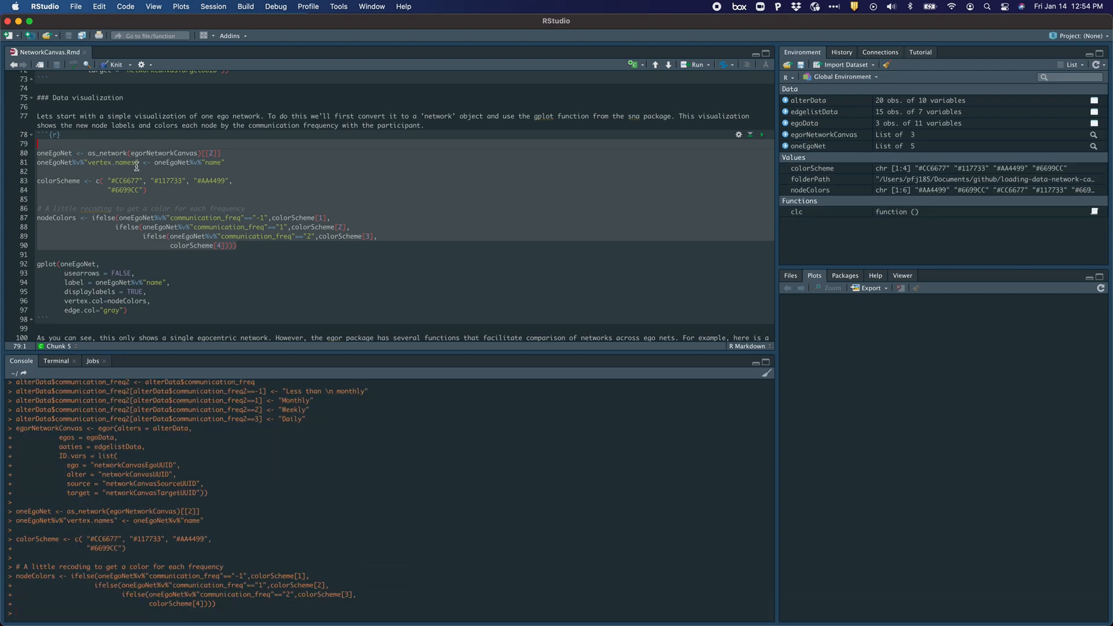
pyautogui.moveTo(272, 279)
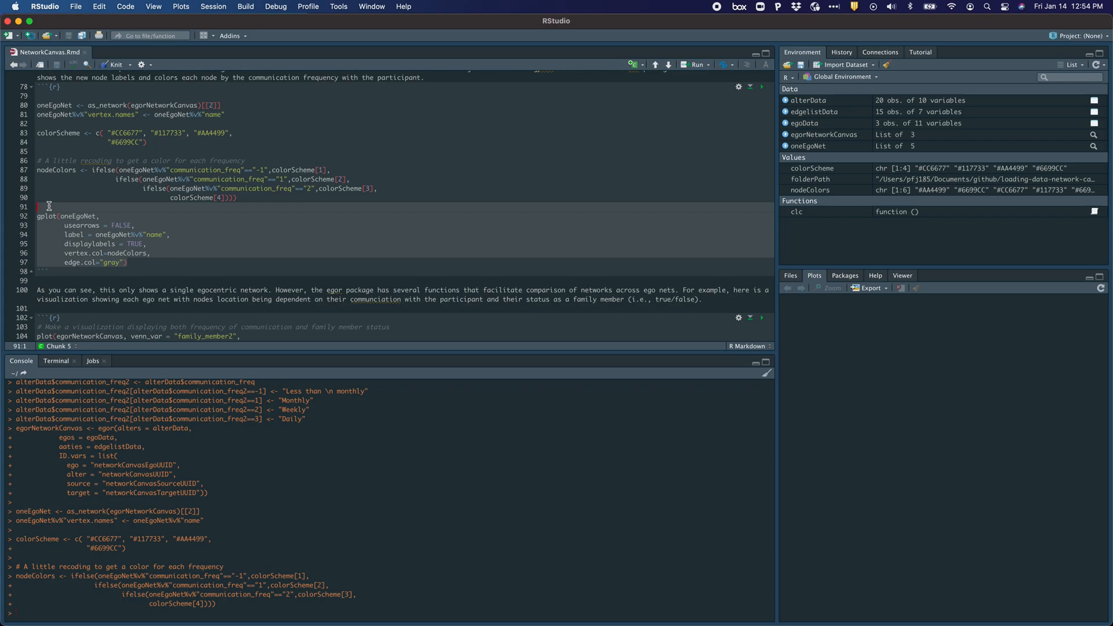
pyautogui.click(762, 88)
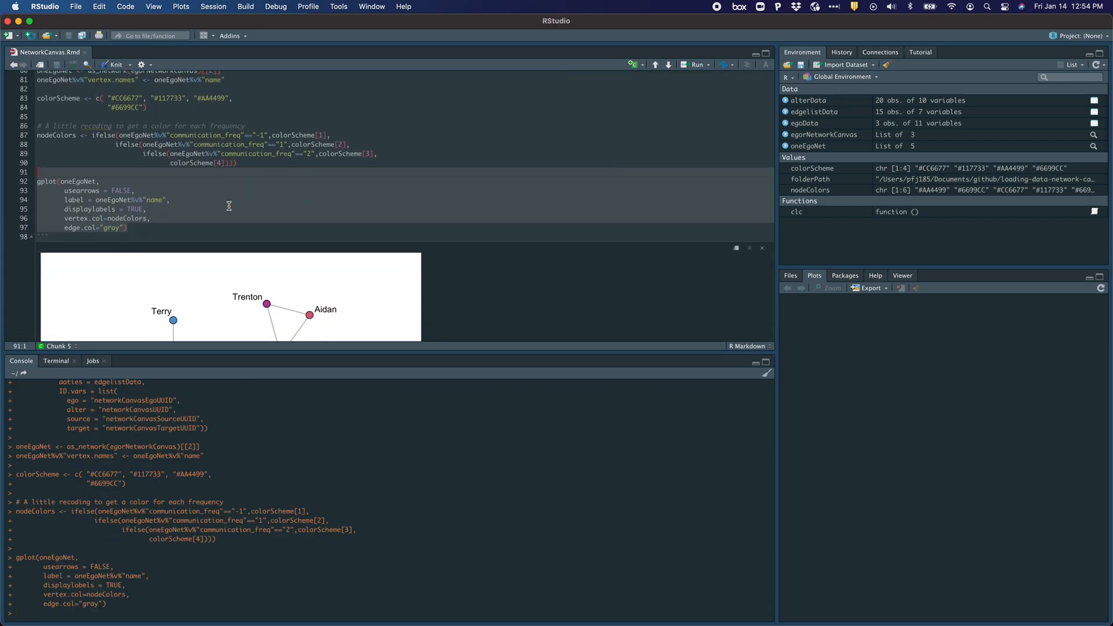
pyautogui.scroll(-3)
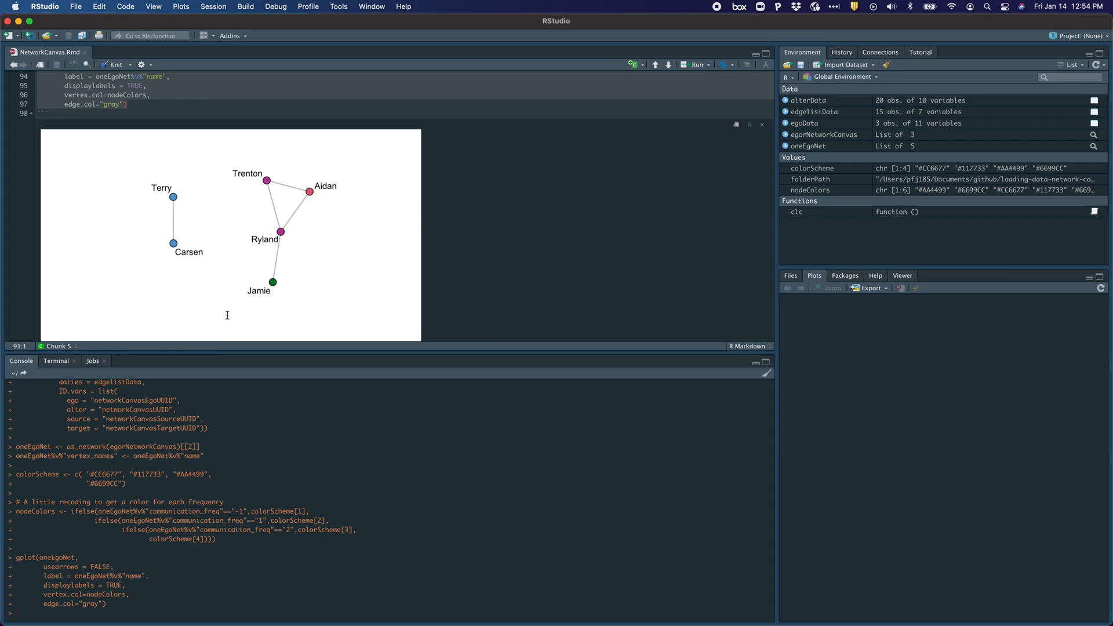
pyautogui.moveTo(144, 232)
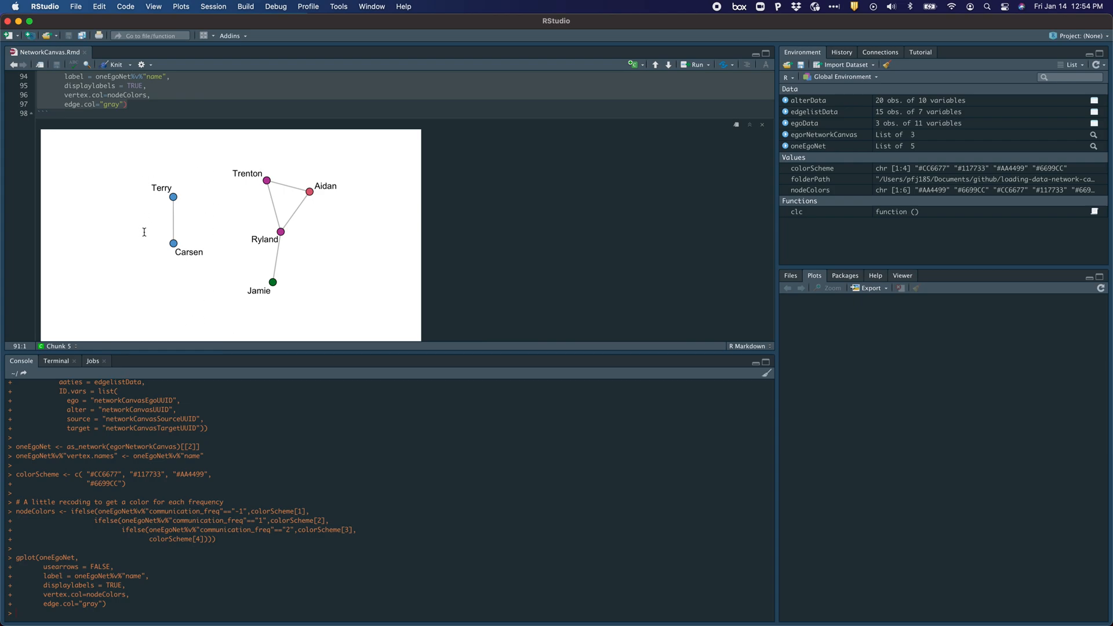
pyautogui.moveTo(284, 149)
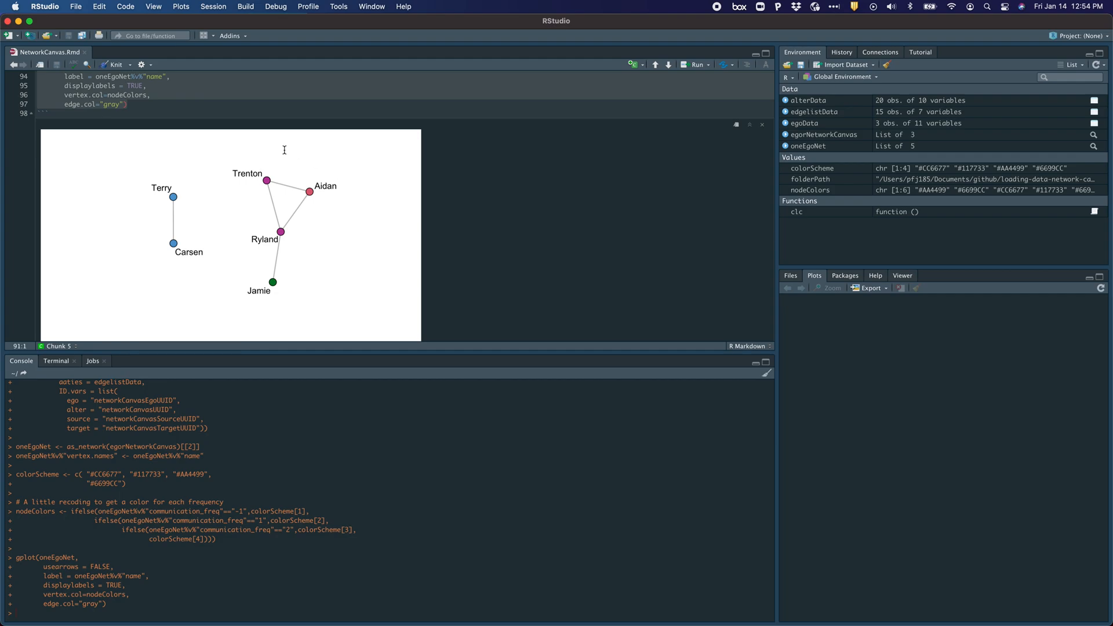
pyautogui.moveTo(382, 299)
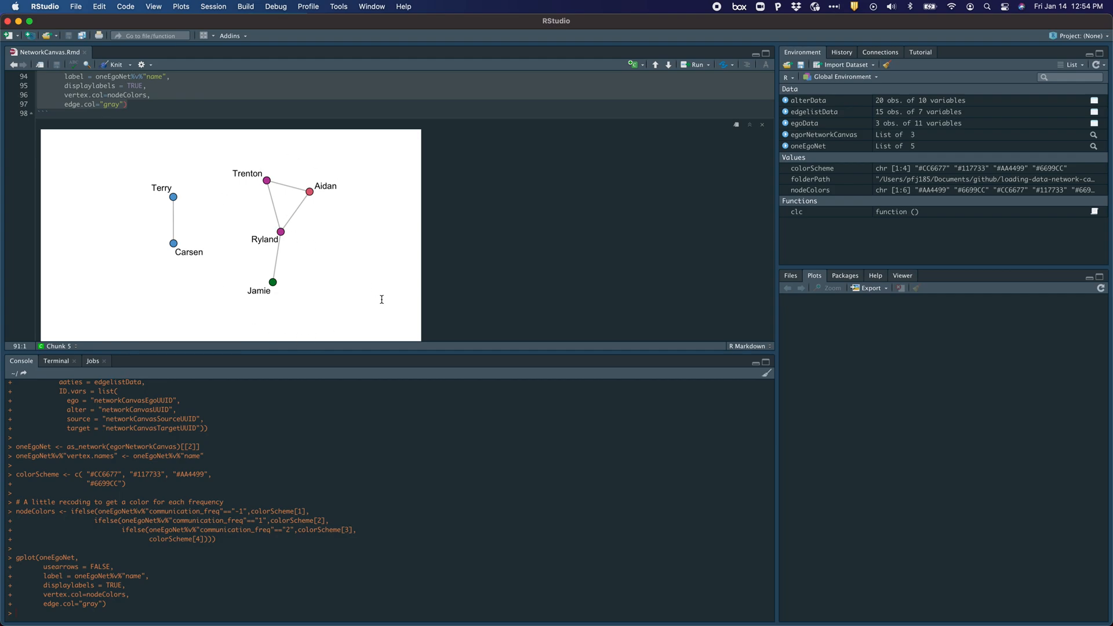
pyautogui.scroll(-3)
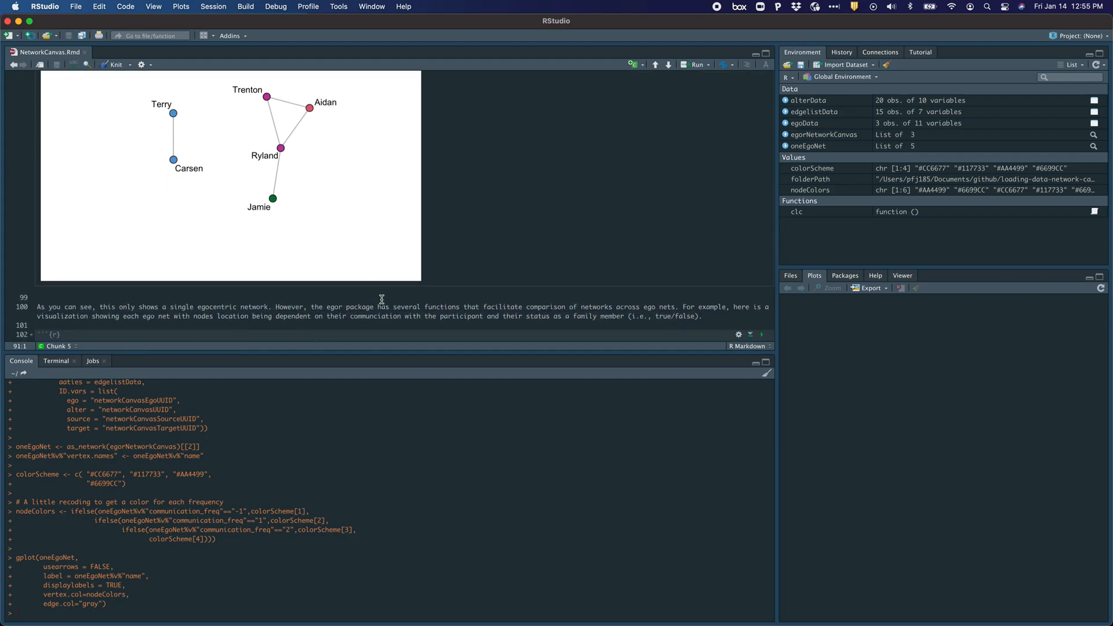
pyautogui.scroll(-3)
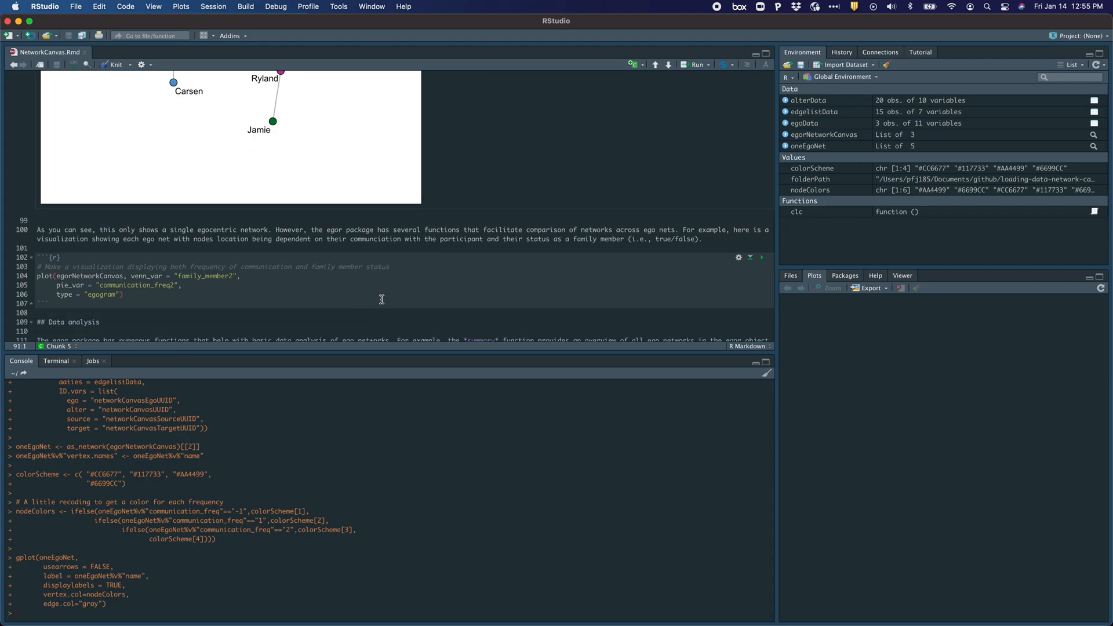
pyautogui.scroll(-3)
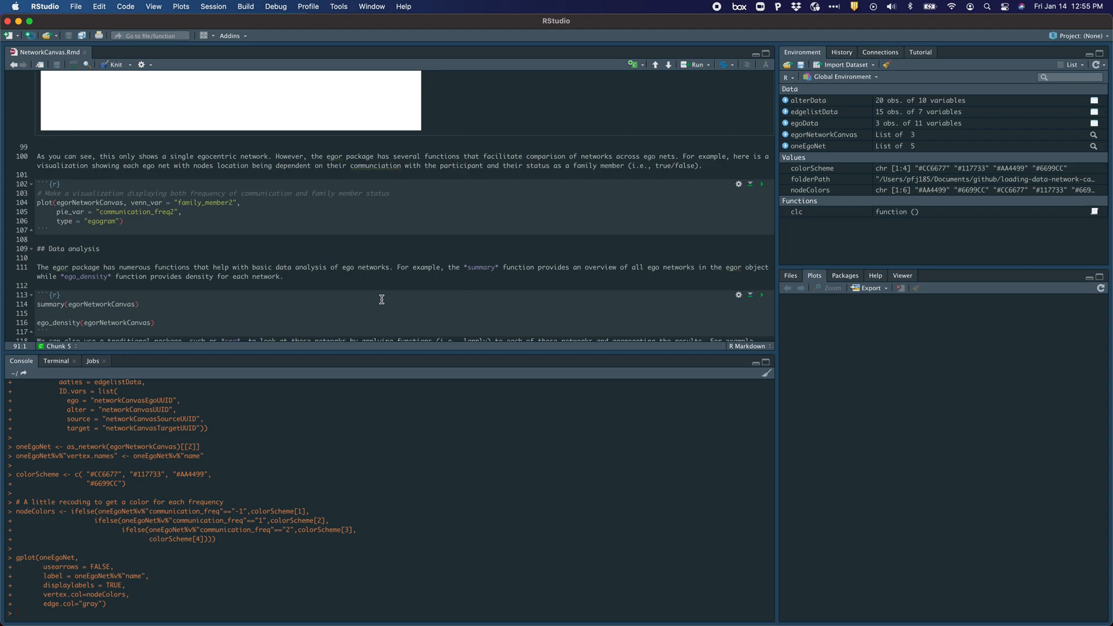
pyautogui.moveTo(215, 226)
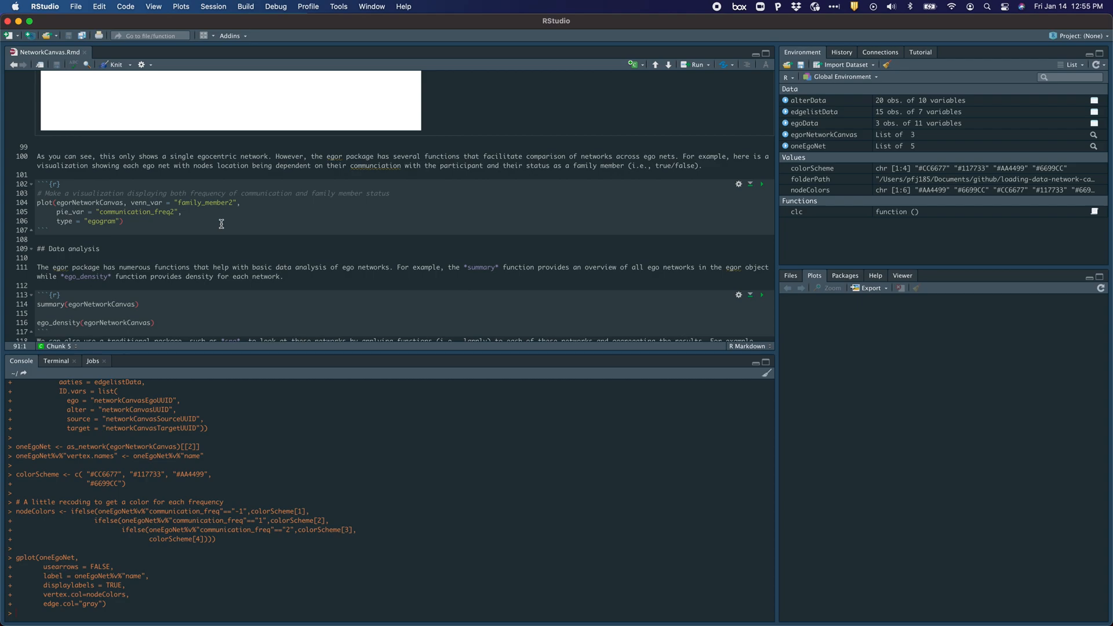
# Run plot(egorNetworkCanvas, ...) and scroll through the three egograms.
pyautogui.click(19, 203)
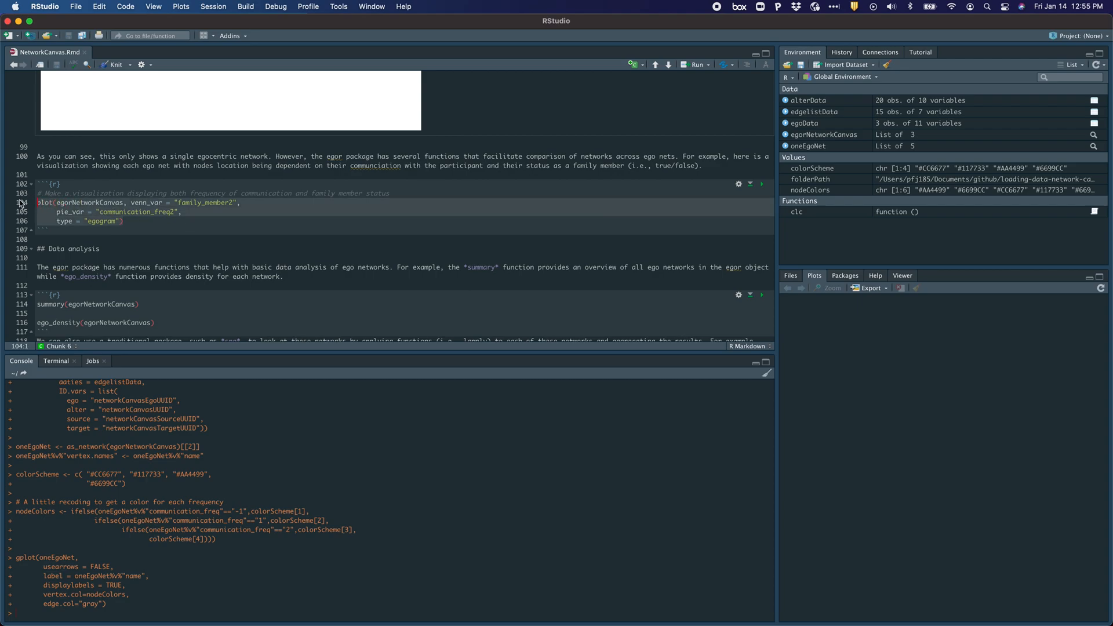
pyautogui.moveTo(56, 202)
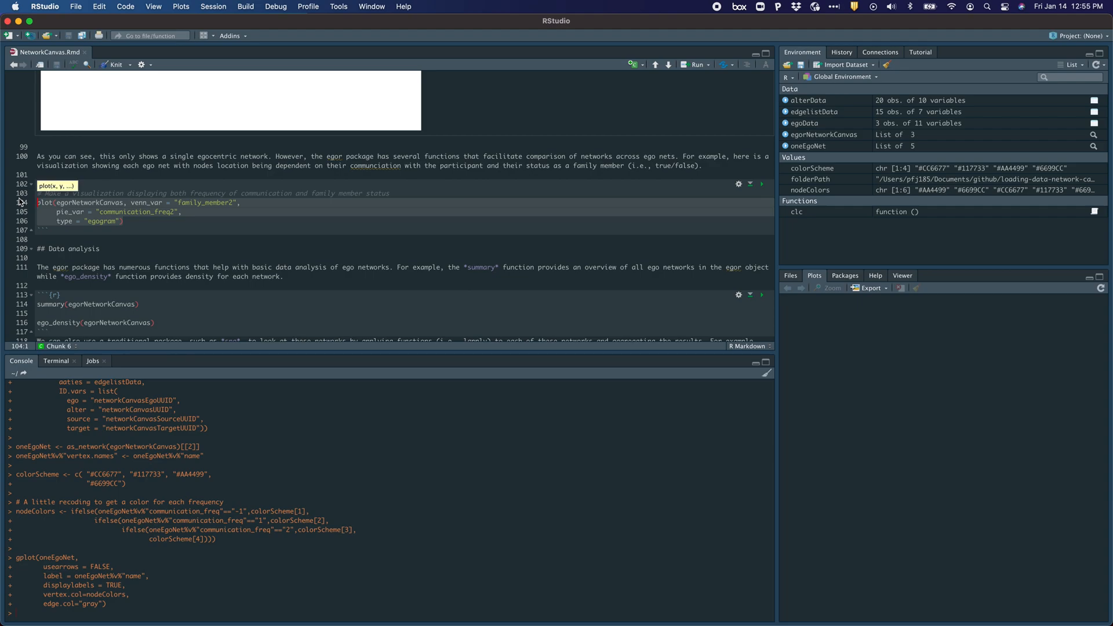
pyautogui.click(762, 108)
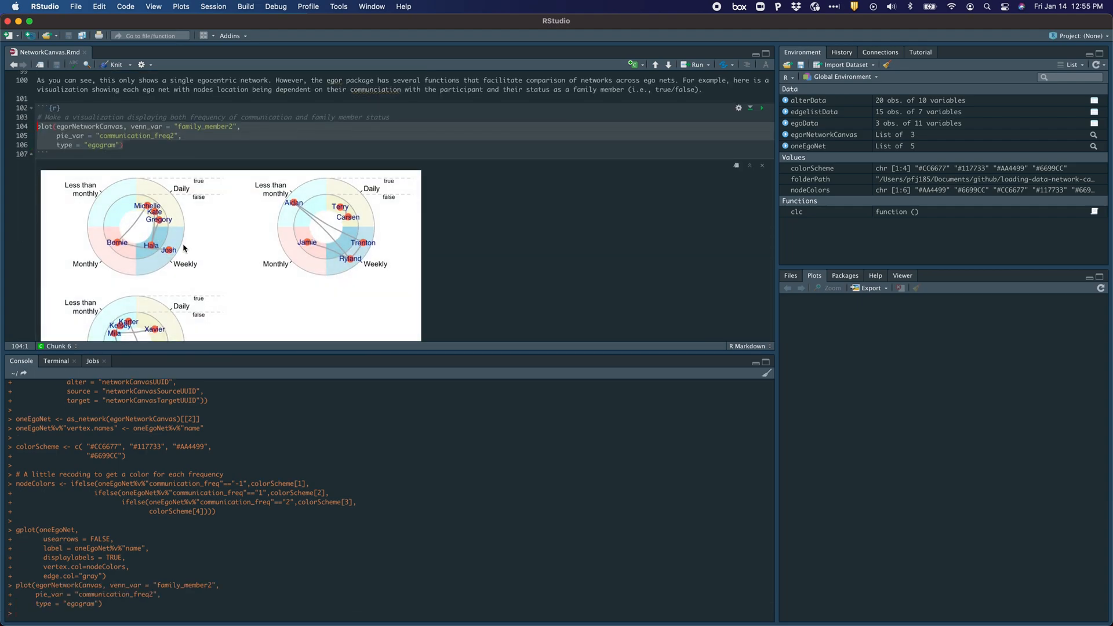
pyautogui.scroll(-3)
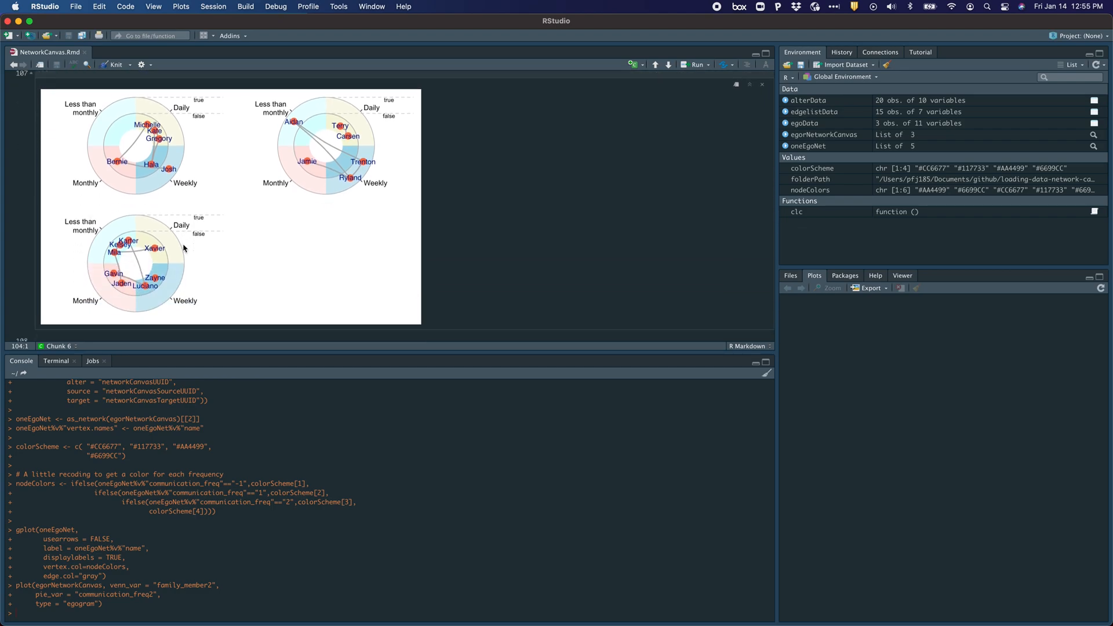
pyautogui.moveTo(146, 221)
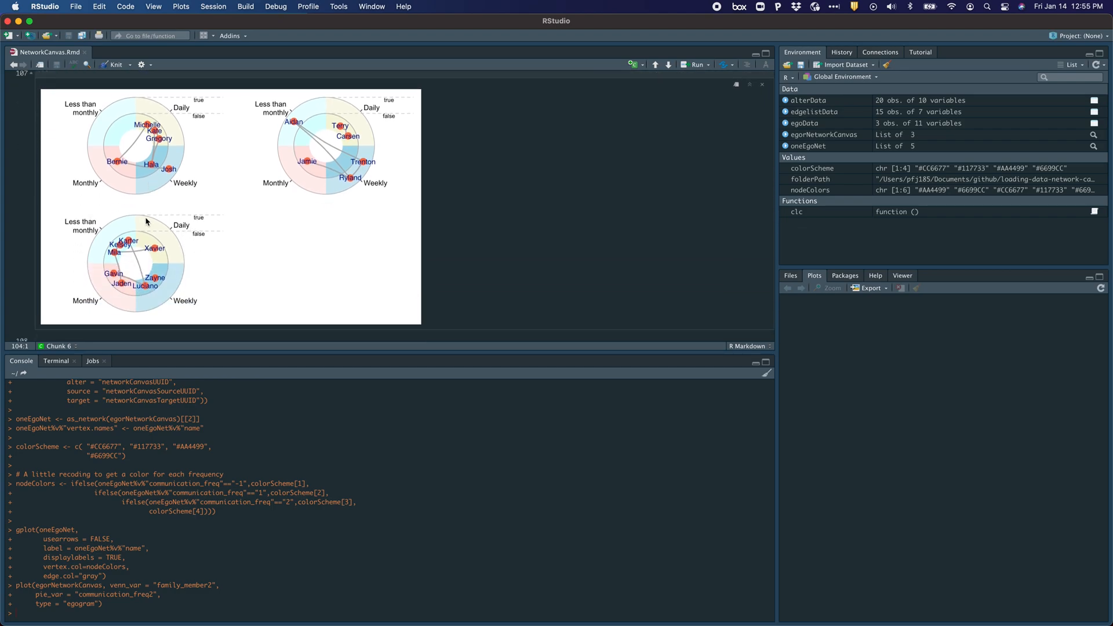
pyautogui.moveTo(246, 193)
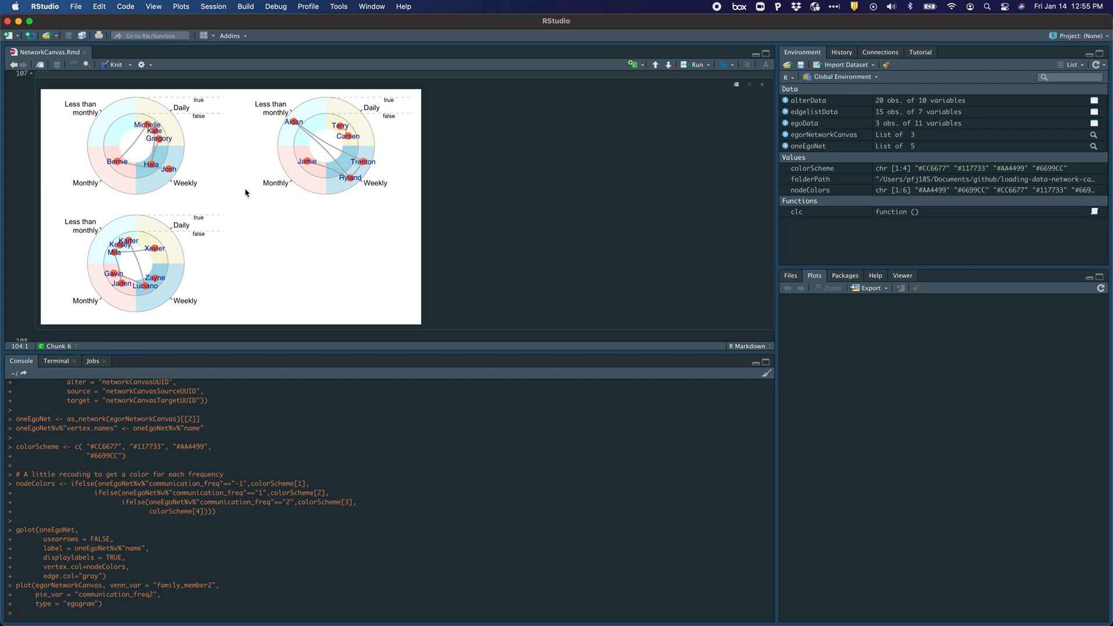
pyautogui.moveTo(257, 160)
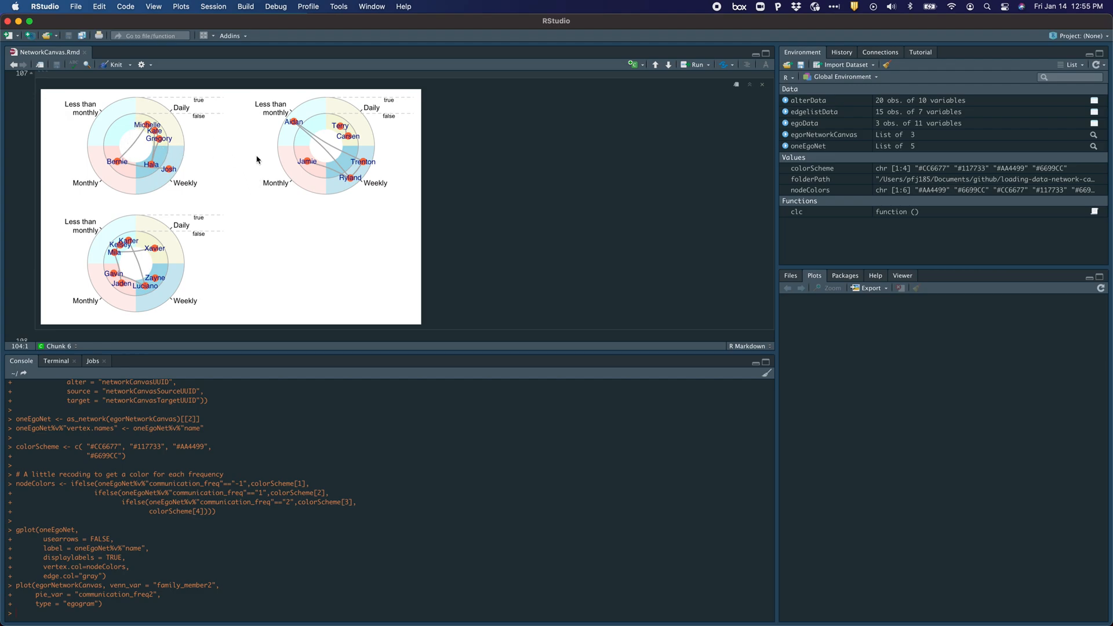
pyautogui.moveTo(251, 253)
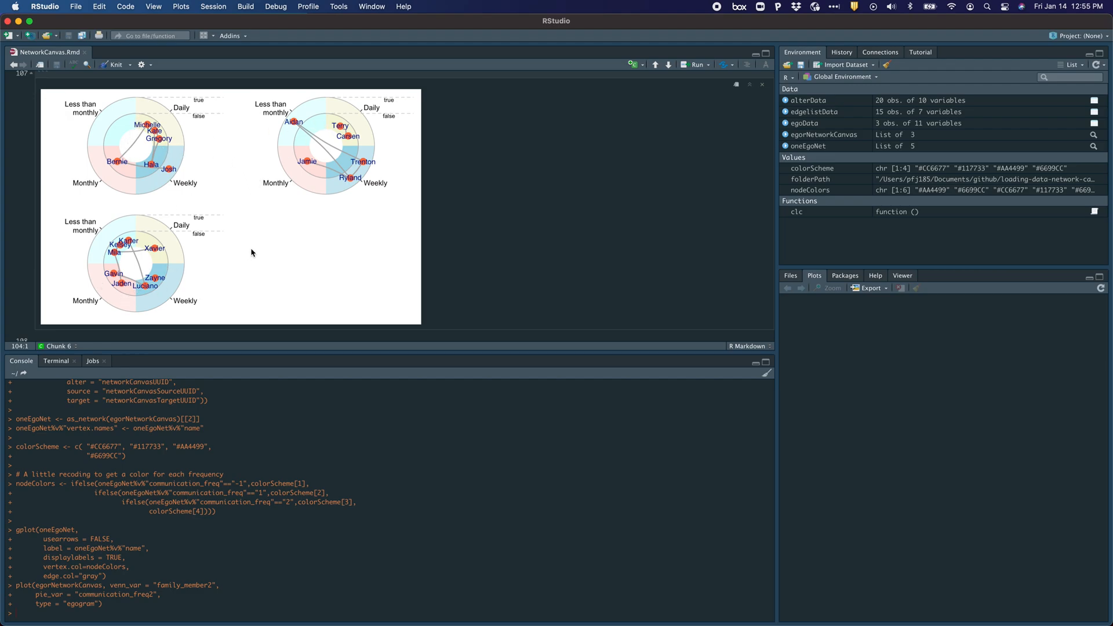
pyautogui.moveTo(248, 226)
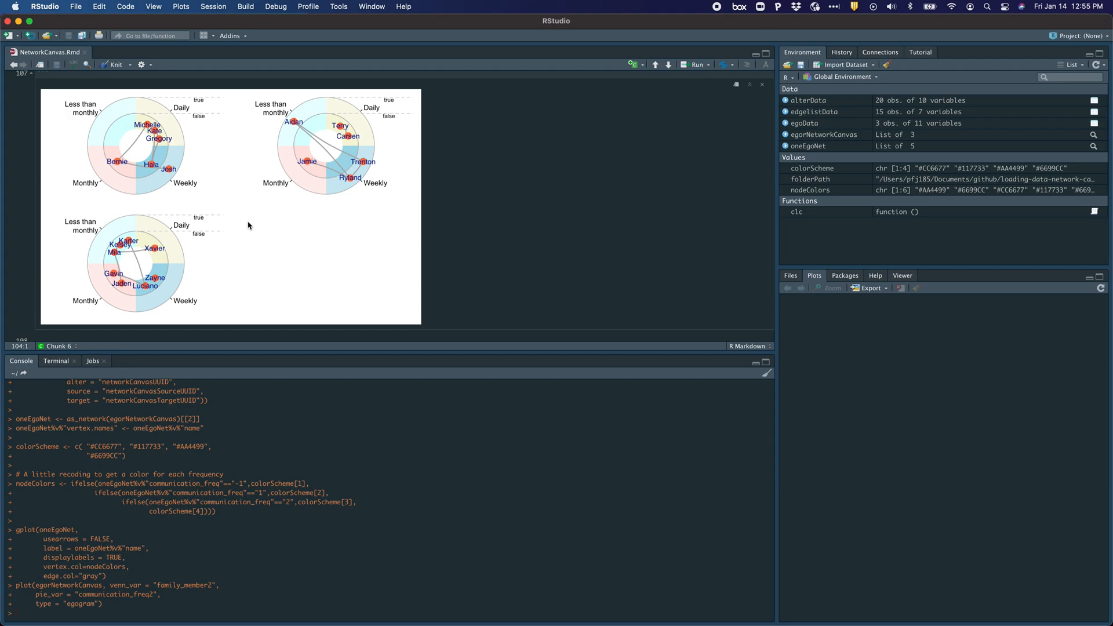
pyautogui.moveTo(222, 165)
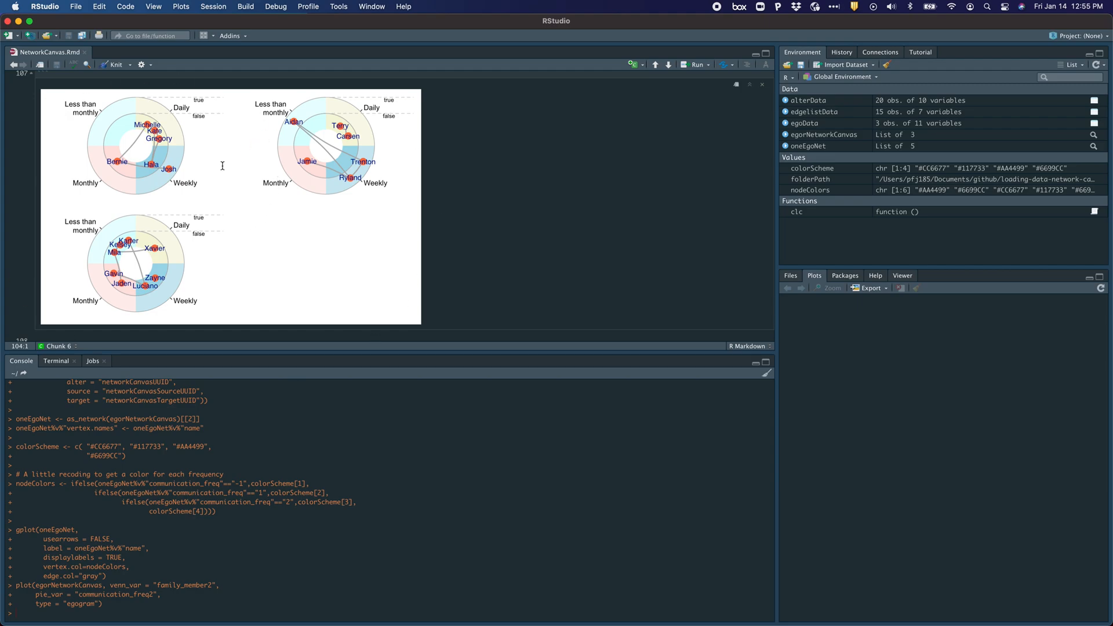
pyautogui.moveTo(78, 158)
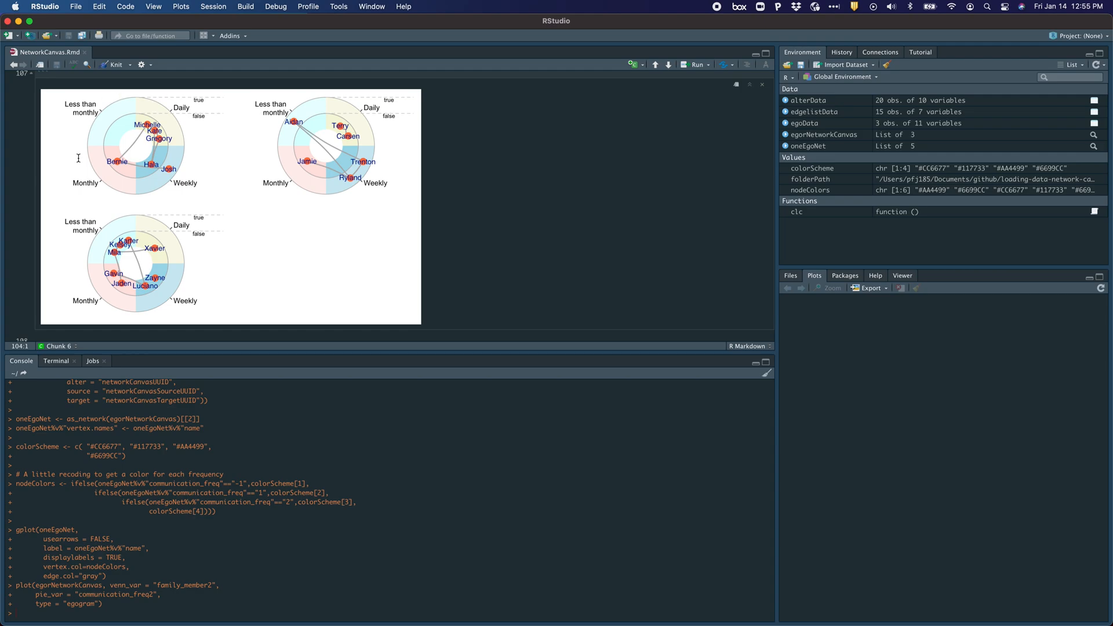
pyautogui.moveTo(186, 170)
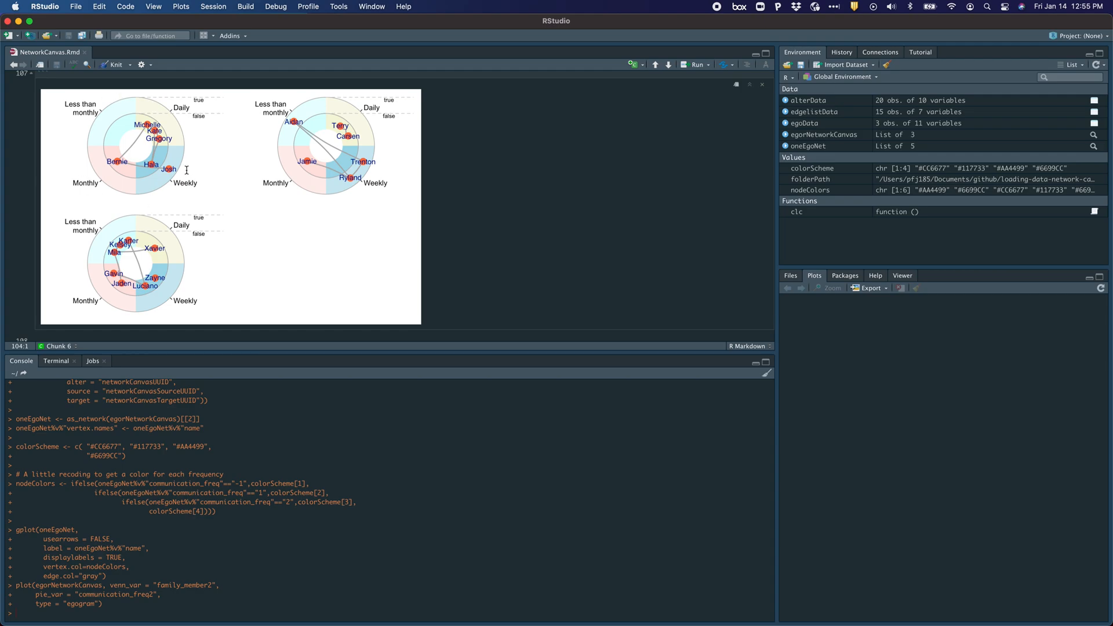
pyautogui.moveTo(156, 121)
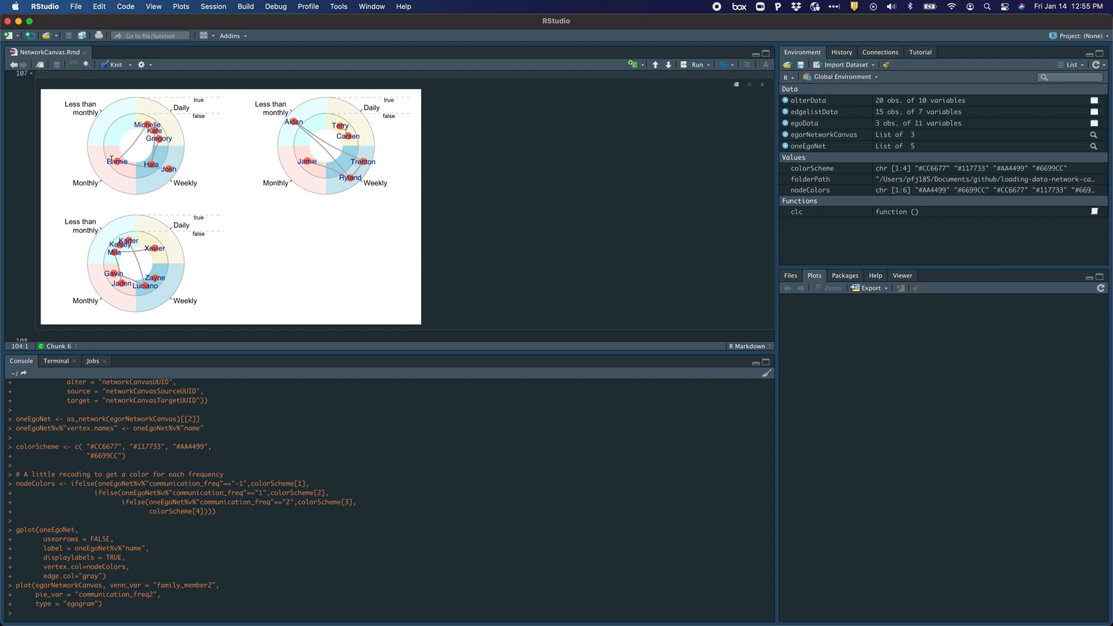
pyautogui.moveTo(212, 210)
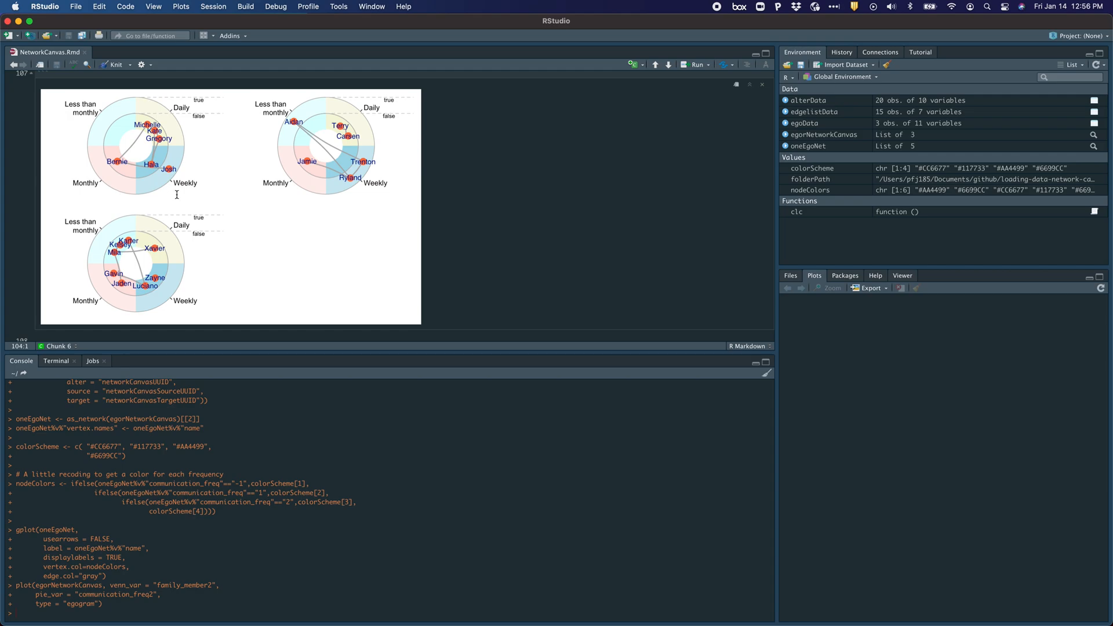
pyautogui.moveTo(121, 155)
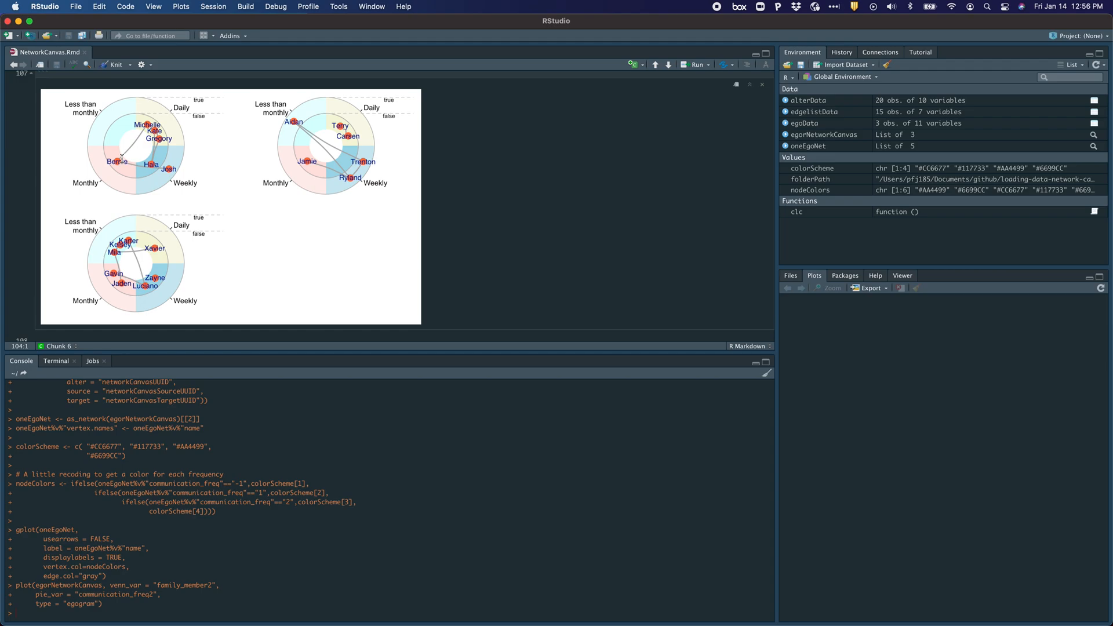
pyautogui.moveTo(317, 143)
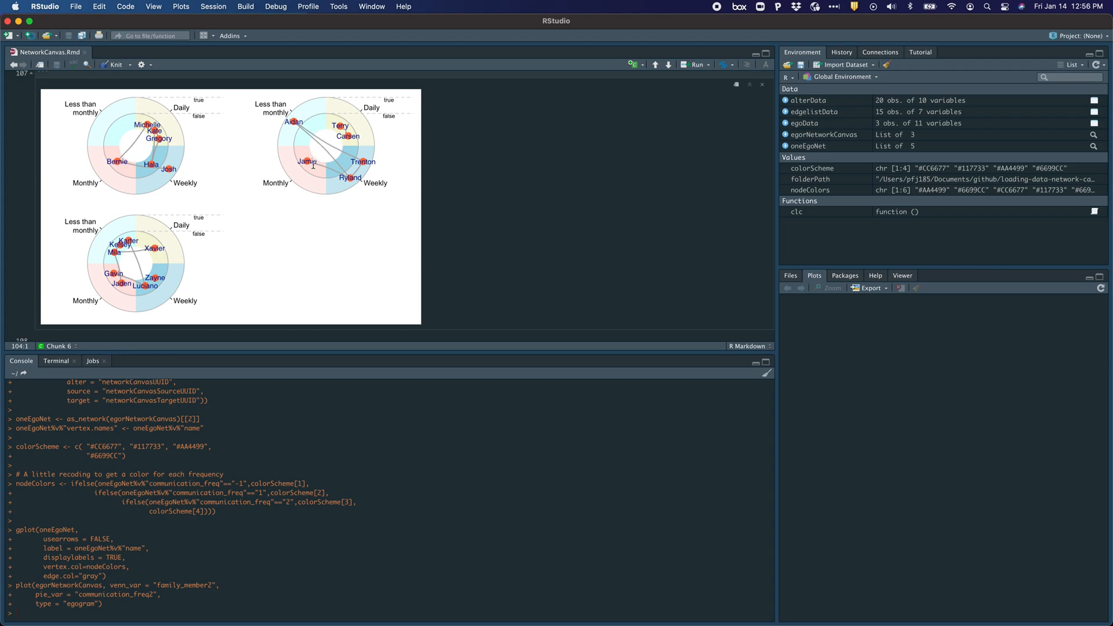
pyautogui.moveTo(282, 206)
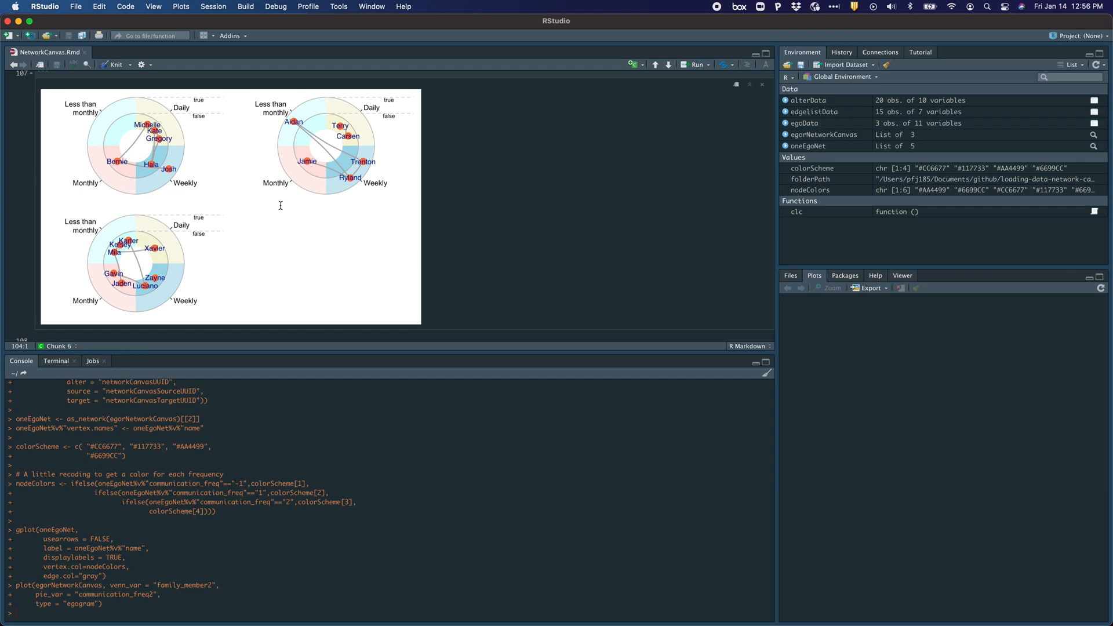
pyautogui.moveTo(294, 202)
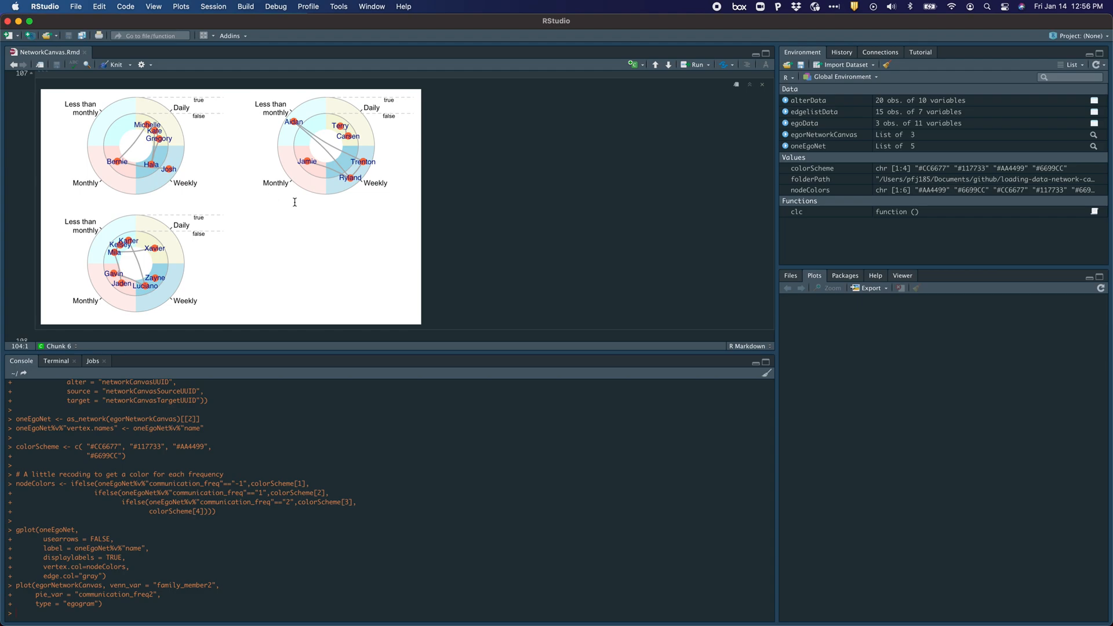
pyautogui.moveTo(296, 249)
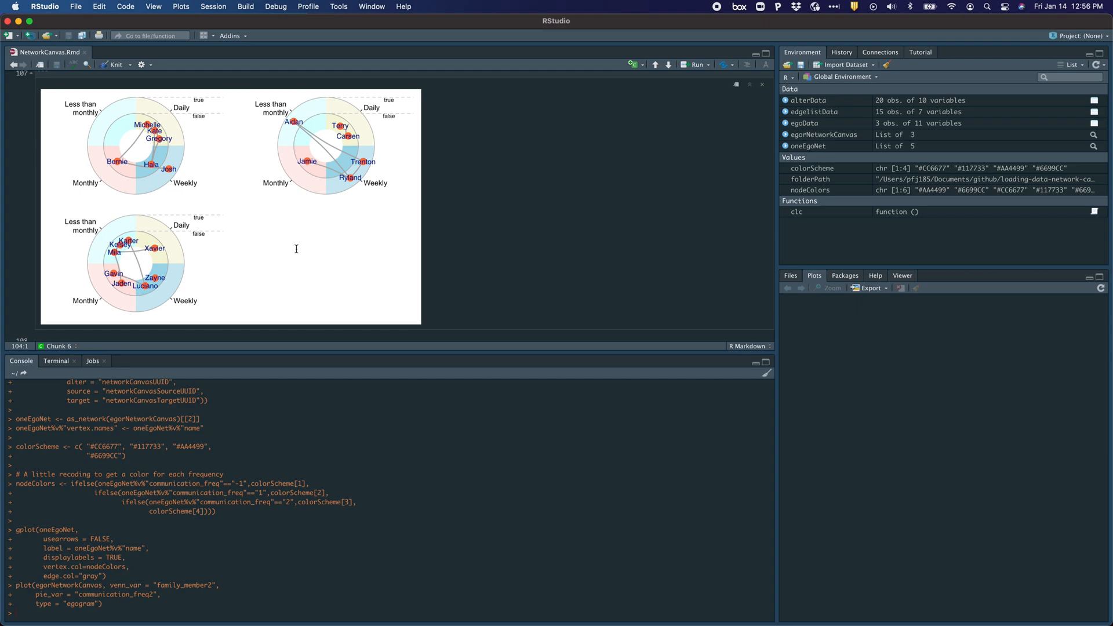
pyautogui.scroll(-3)
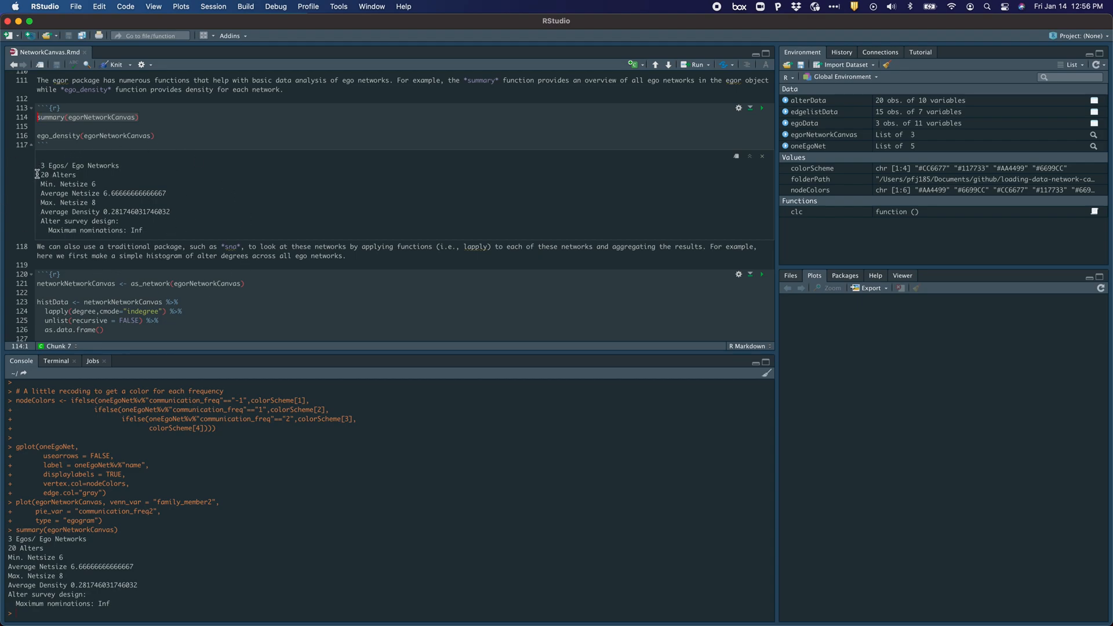
pyautogui.moveTo(155, 171)
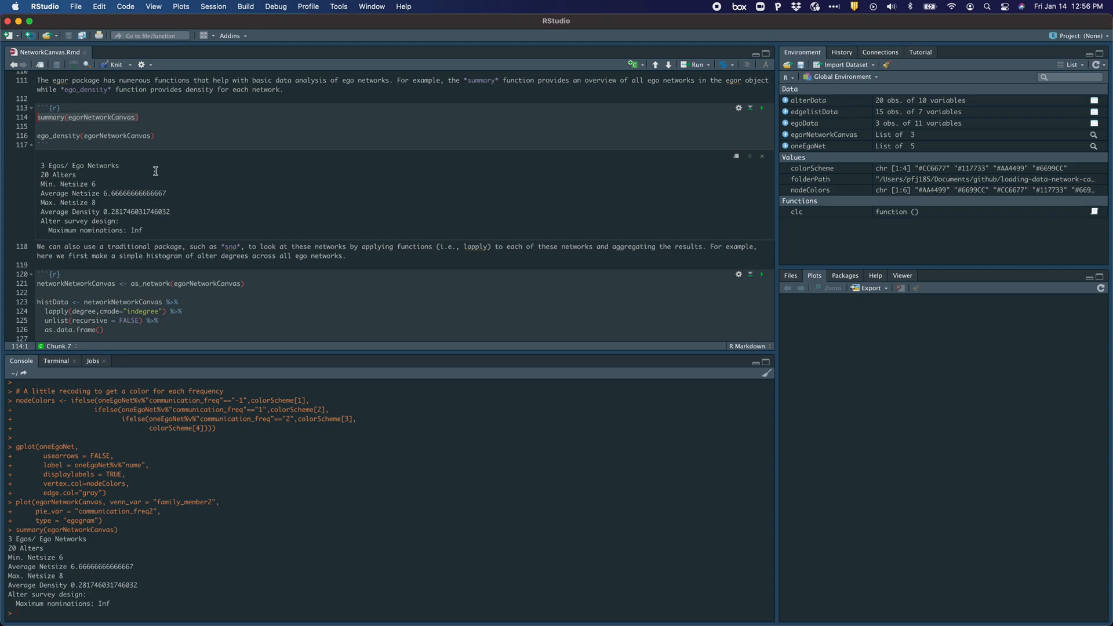
pyautogui.moveTo(288, 197)
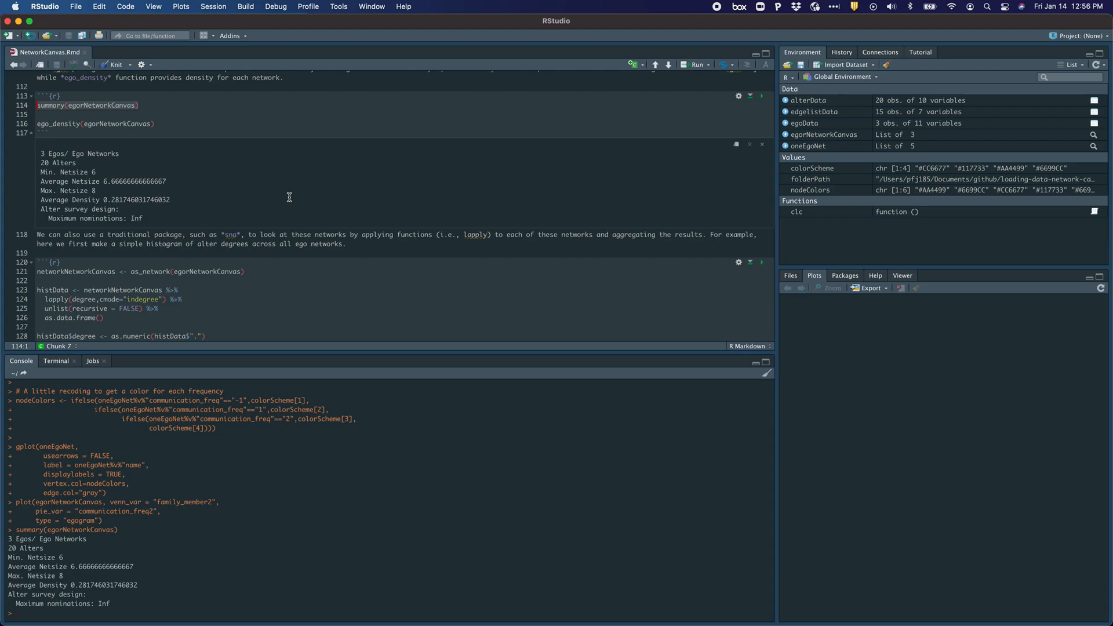
# Place the cursor on the ego_density(egorNetworkCanvas) line after viewing the summary.
pyautogui.click(157, 123)
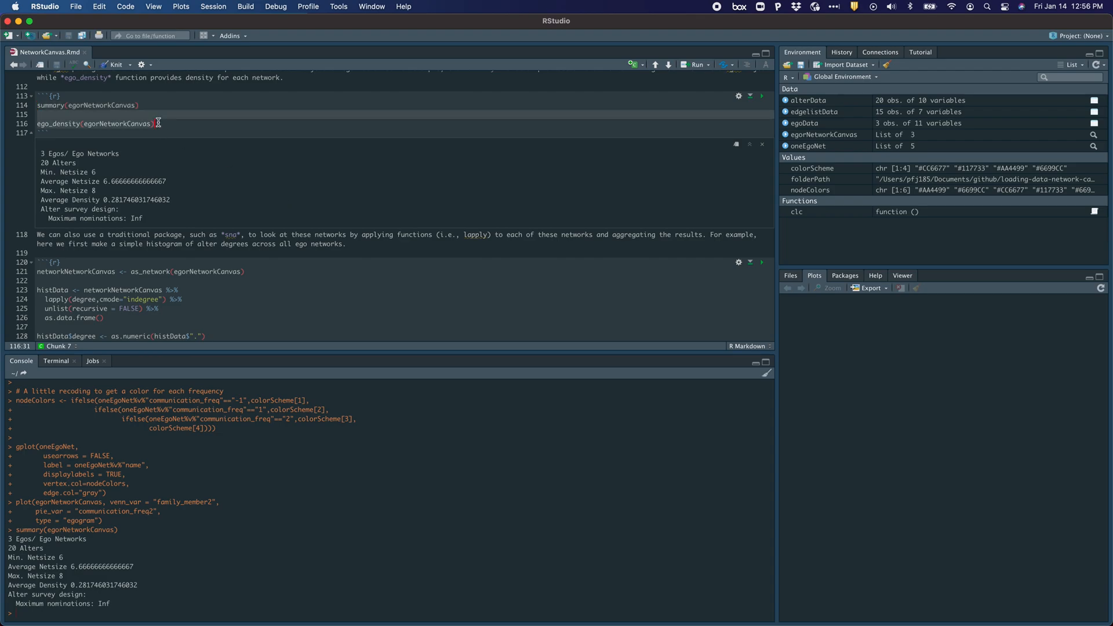
# Run ego_density(egorNetworkCanvas), showing densities 0.333, 0.333 and 0.179.
pyautogui.click(762, 95)
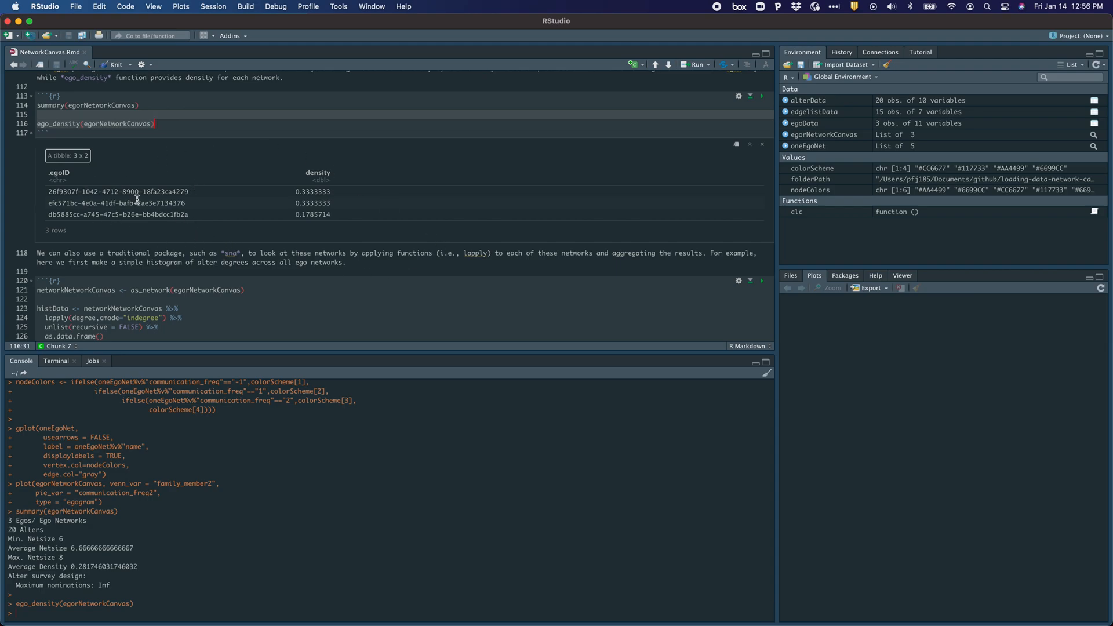
pyautogui.moveTo(314, 201)
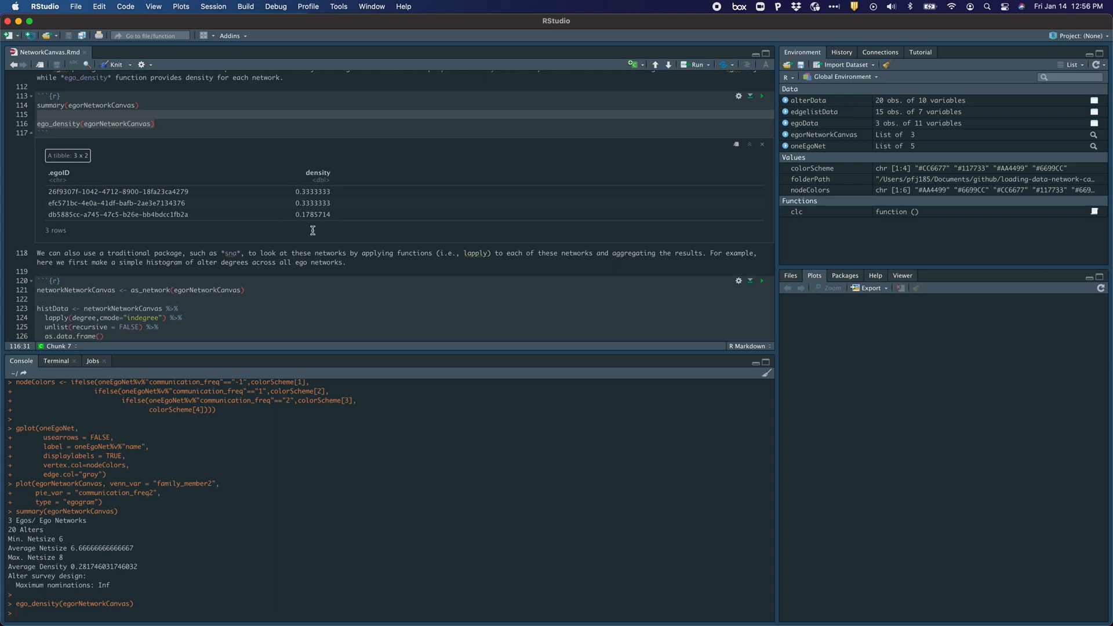
pyautogui.scroll(-3)
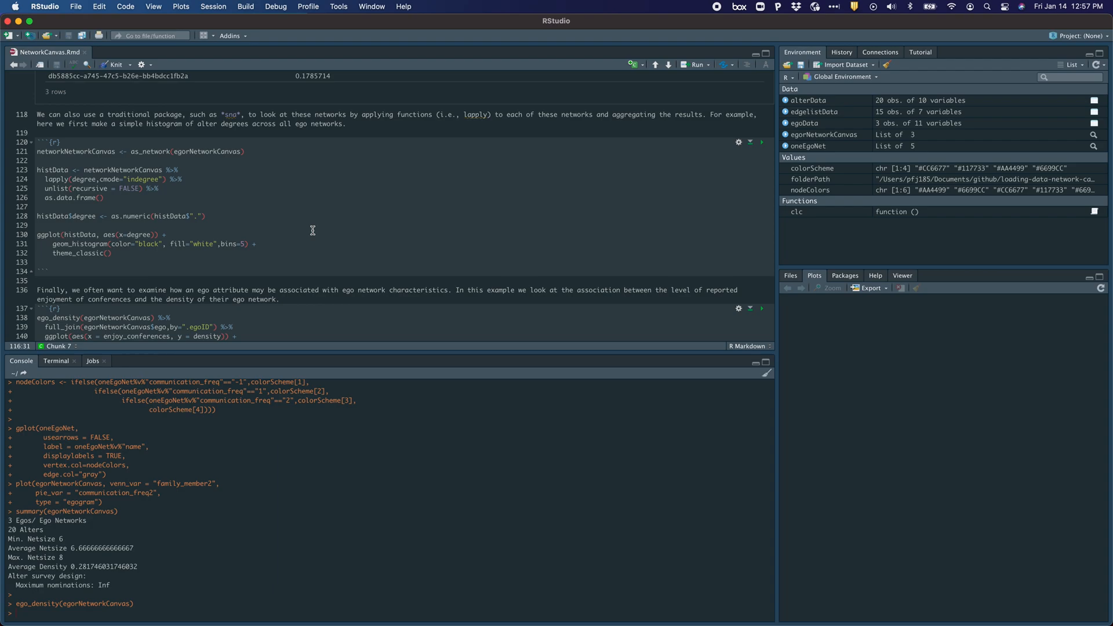
pyautogui.moveTo(269, 152)
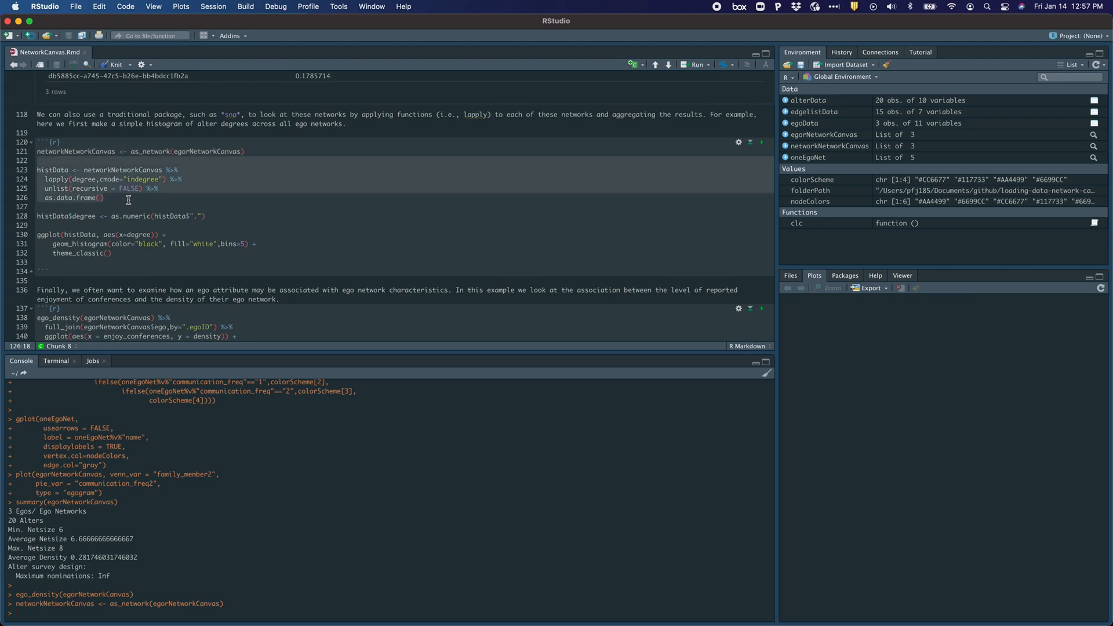
# Run the as_network degree pipeline and geom_histogram code to plot alter degree counts.
pyautogui.click(762, 151)
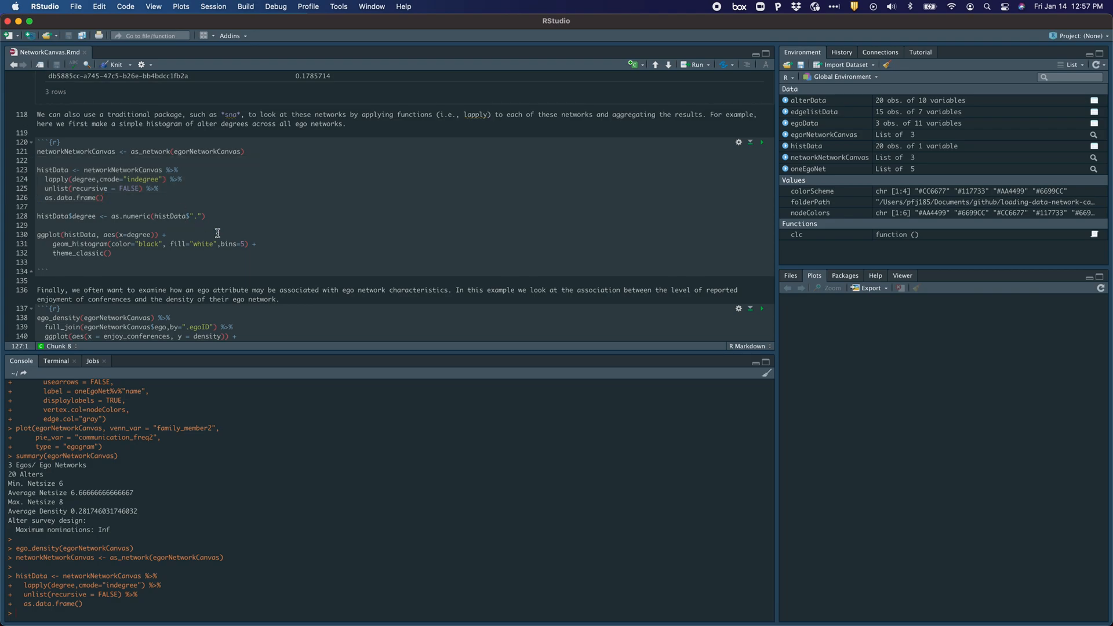
pyautogui.click(762, 142)
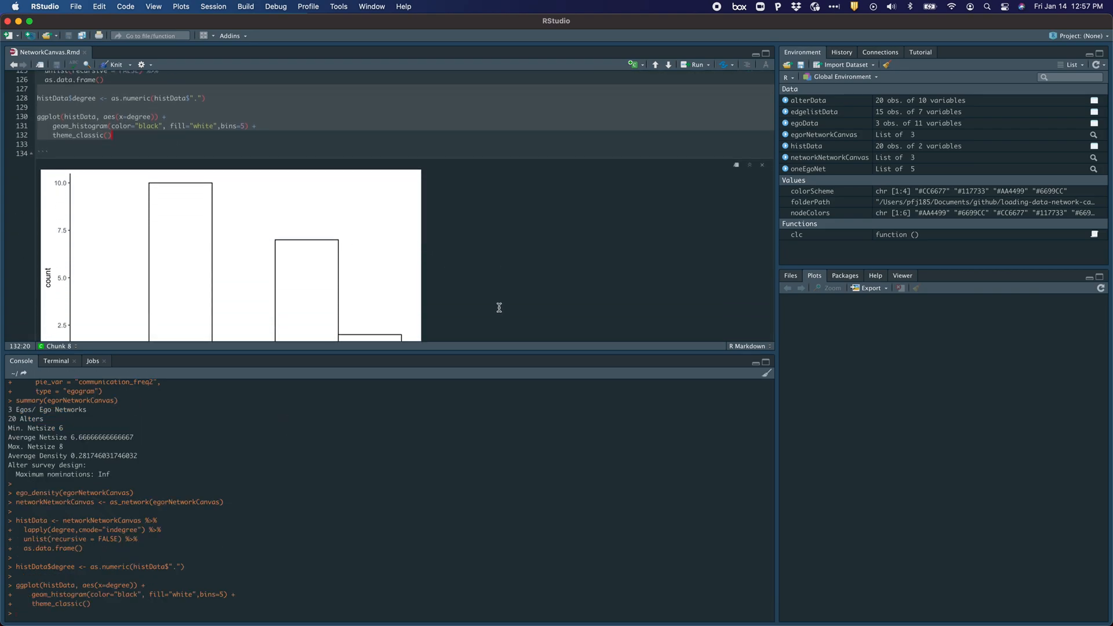
pyautogui.scroll(-3)
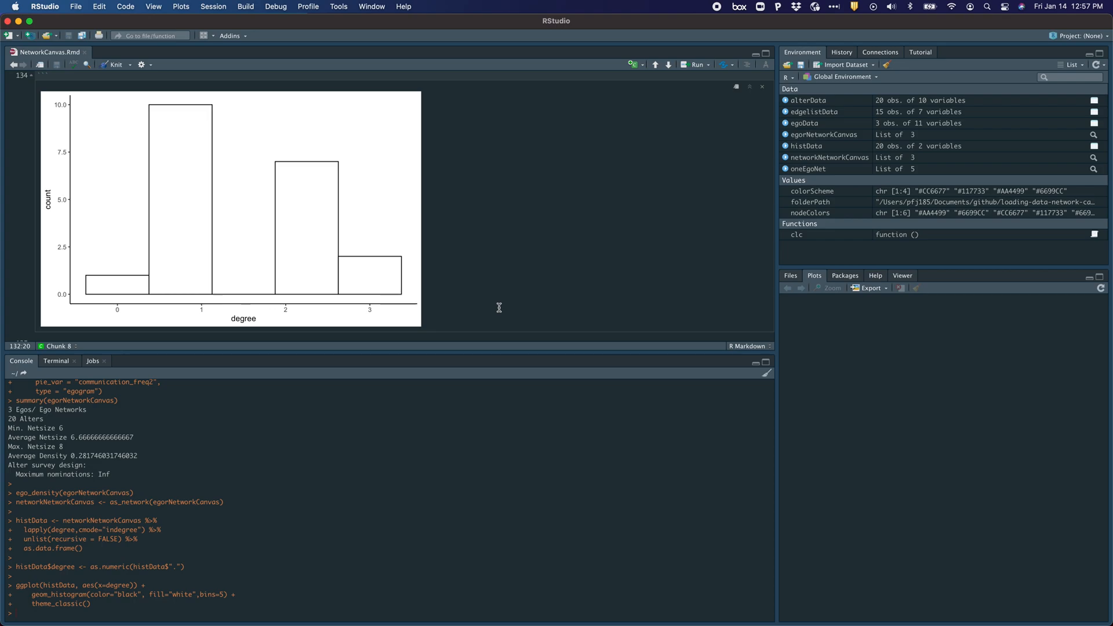
pyautogui.scroll(-3)
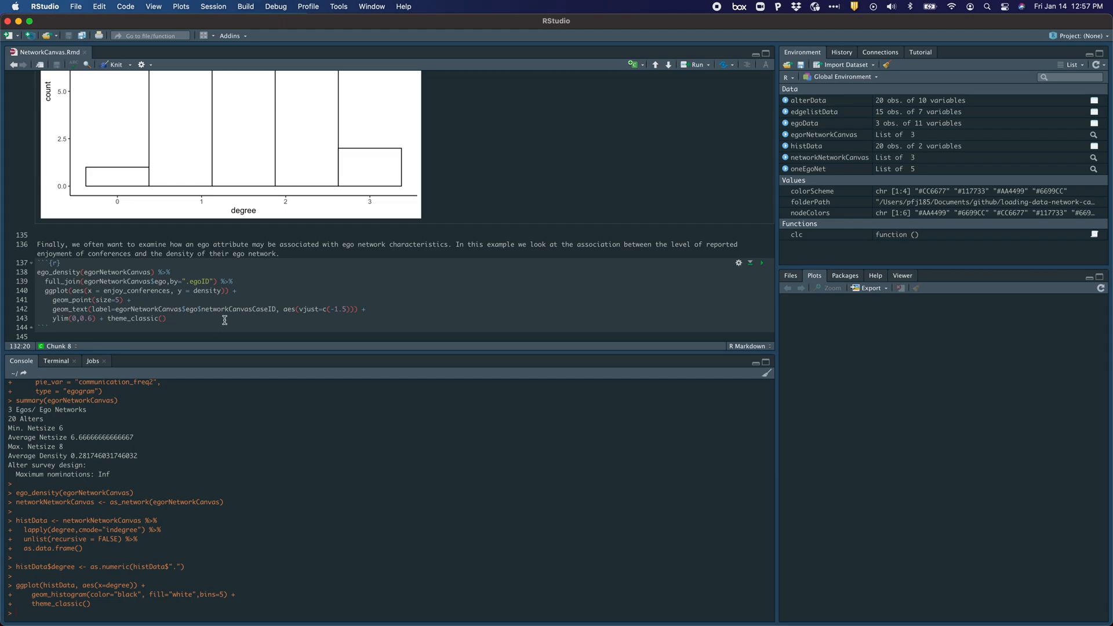
# Run the ego_density full_join chunk to scatter density against enjoy_conferences for egos 123–125.
pyautogui.click(37, 272)
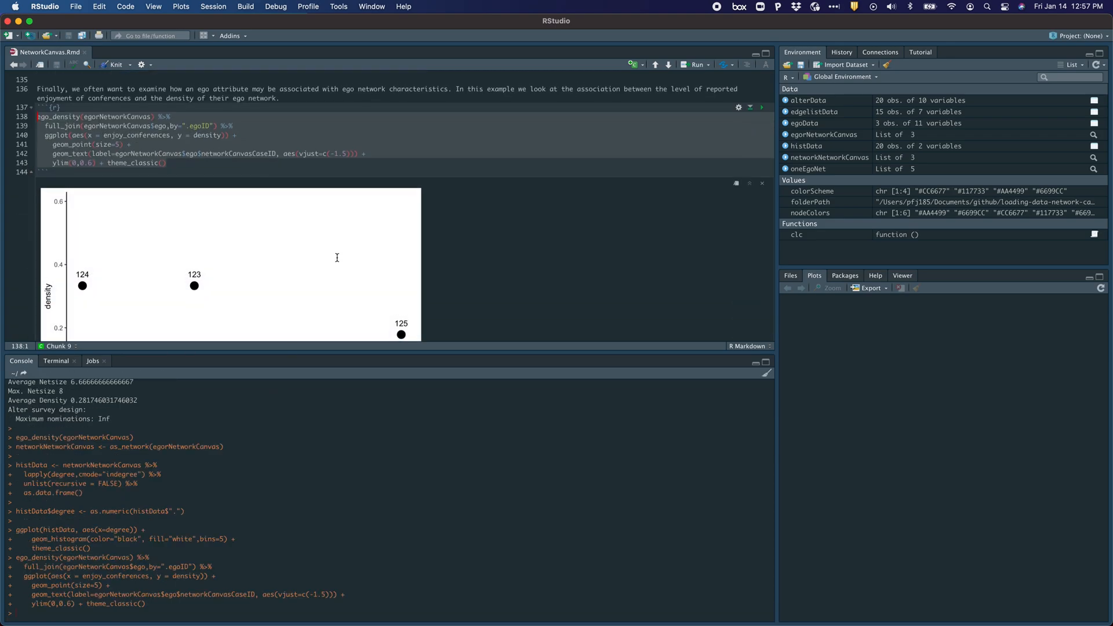
pyautogui.scroll(-3)
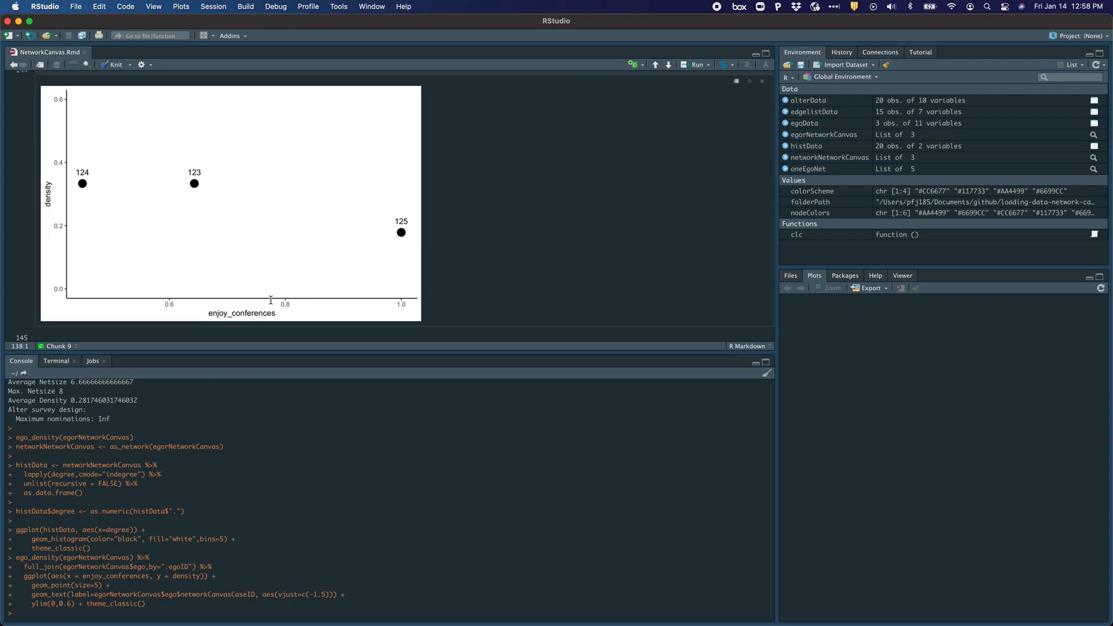
pyautogui.moveTo(285, 242)
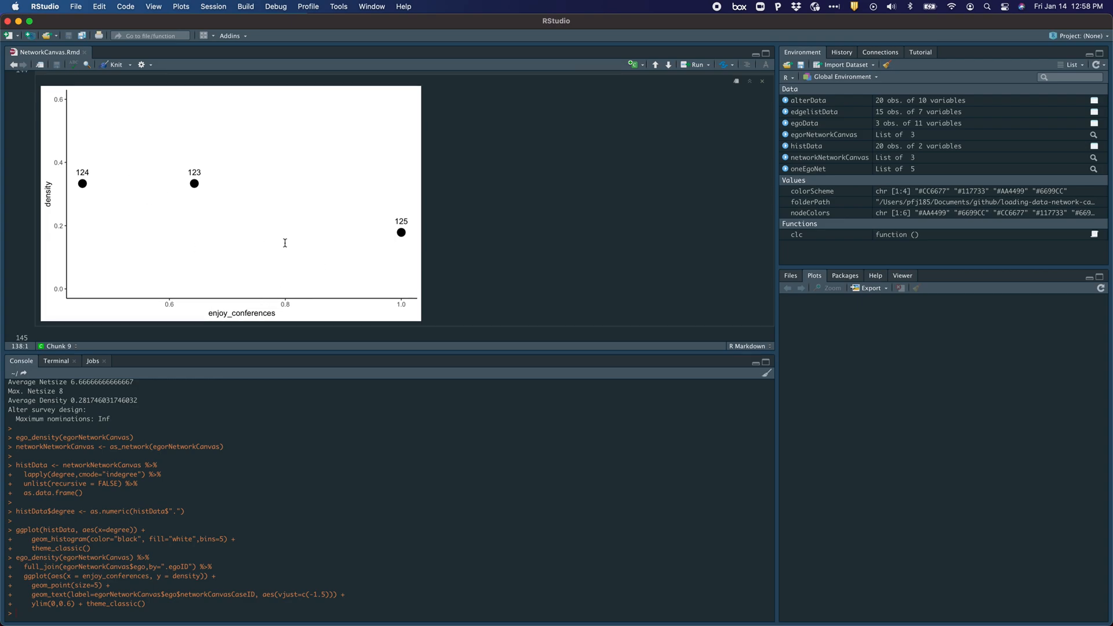
pyautogui.scroll(-3)
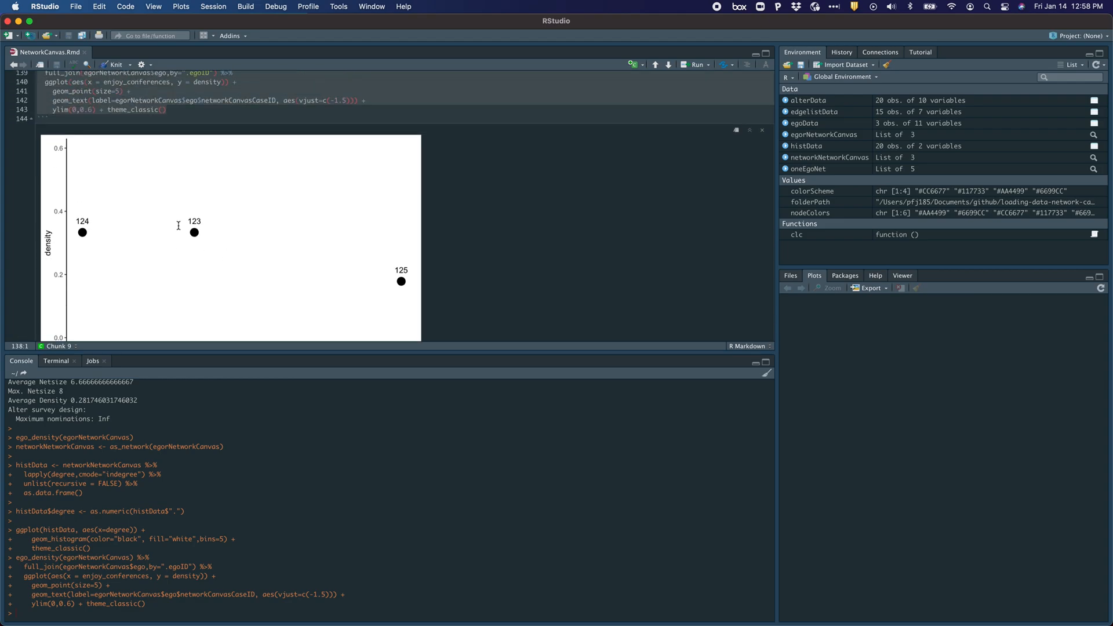
pyautogui.scroll(3)
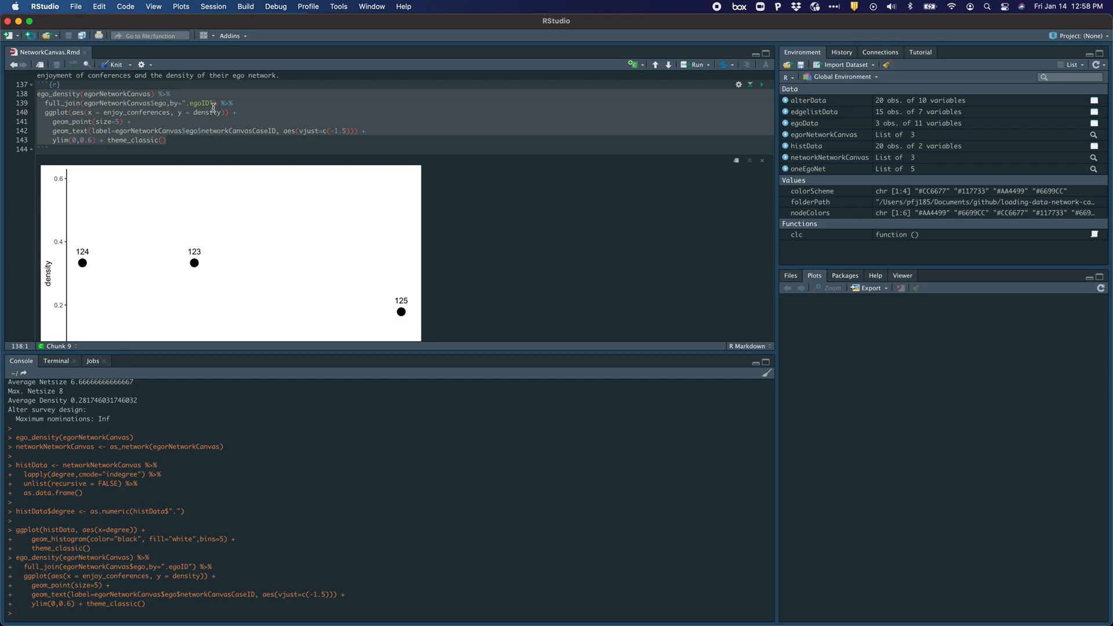
pyautogui.moveTo(293, 172)
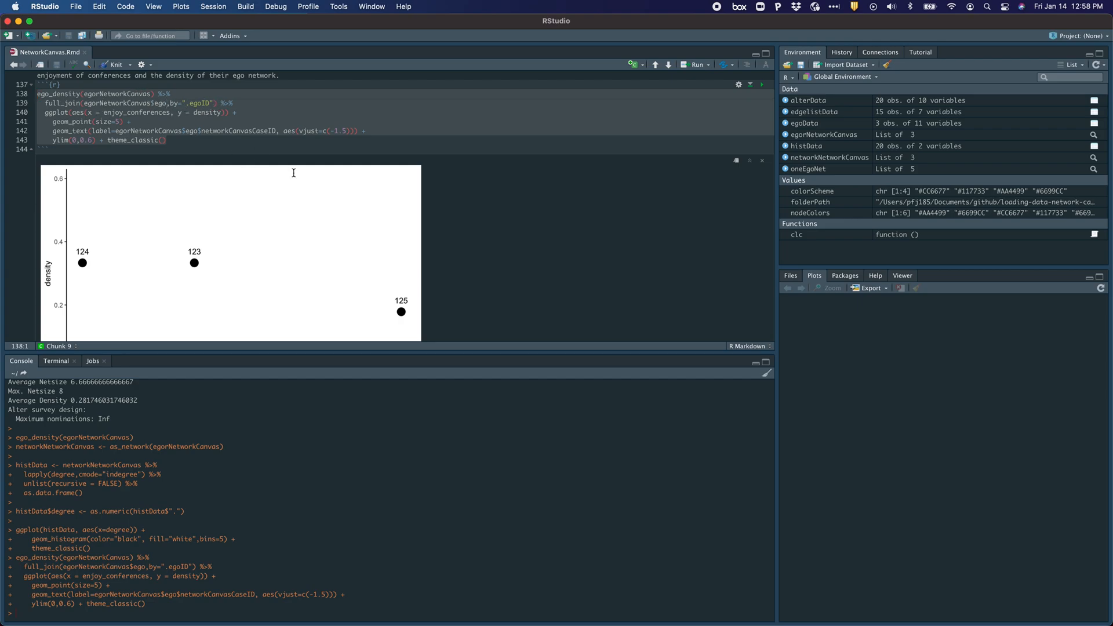
pyautogui.scroll(-3)
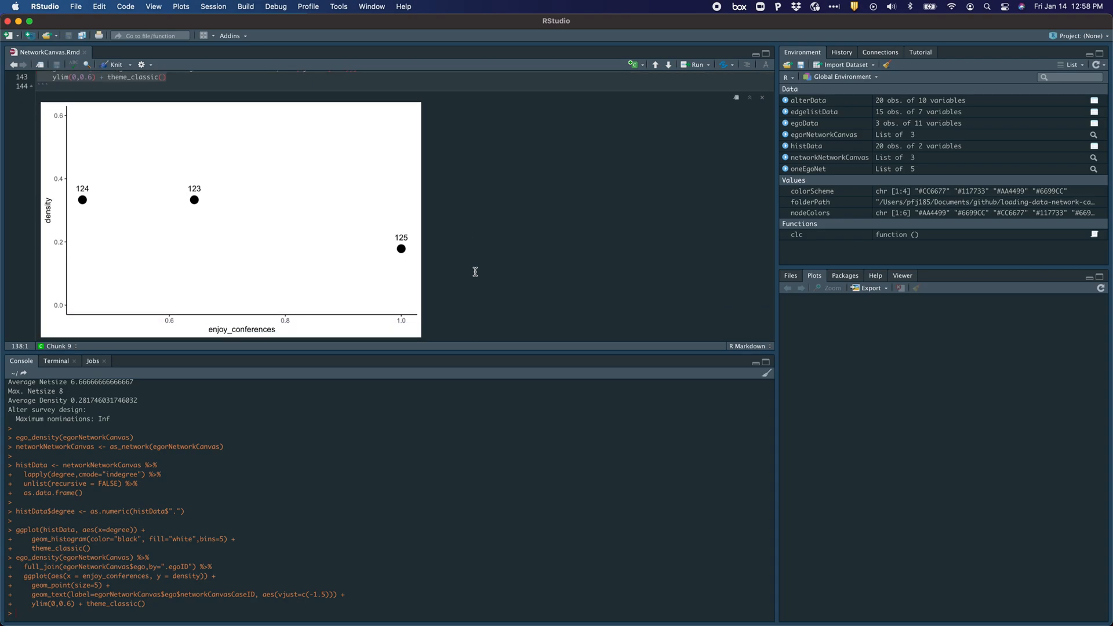
pyautogui.moveTo(338, 215)
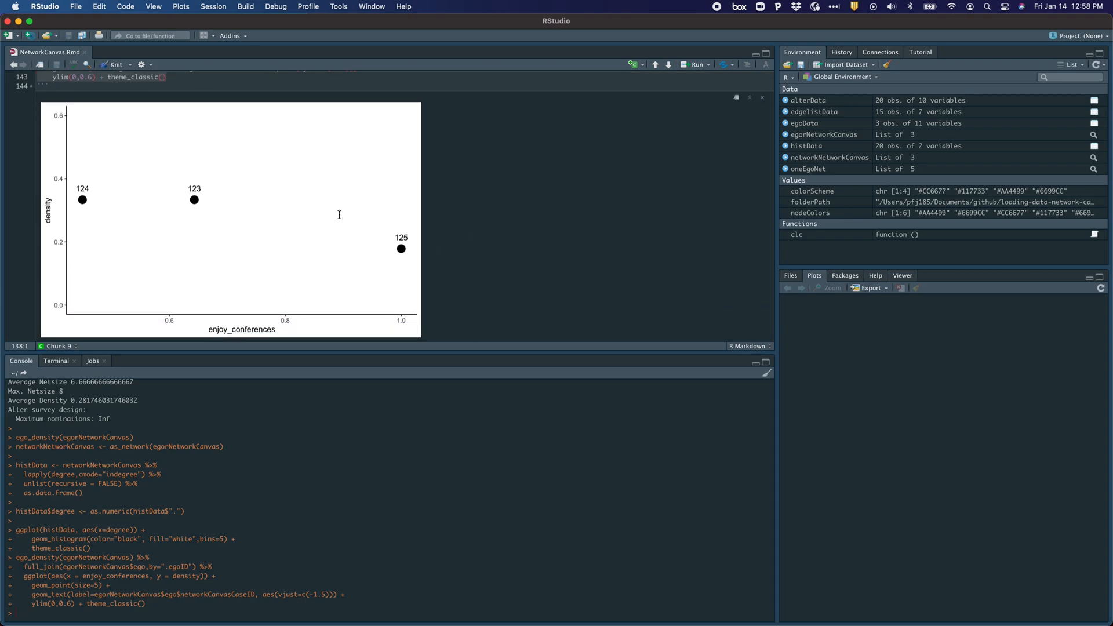
pyautogui.moveTo(145, 222)
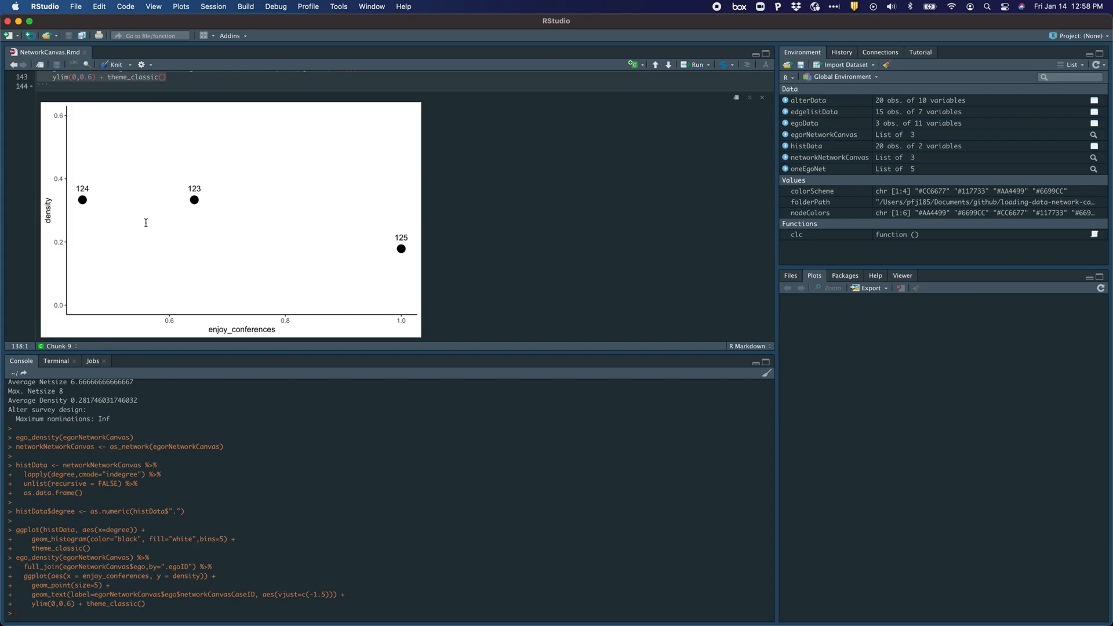
pyautogui.moveTo(207, 329)
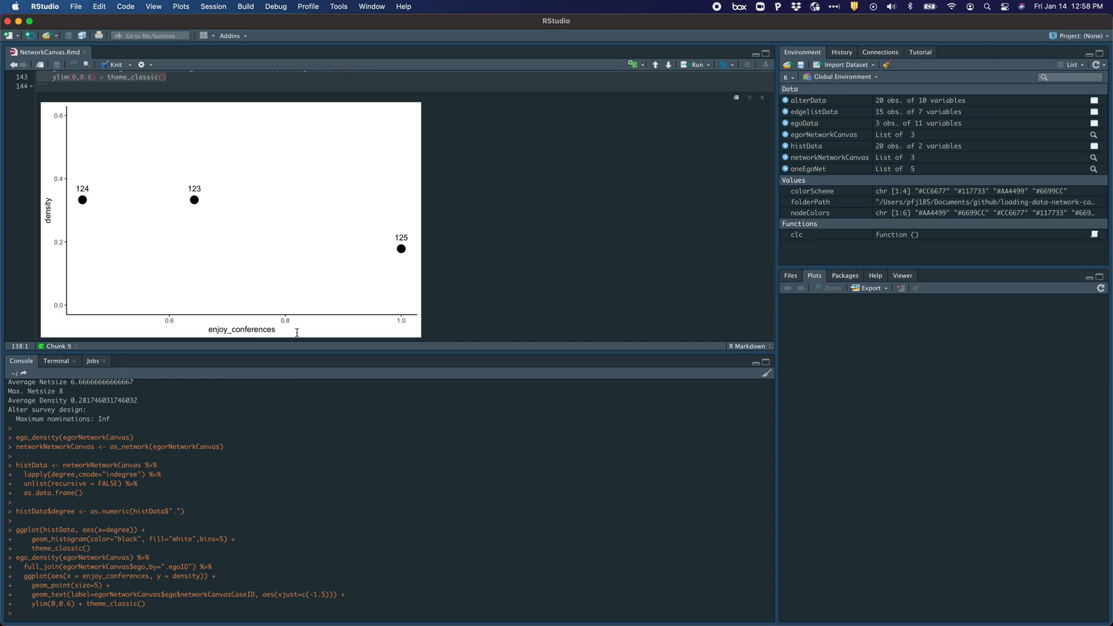
pyautogui.moveTo(465, 319)
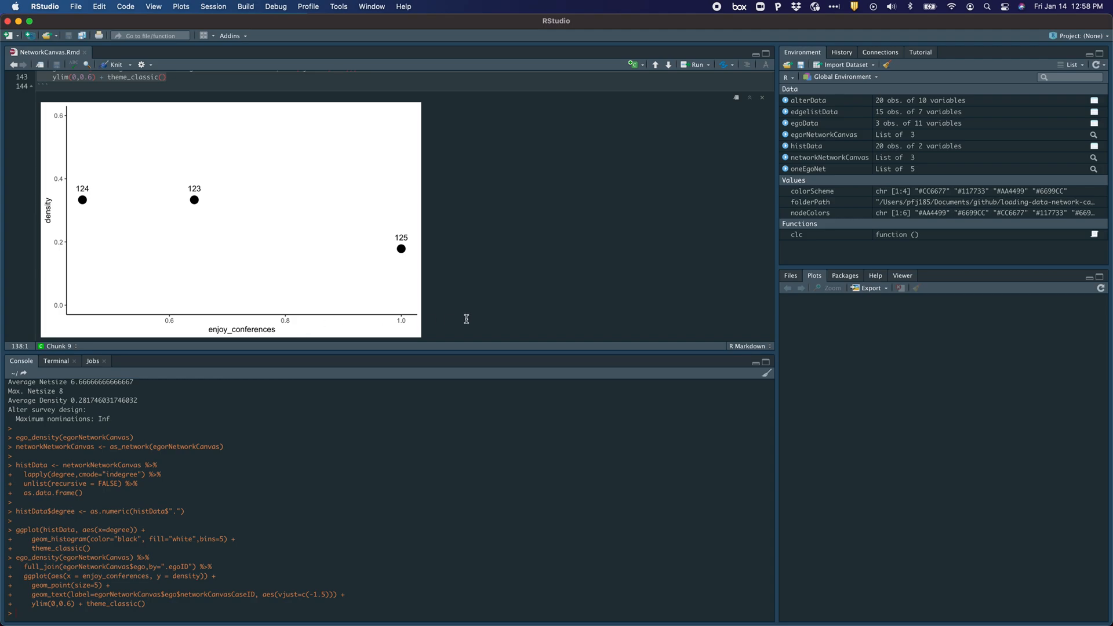
pyautogui.moveTo(64, 217)
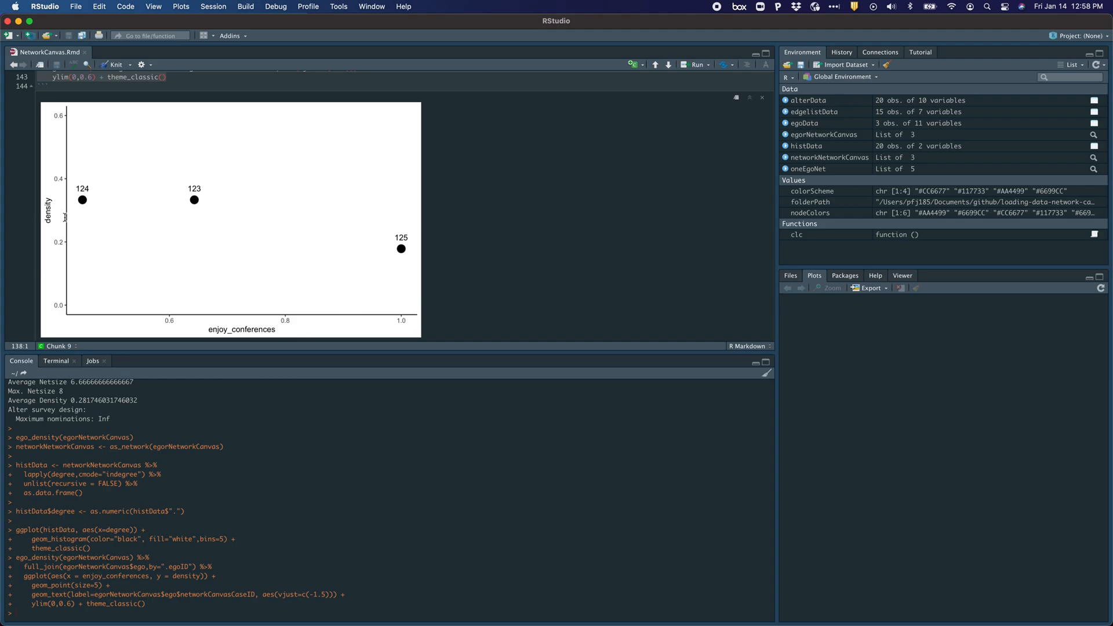
pyautogui.moveTo(474, 327)
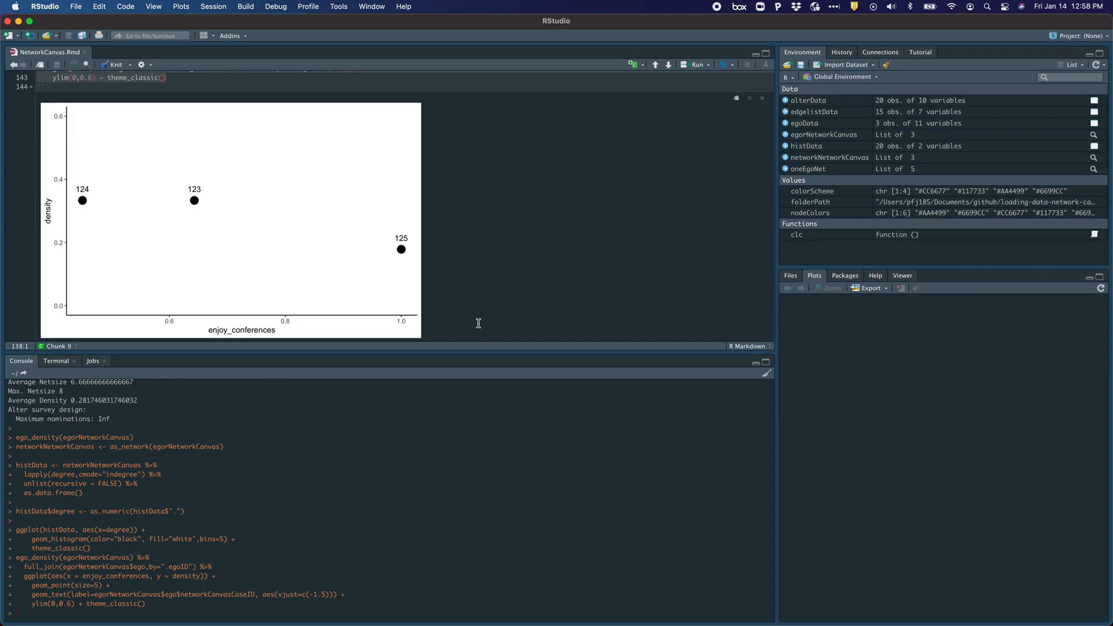
pyautogui.moveTo(506, 287)
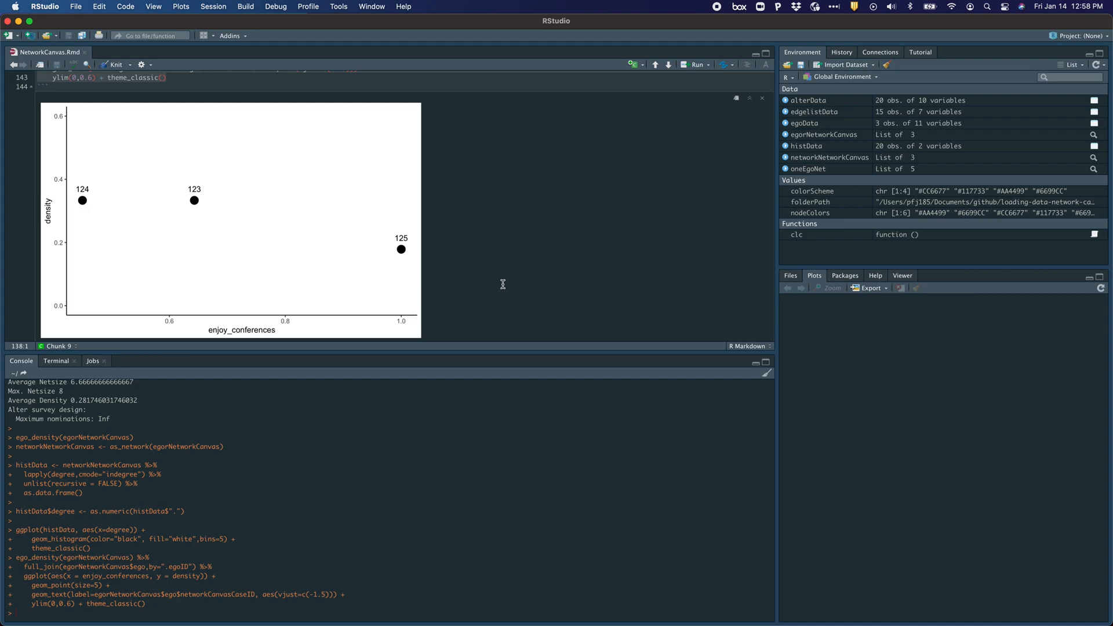
pyautogui.scroll(3)
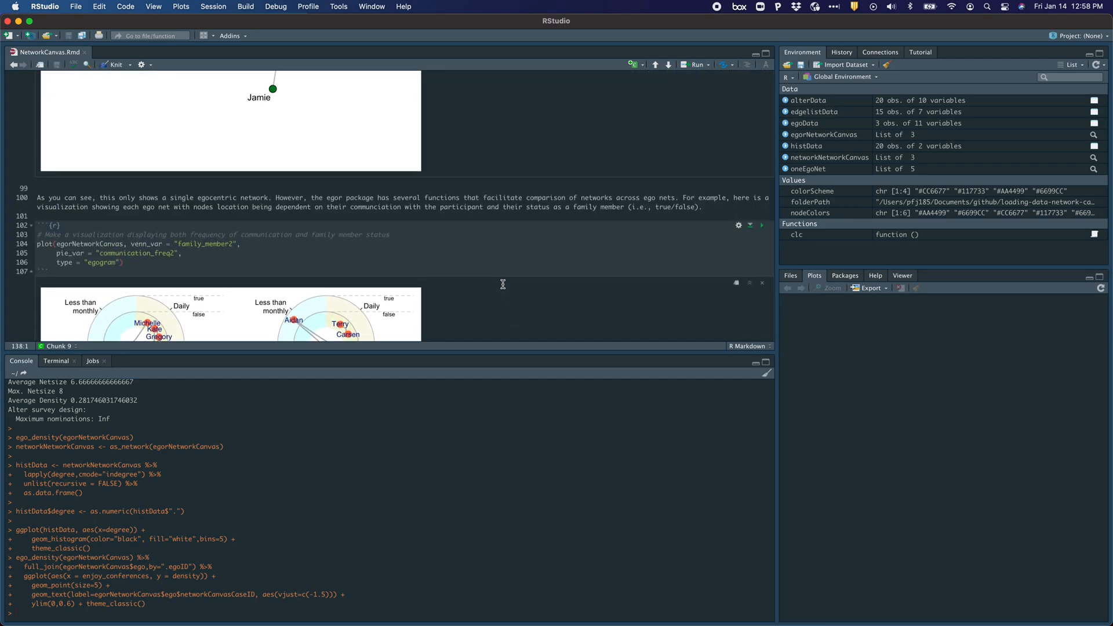
pyautogui.scroll(3)
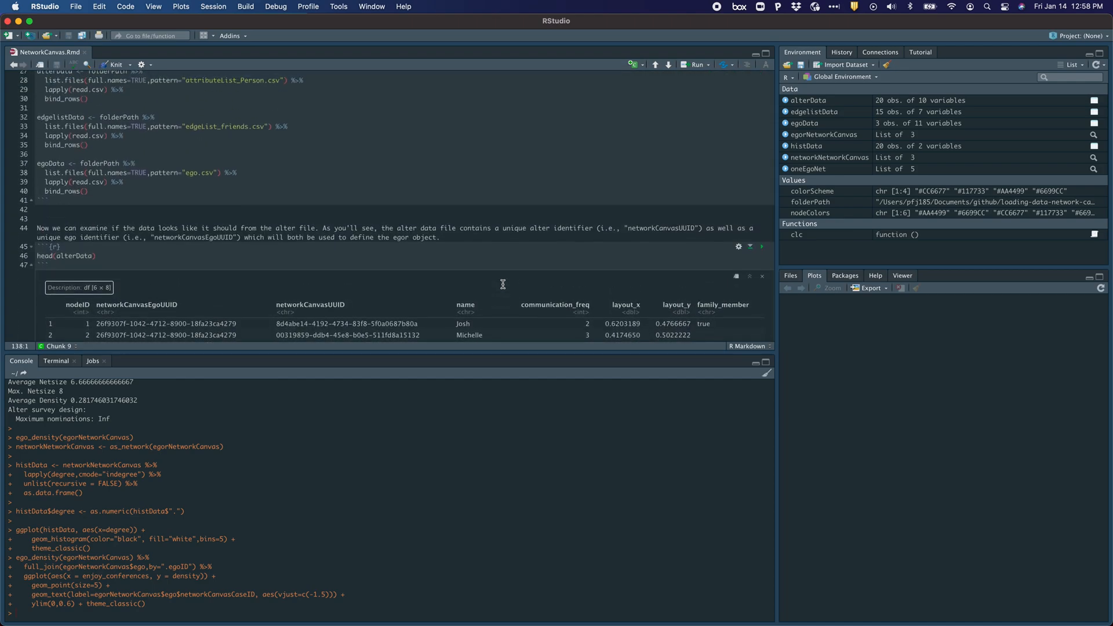
pyautogui.scroll(3)
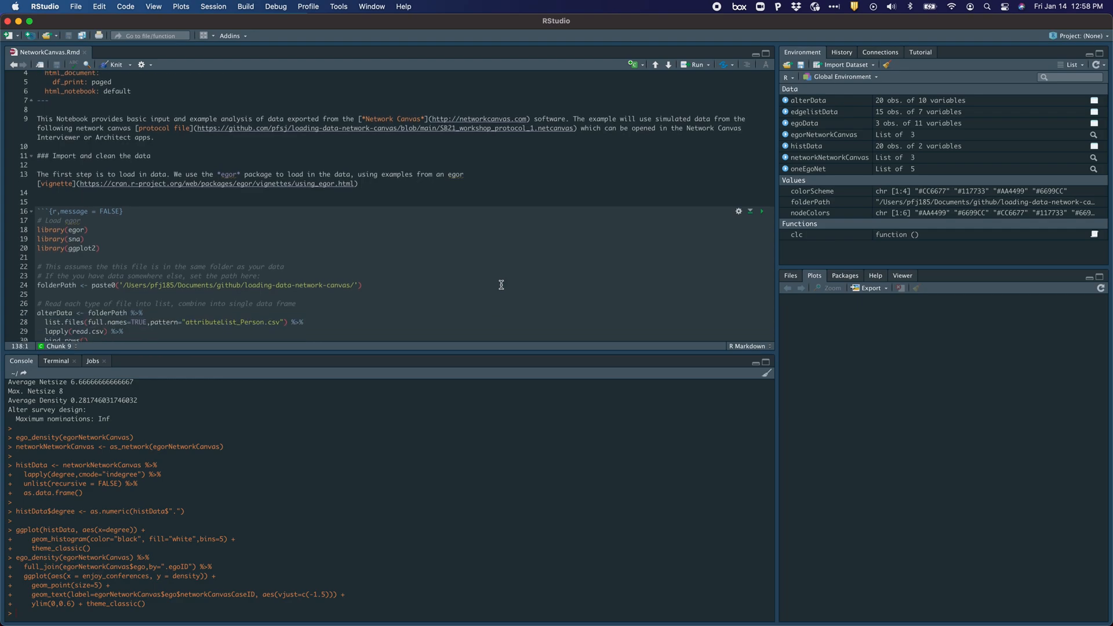
pyautogui.scroll(-3)
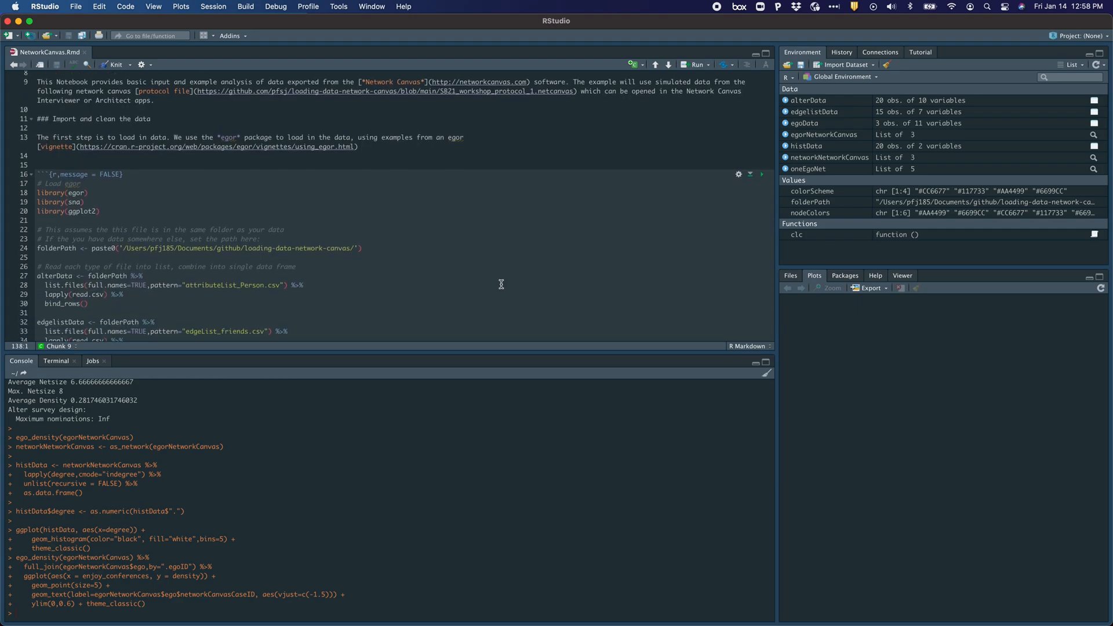